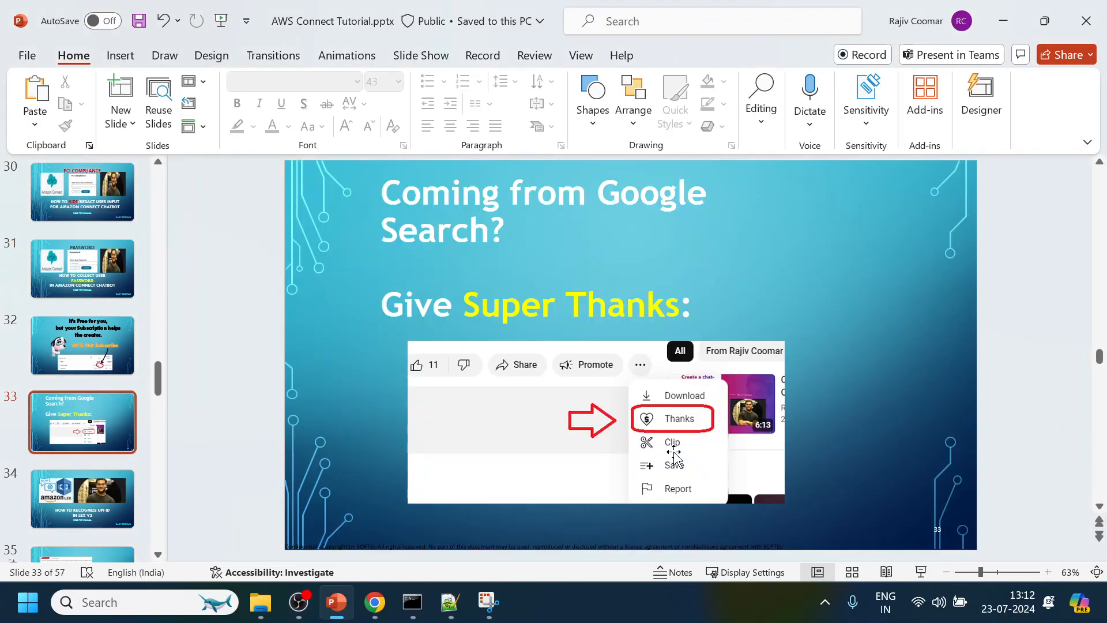
pyautogui.moveTo(375, 601)
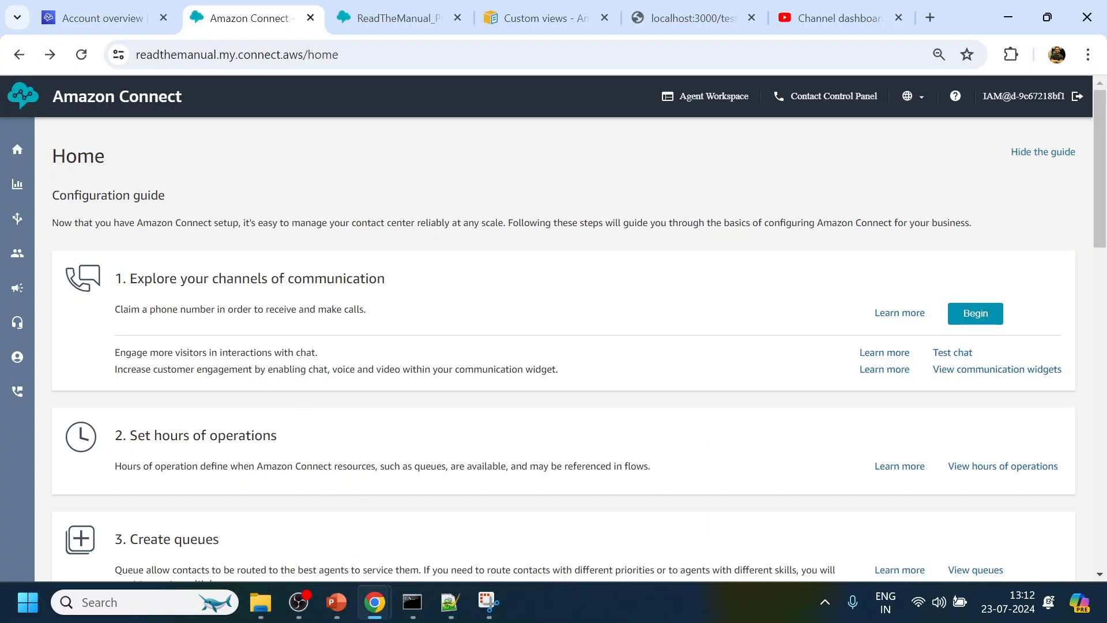
pyautogui.moveTo(305, 189)
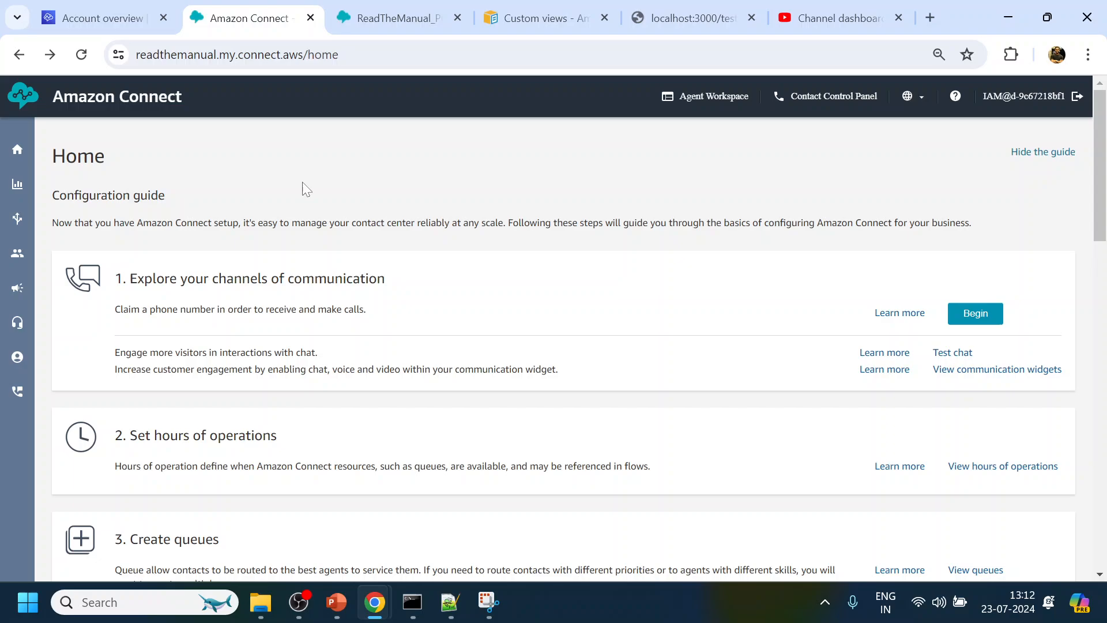
# - Navigate via Routing to Flows and show the Views list of AWS-managed views
pyautogui.click(17, 218)
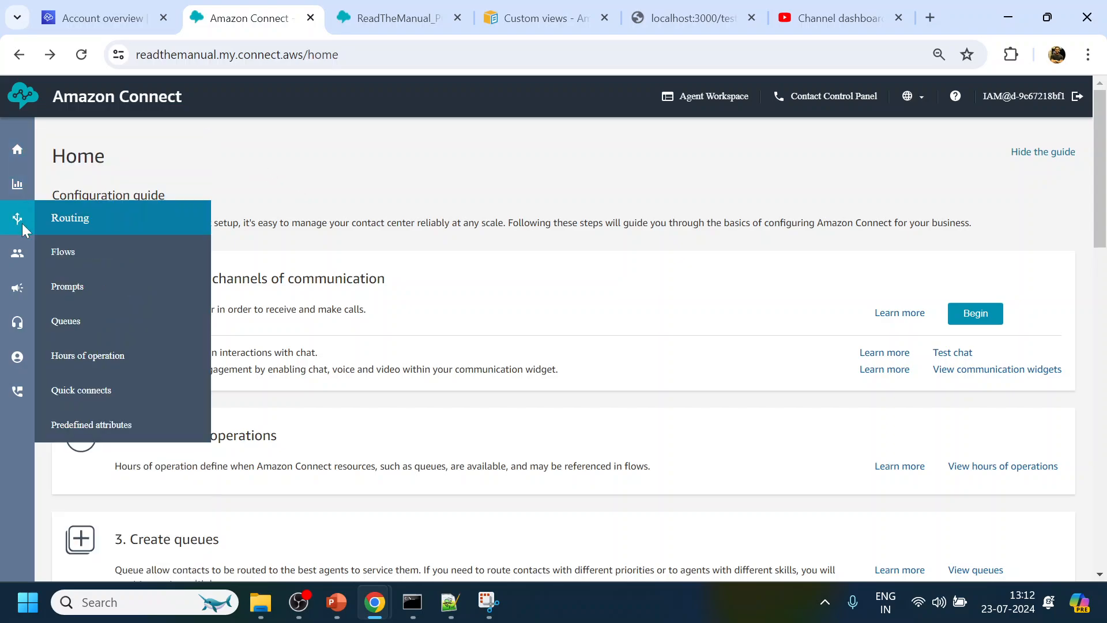
pyautogui.click(63, 251)
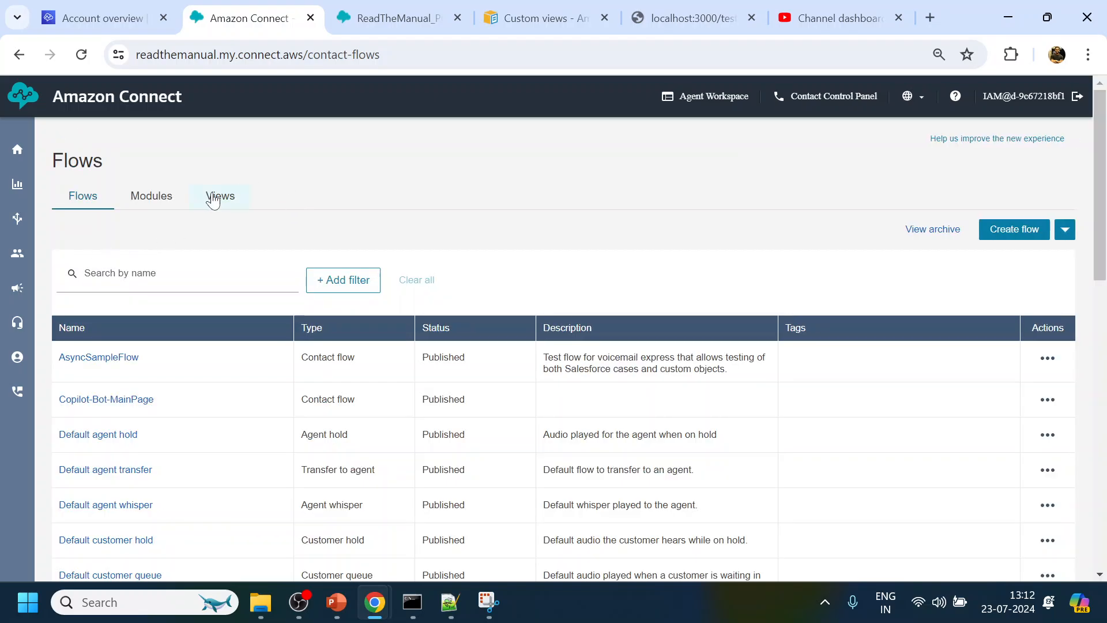
pyautogui.click(220, 195)
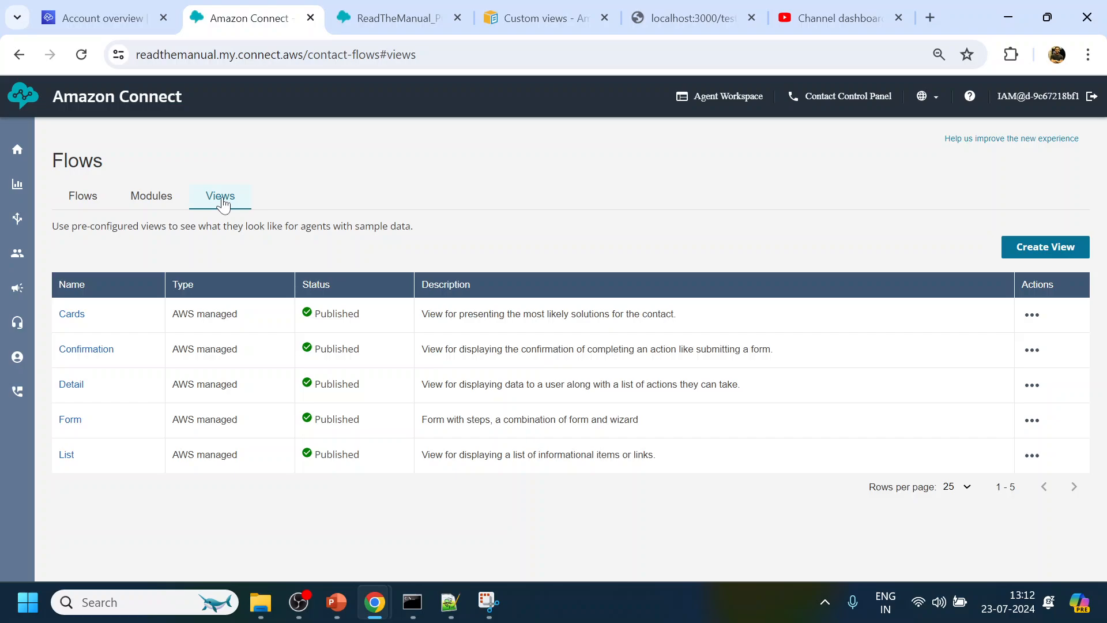
pyautogui.moveTo(1031, 459)
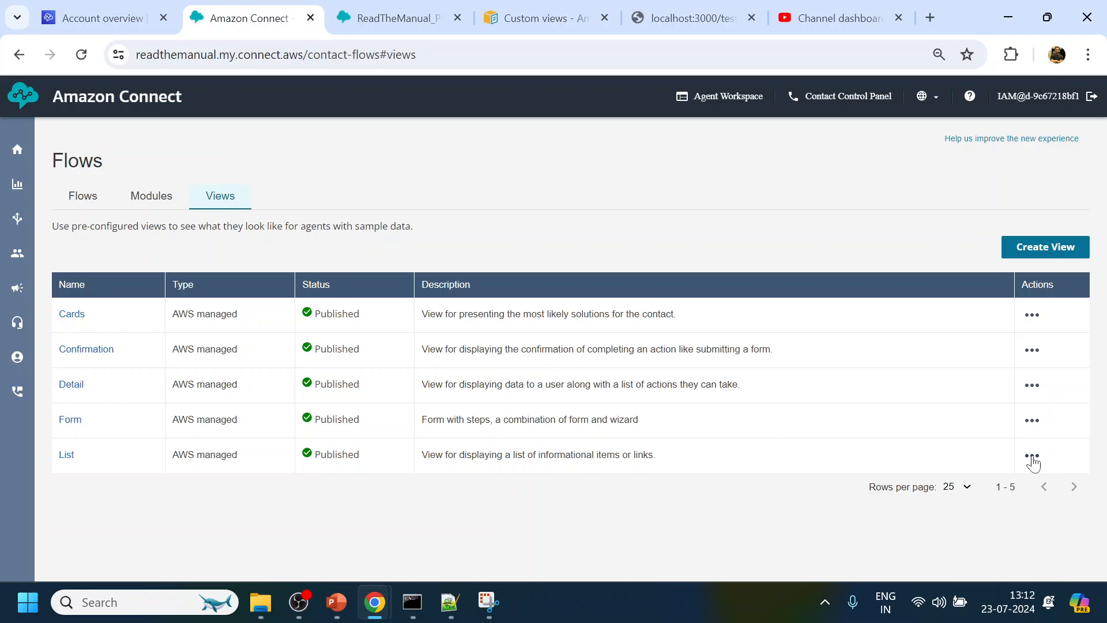
pyautogui.click(1030, 456)
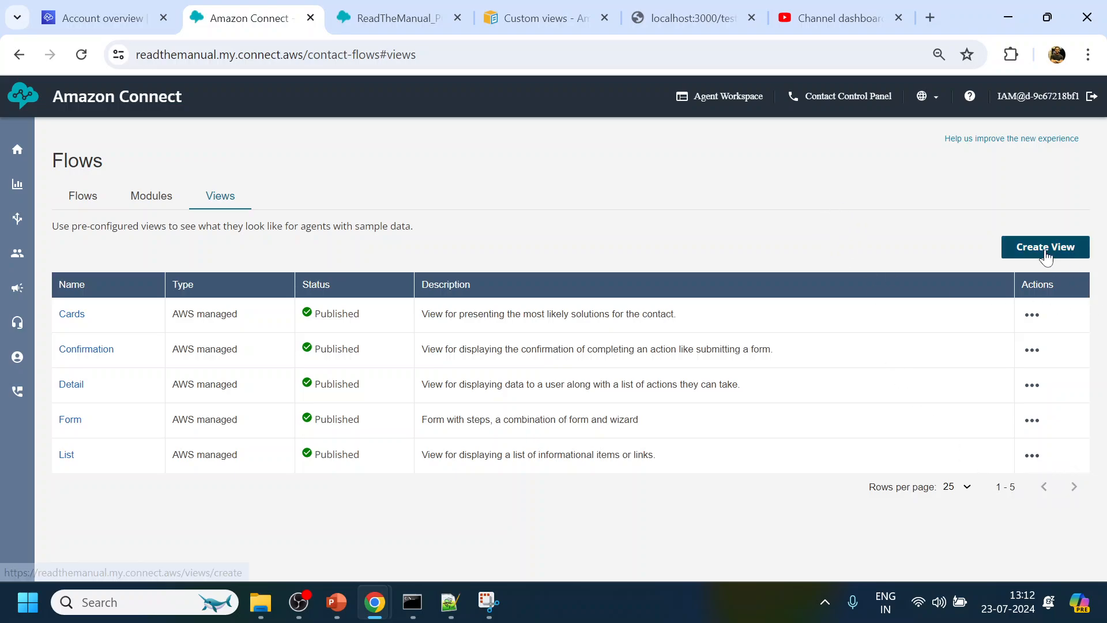
# - Create a new view named Password and choose the Form Example template
pyautogui.click(1045, 246)
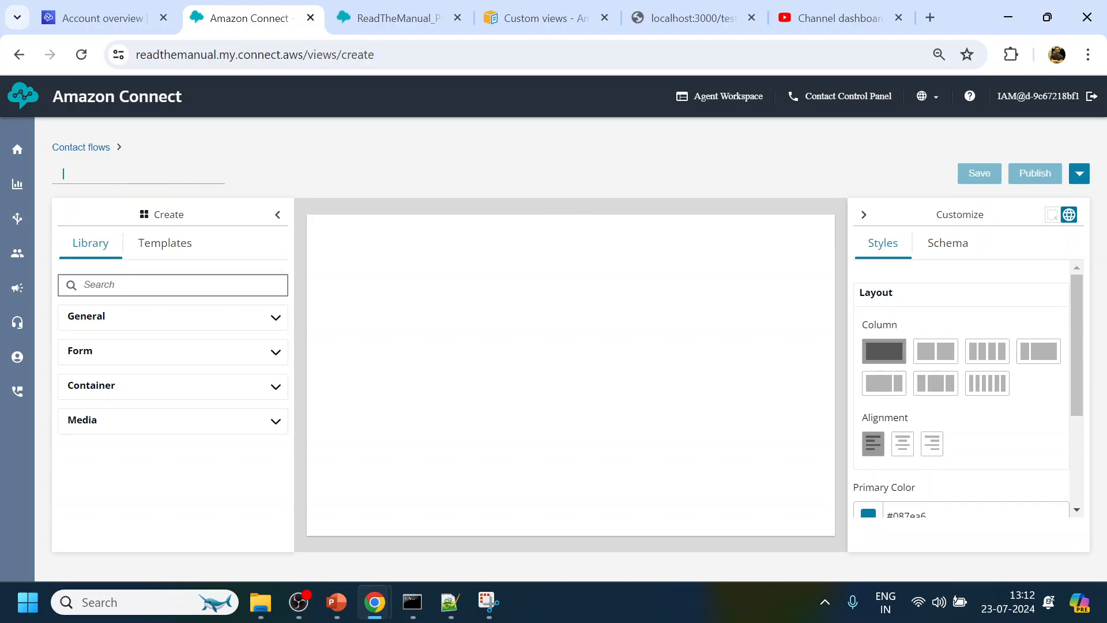
pyautogui.write('Pass')
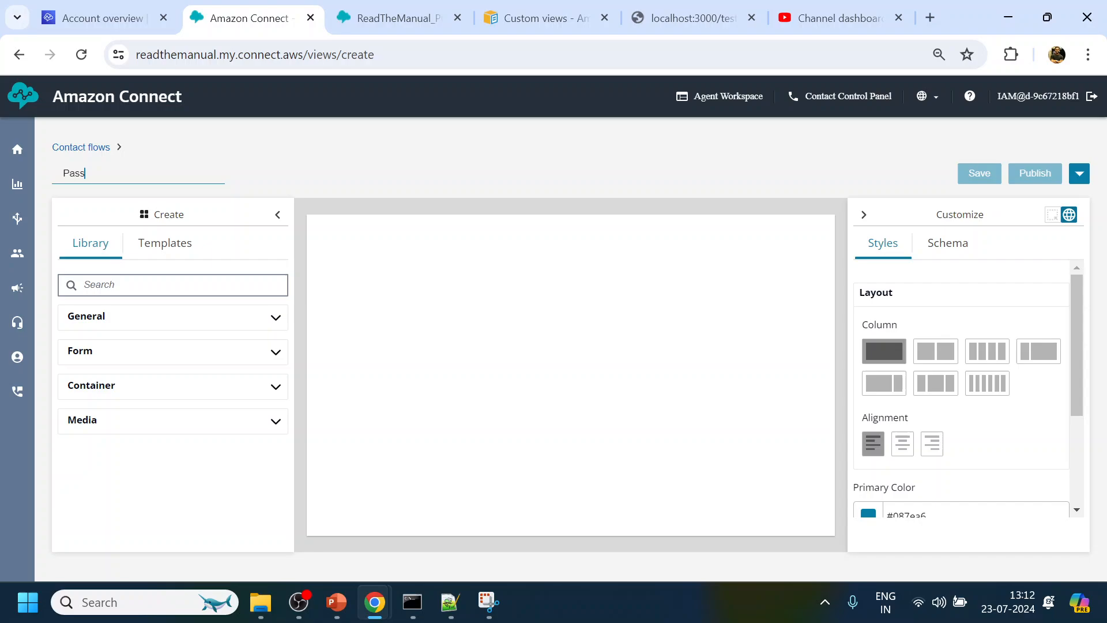
pyautogui.write('word')
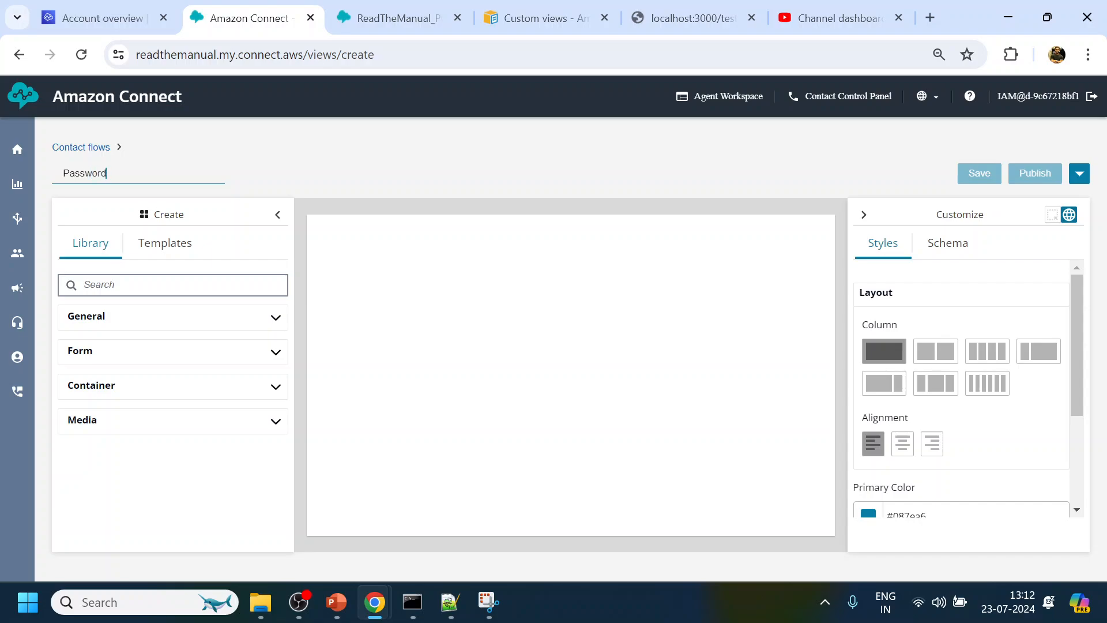
pyautogui.click(165, 249)
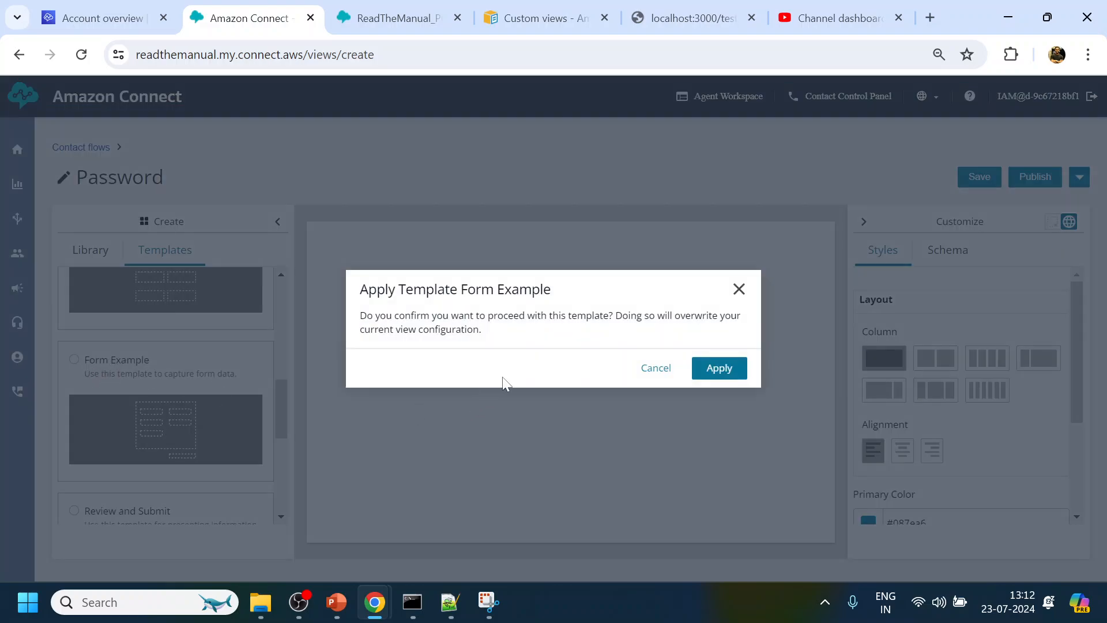
# - Apply the Form Example template, then delete the Form Template header and the toggle/radio/checkbox block
pyautogui.click(718, 367)
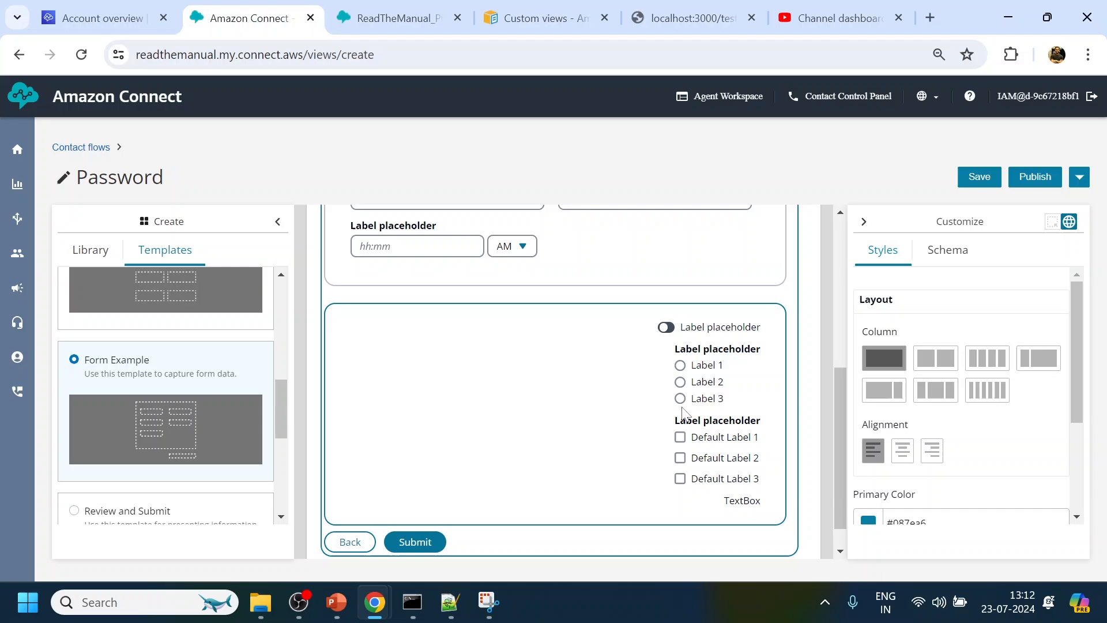
pyautogui.scroll(3)
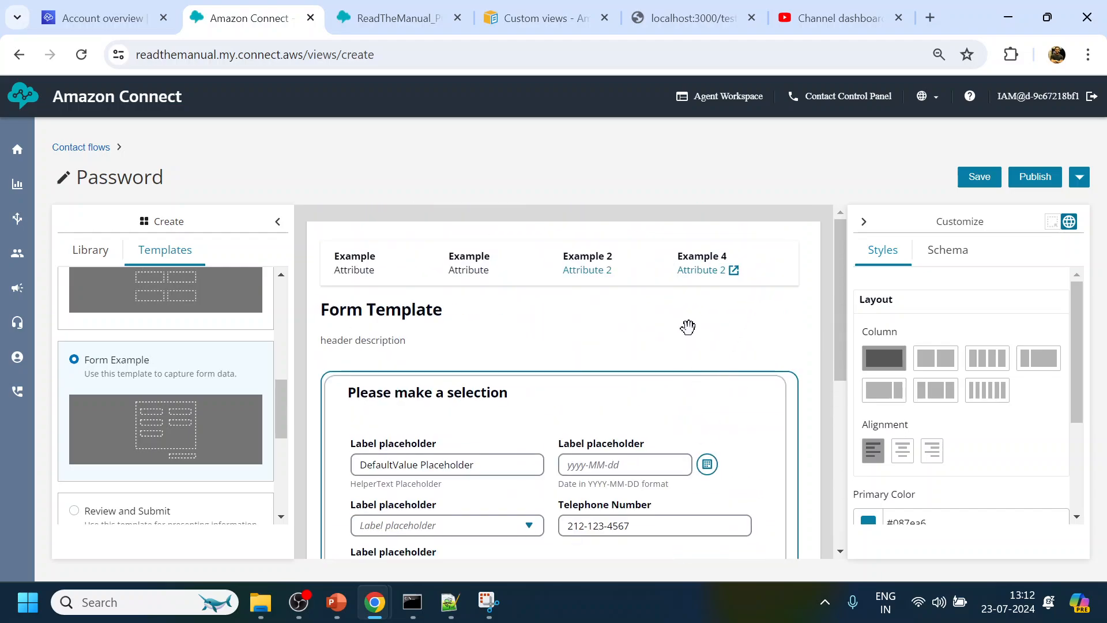
pyautogui.scroll(-3)
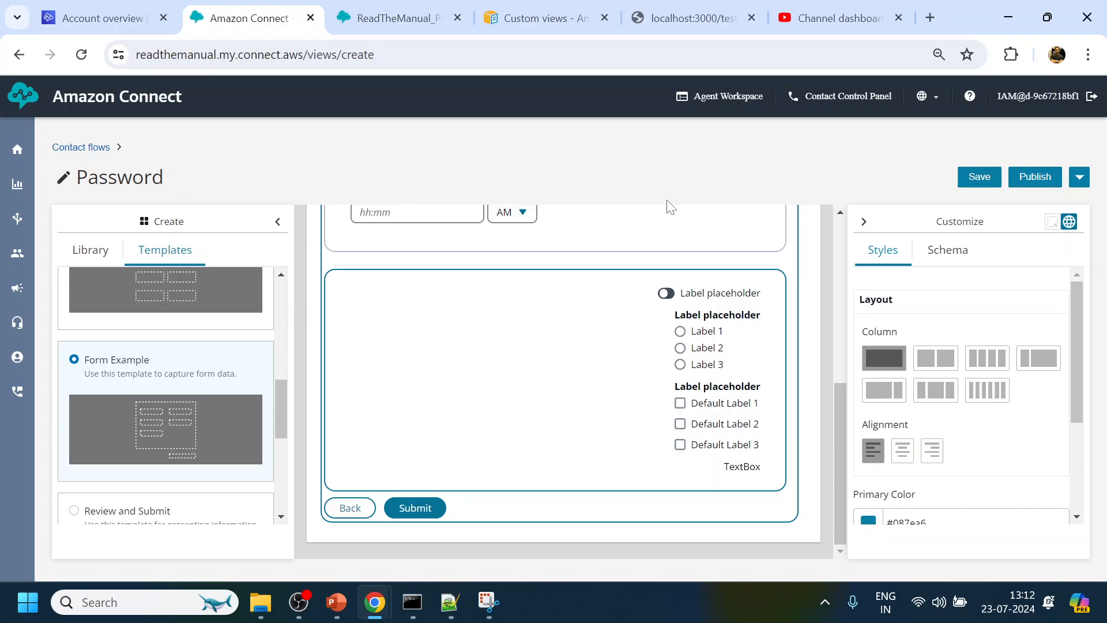
pyautogui.scroll(3)
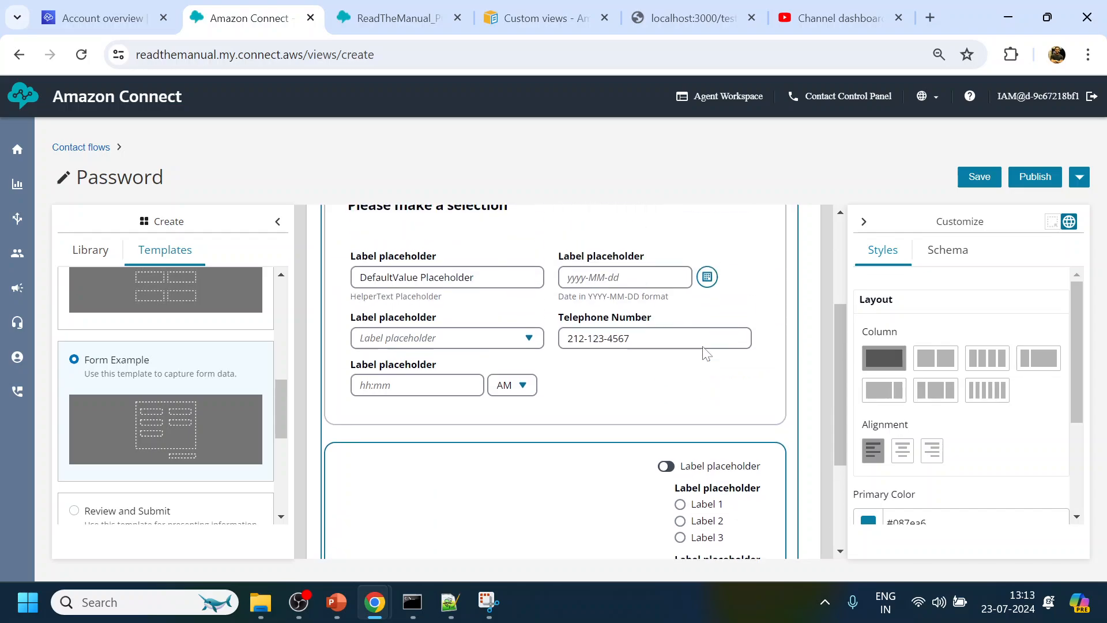
pyautogui.scroll(3)
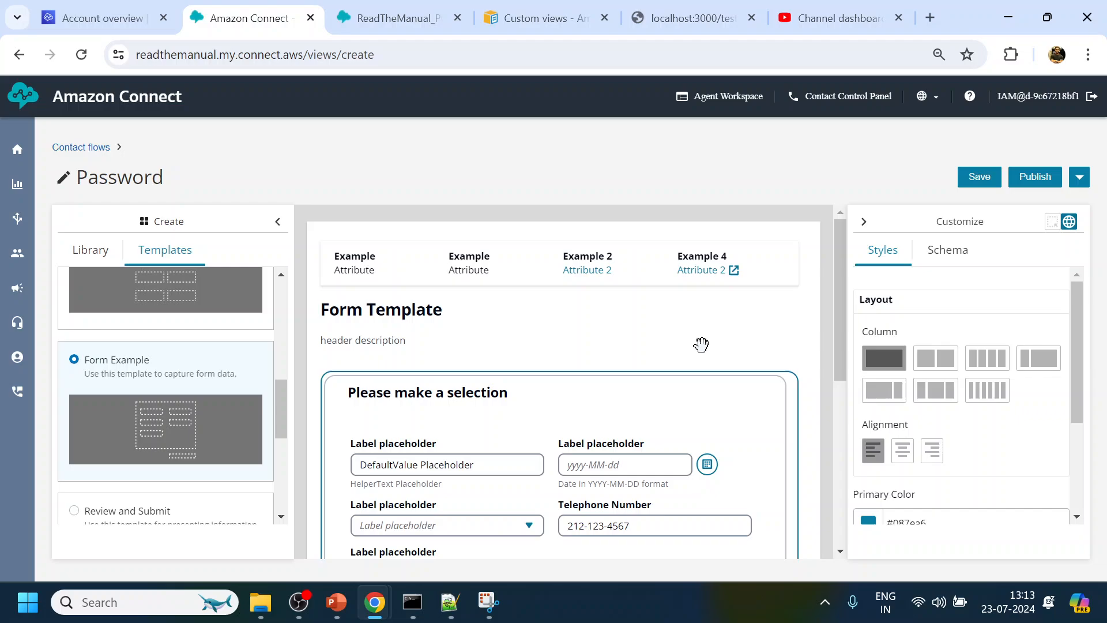
pyautogui.click(468, 263)
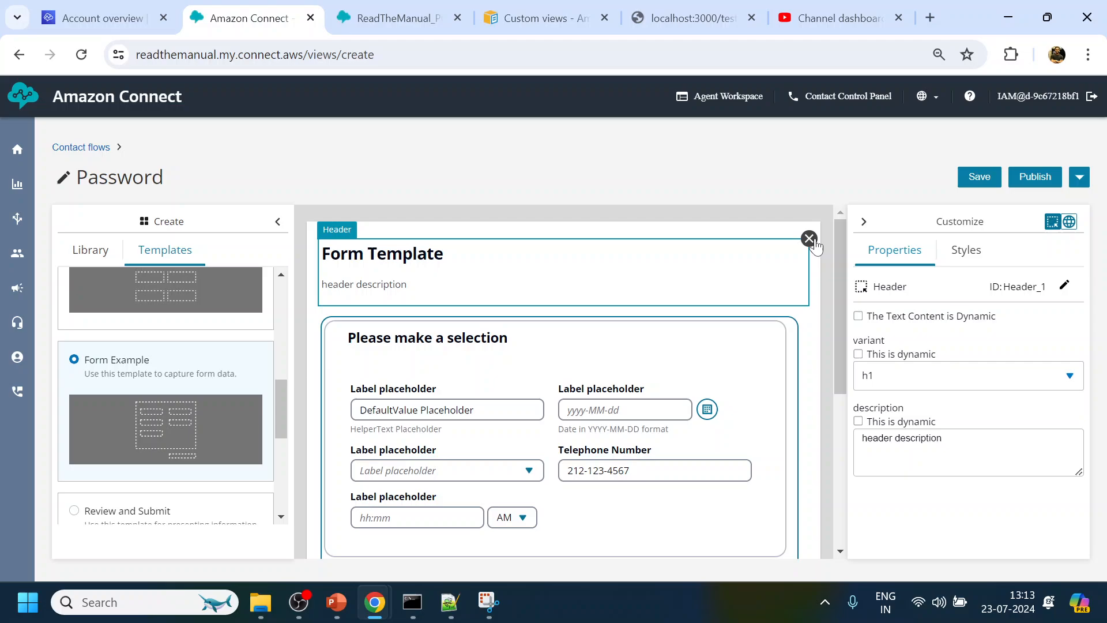
pyautogui.click(808, 238)
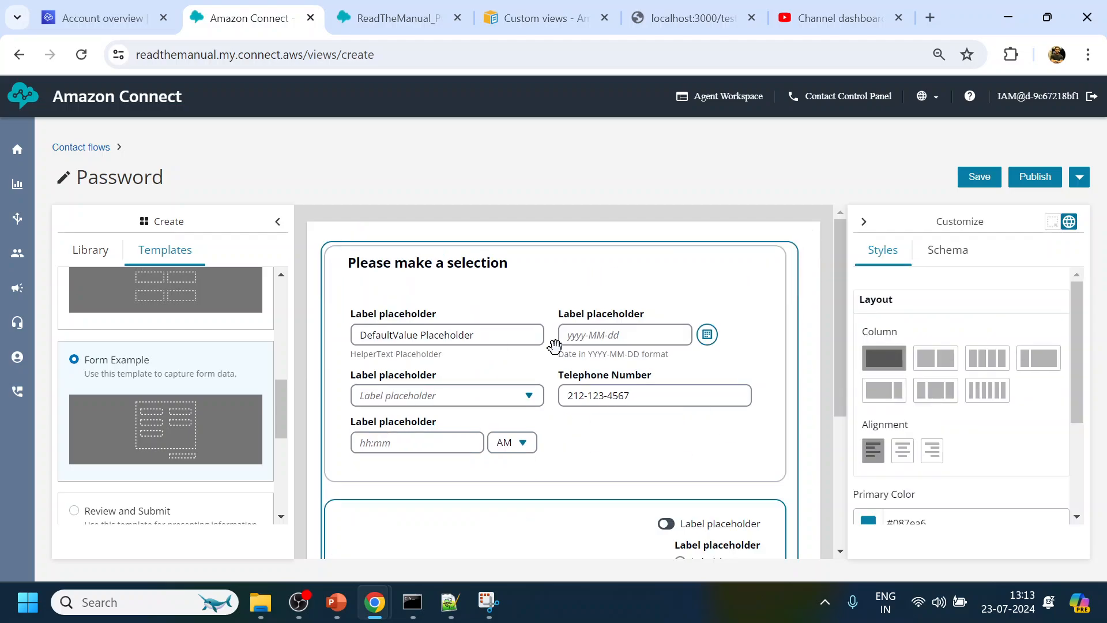
pyautogui.click(537, 396)
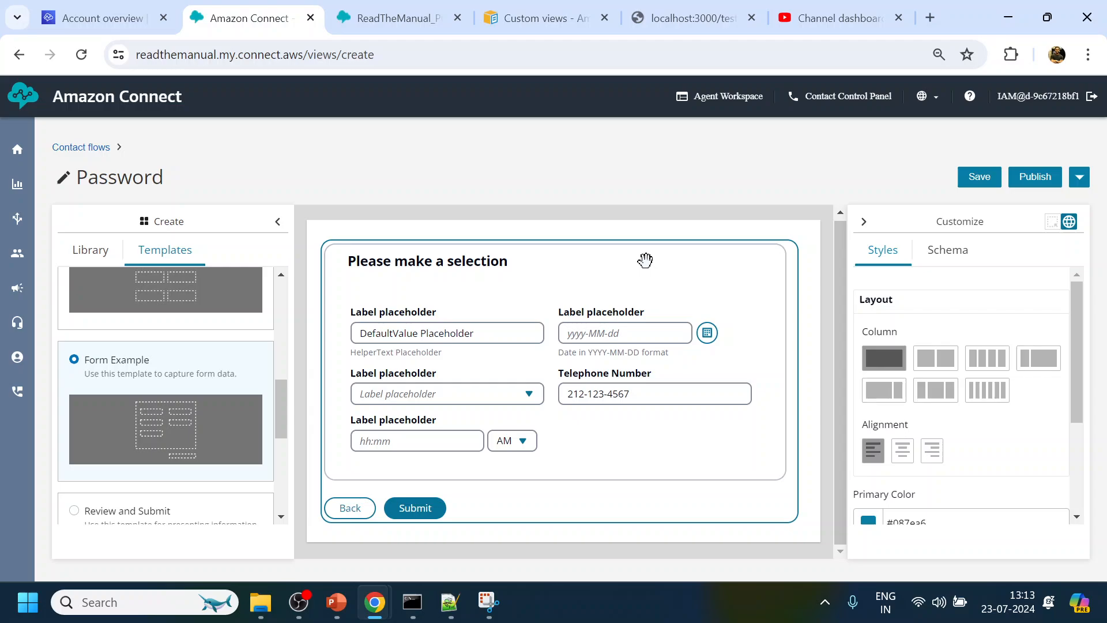
pyautogui.moveTo(429, 363)
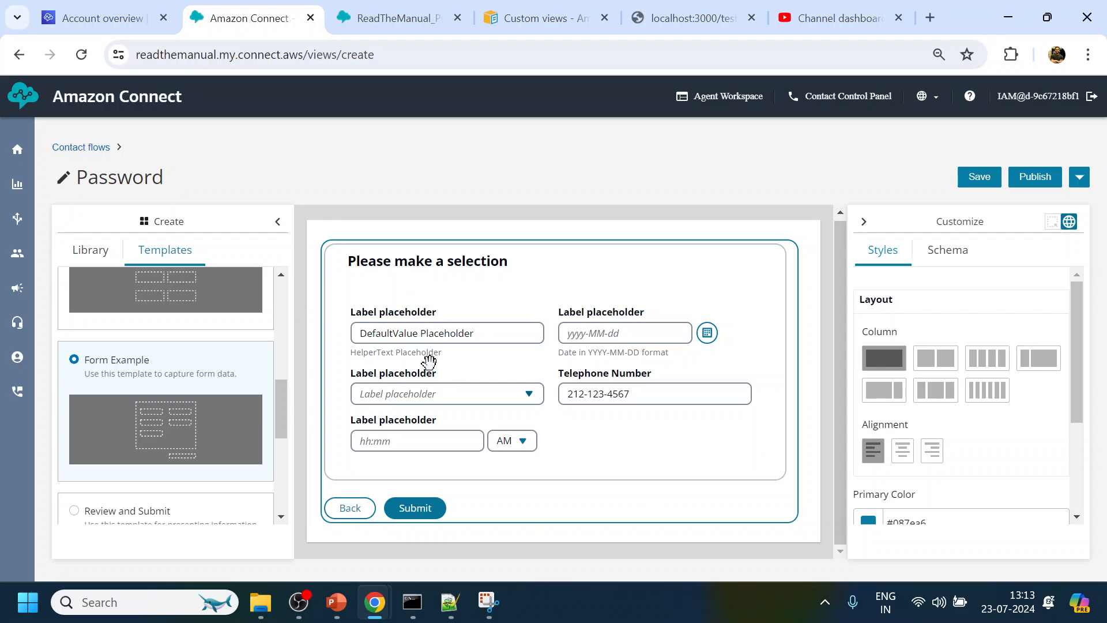
# - Delete the date and dropdown fields from the form
pyautogui.click(624, 333)
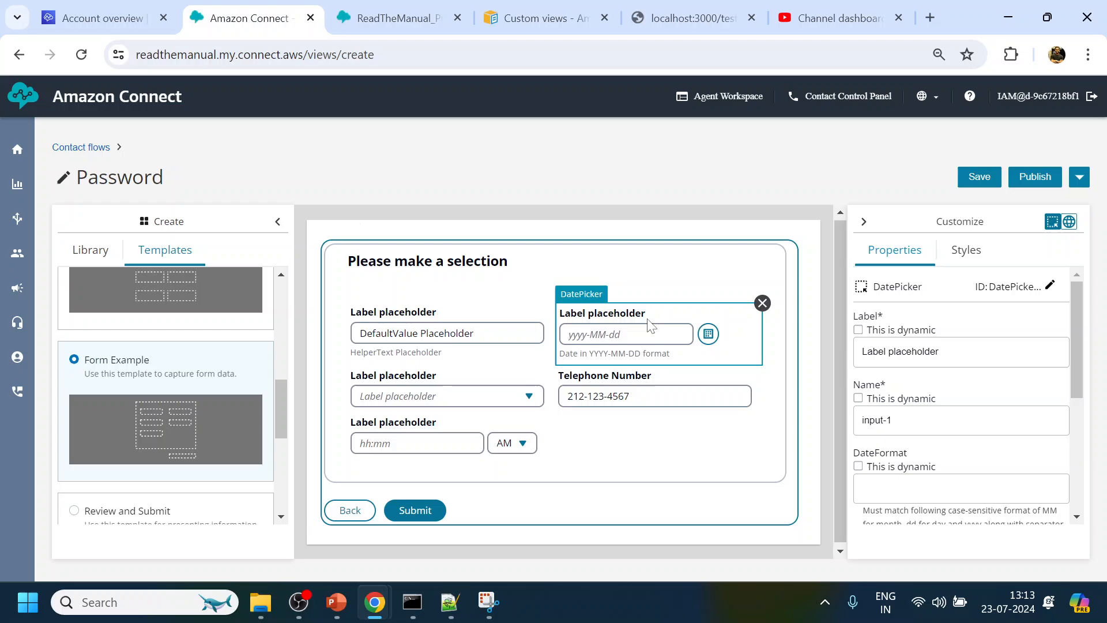
pyautogui.click(664, 336)
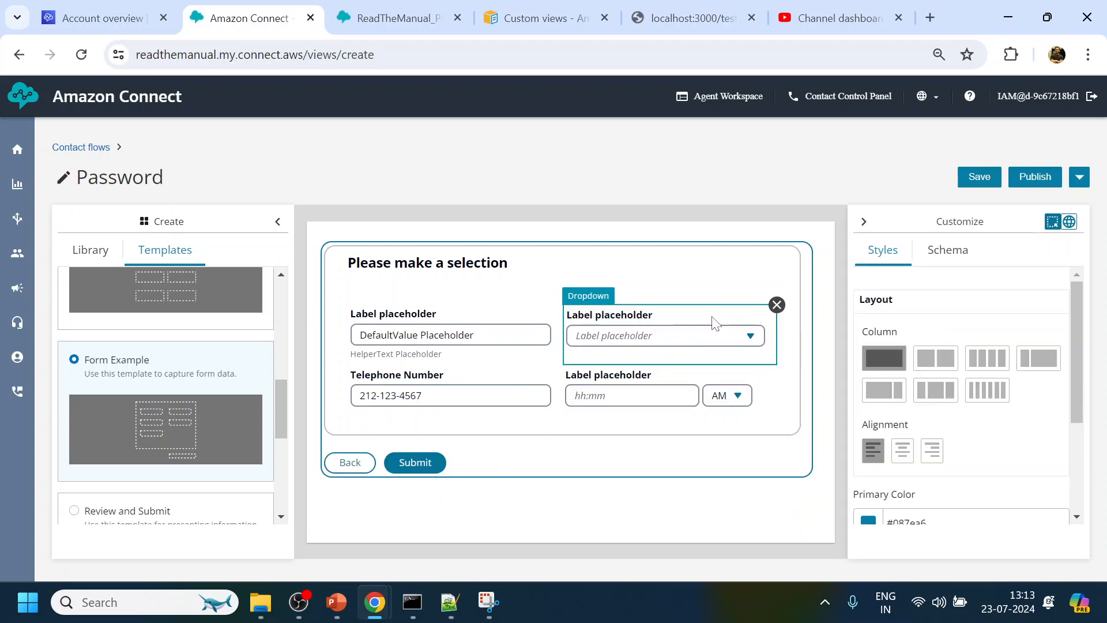
pyautogui.click(661, 336)
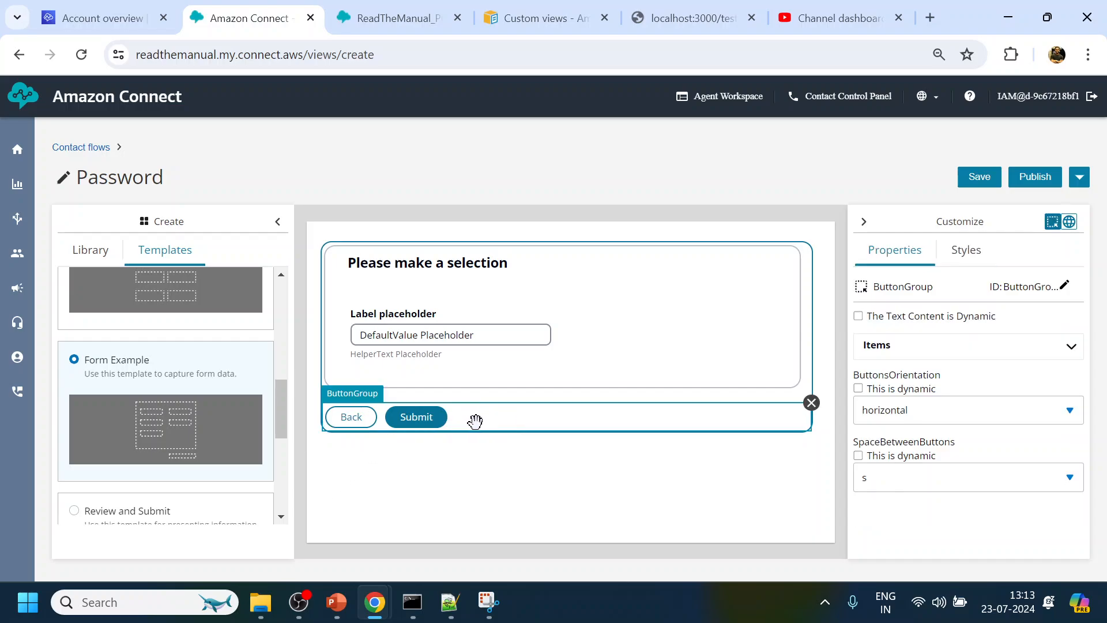
pyautogui.moveTo(486, 421)
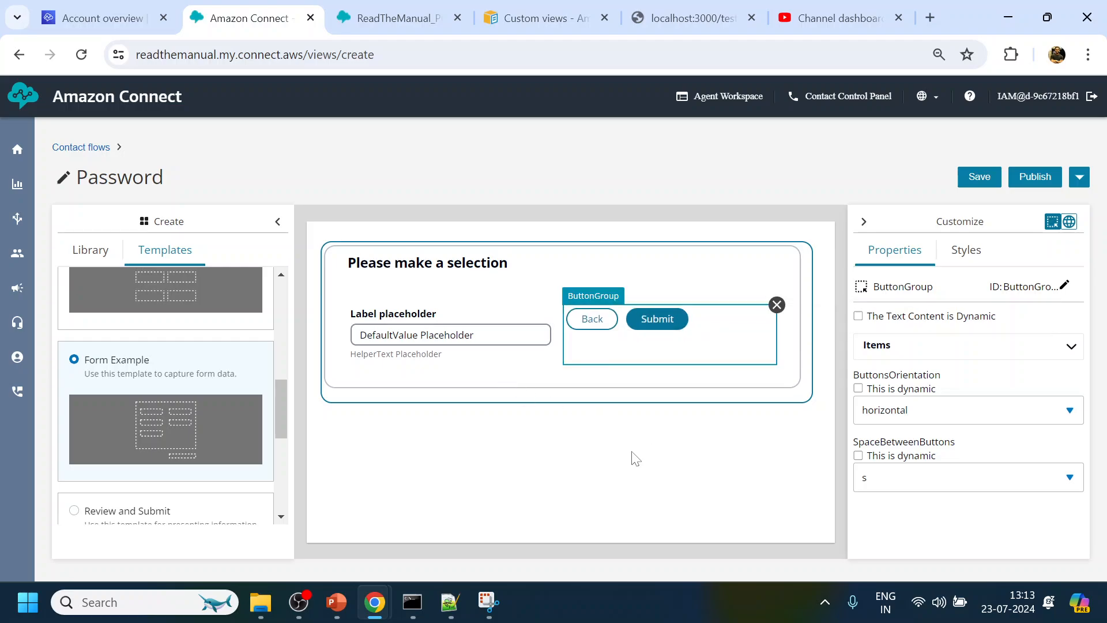
# - Give the form's section a single-column layout with the text field above the buttons
pyautogui.click(427, 263)
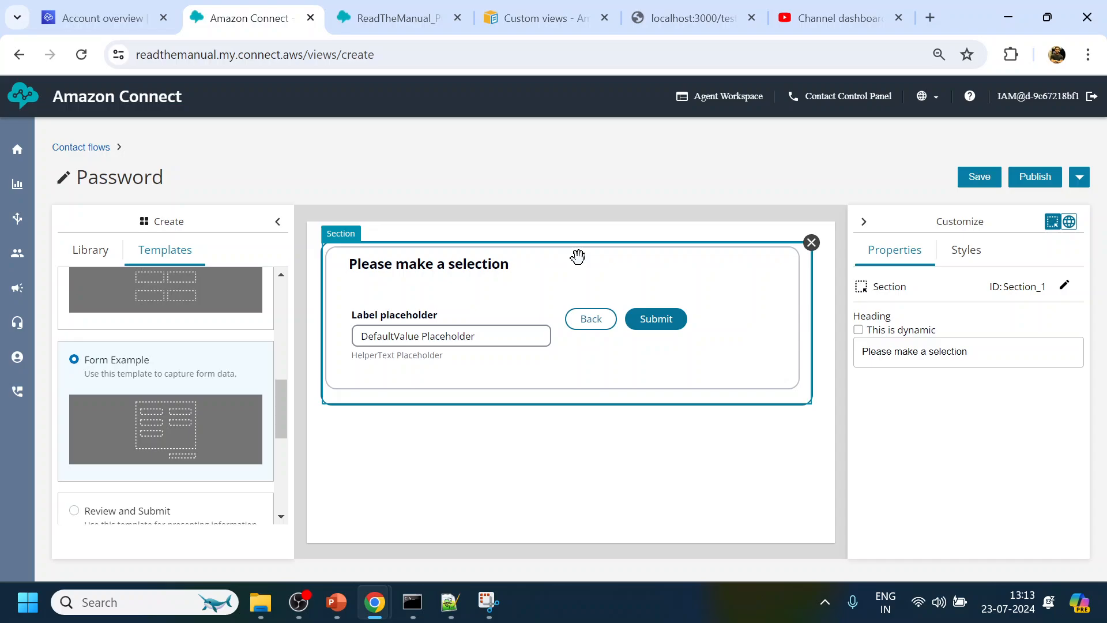
pyautogui.click(965, 250)
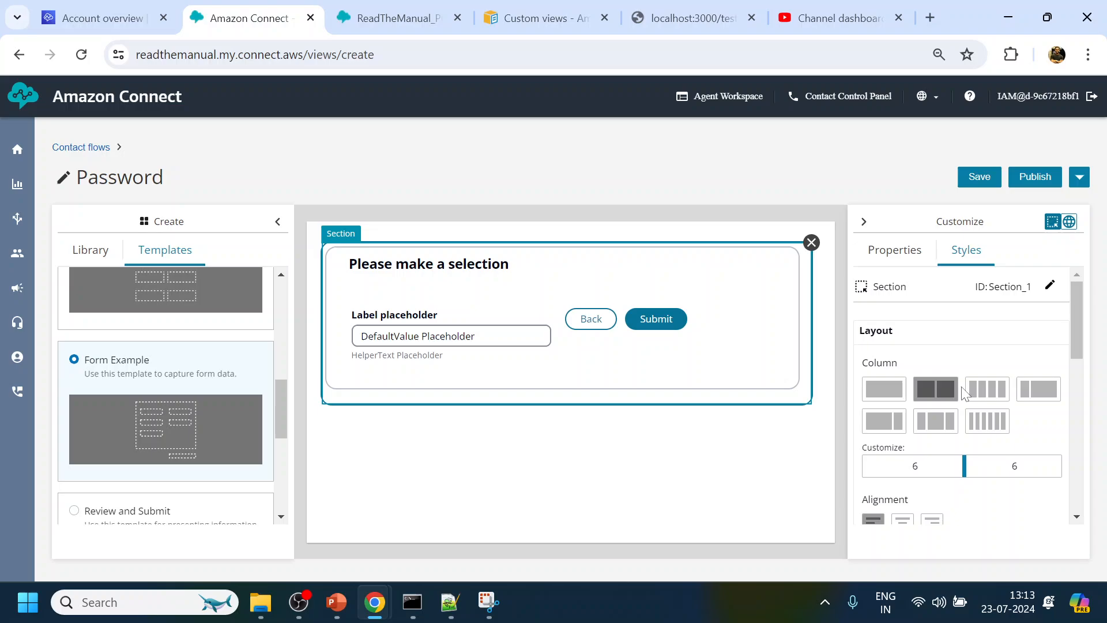
pyautogui.click(882, 388)
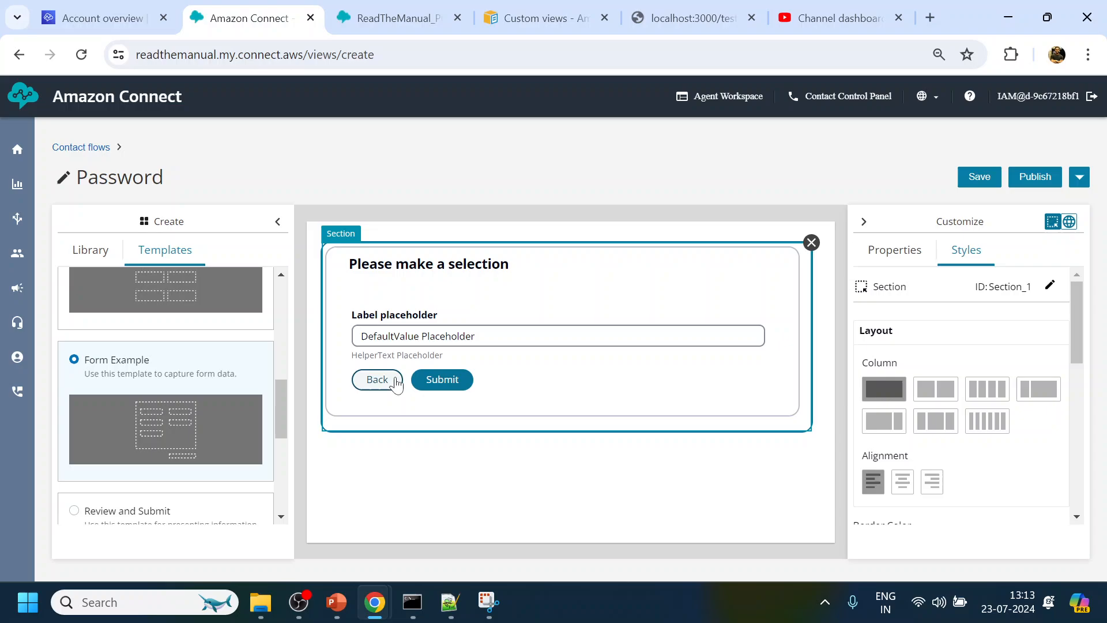
pyautogui.click(558, 336)
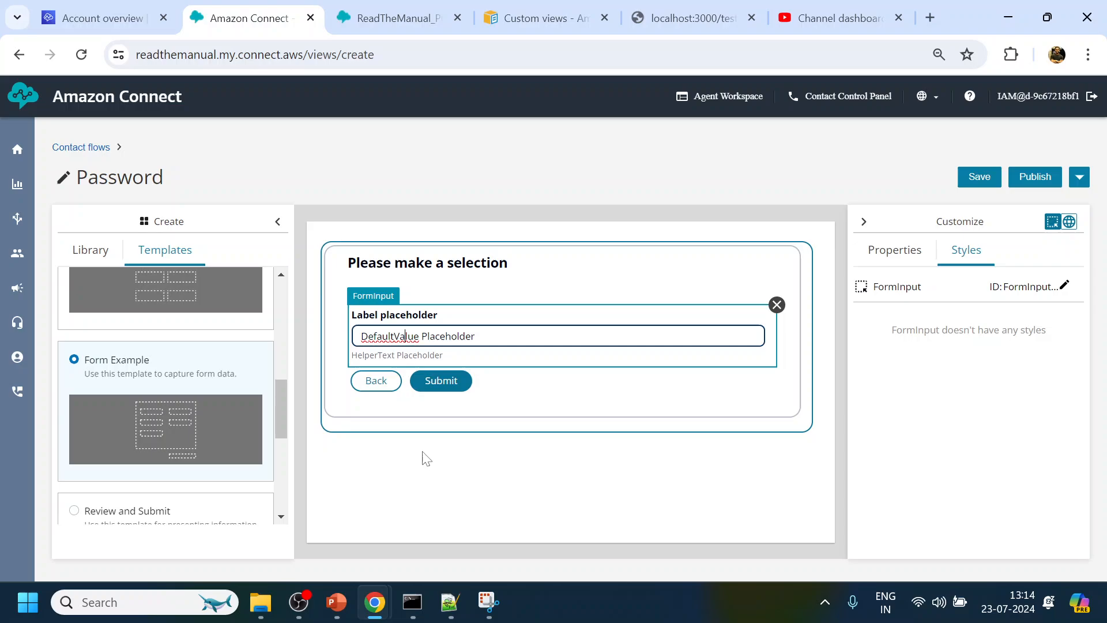
pyautogui.click(428, 264)
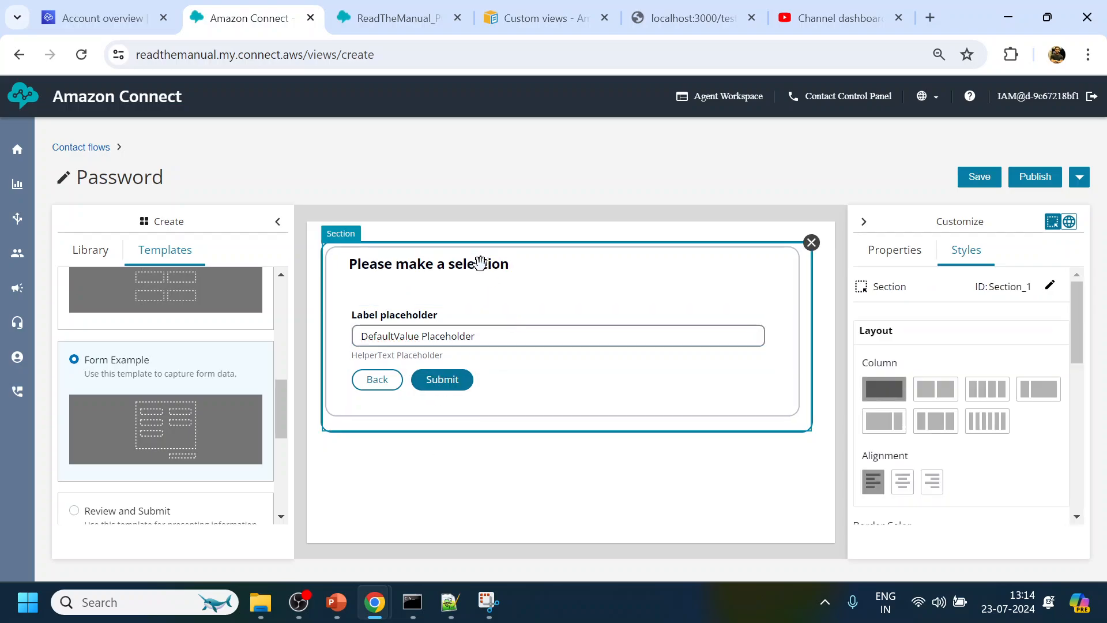
# - Set the section heading to Password, label the field 'Enter your Password' and name it Password
pyautogui.click(894, 249)
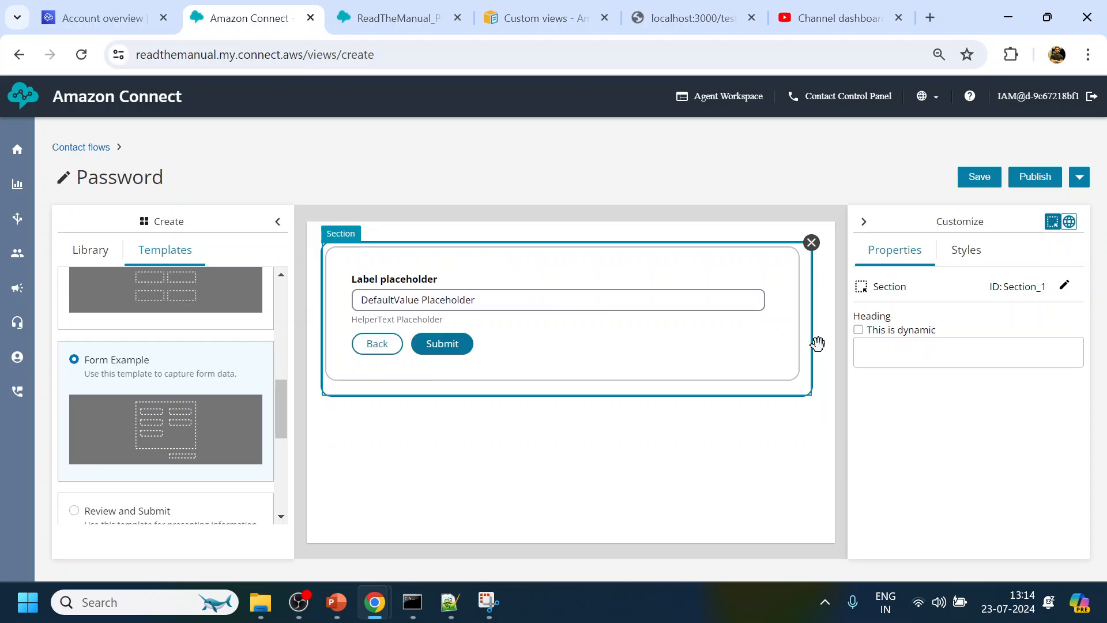
pyautogui.write('Password')
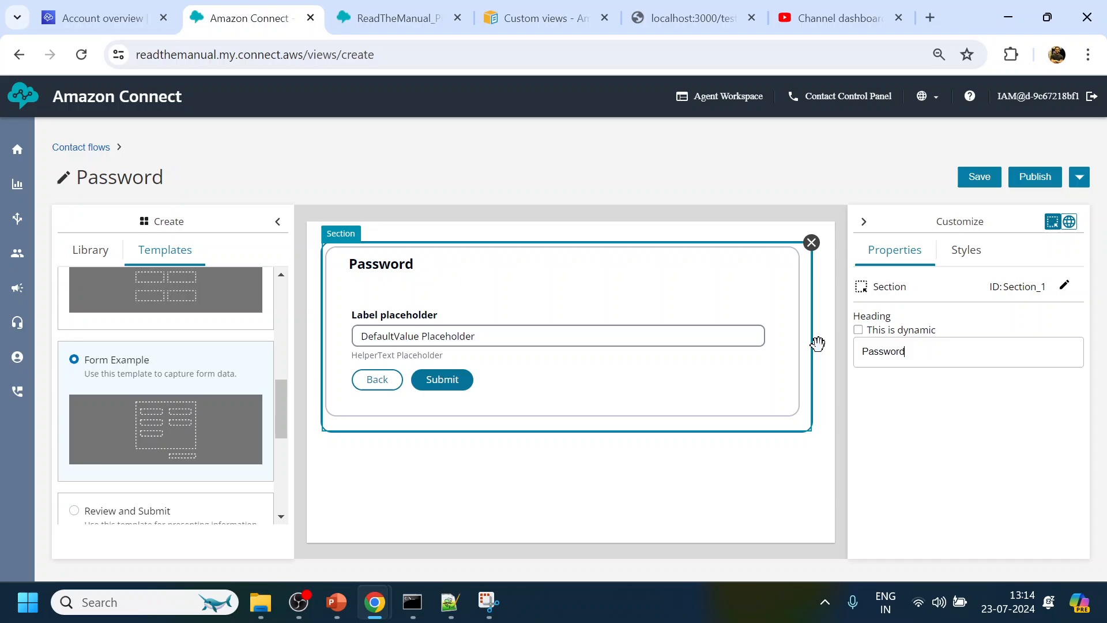
pyautogui.click(557, 336)
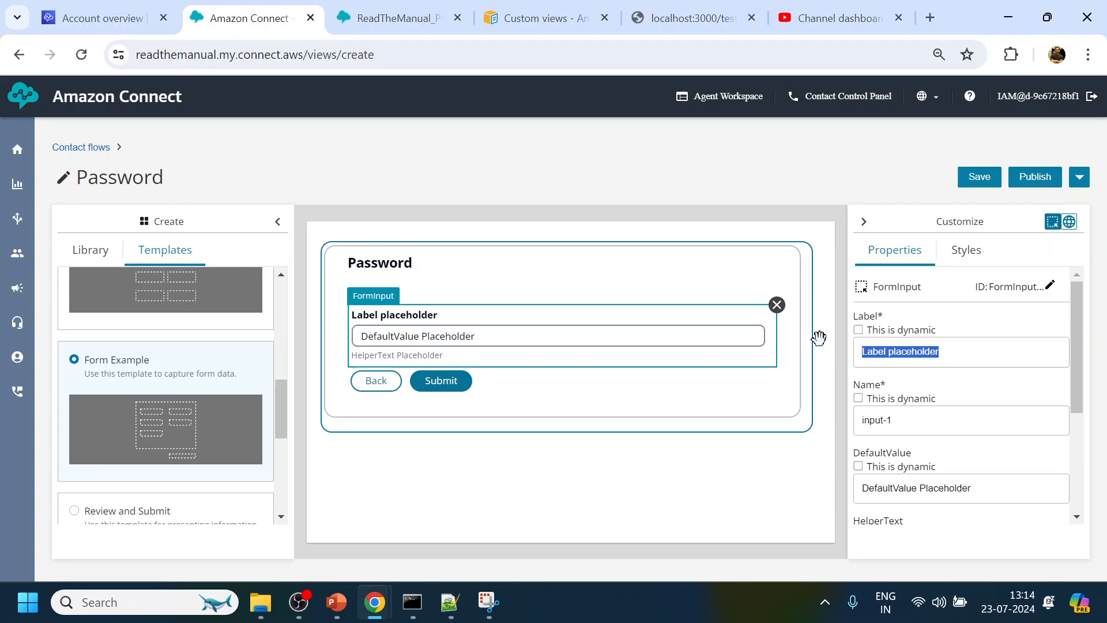
pyautogui.write('Enter yourt')
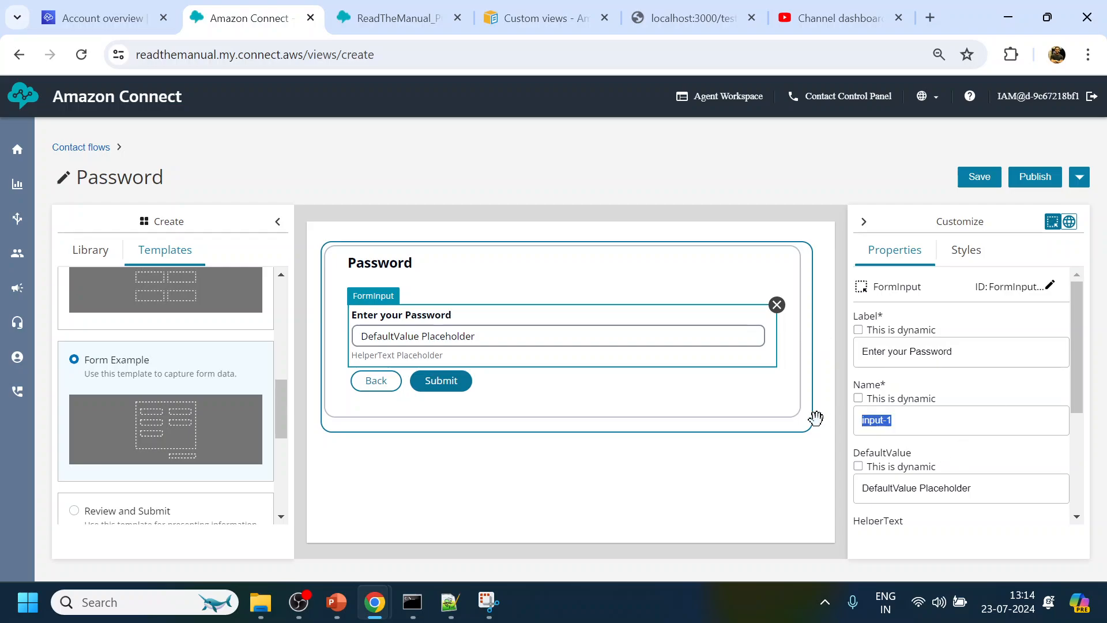
pyautogui.scroll(-3)
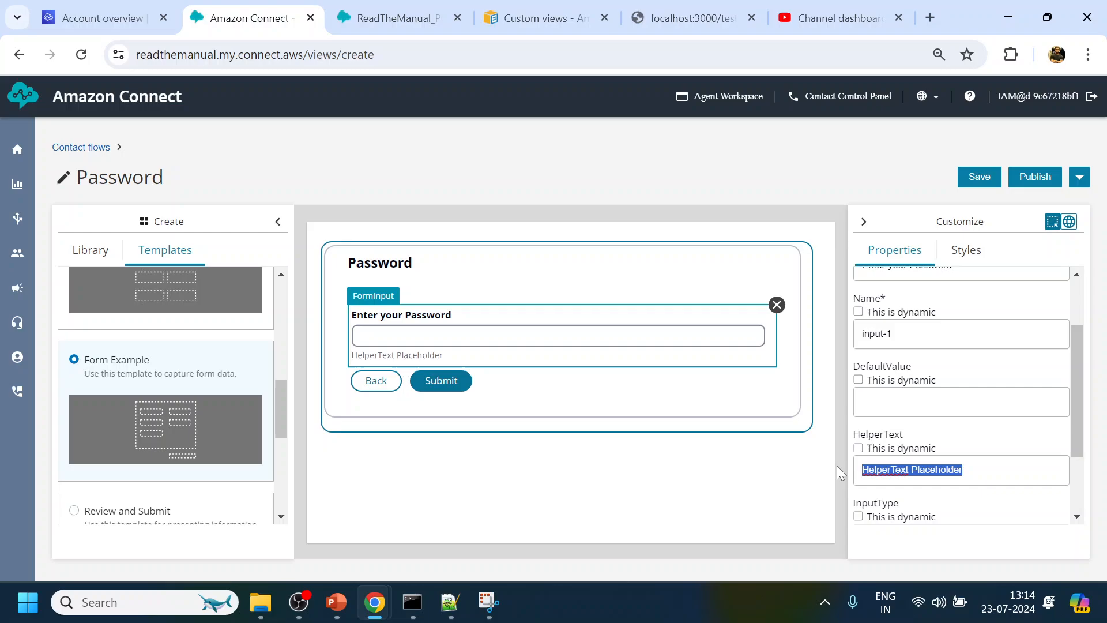
pyautogui.moveTo(839, 471)
pyautogui.write('Pa')
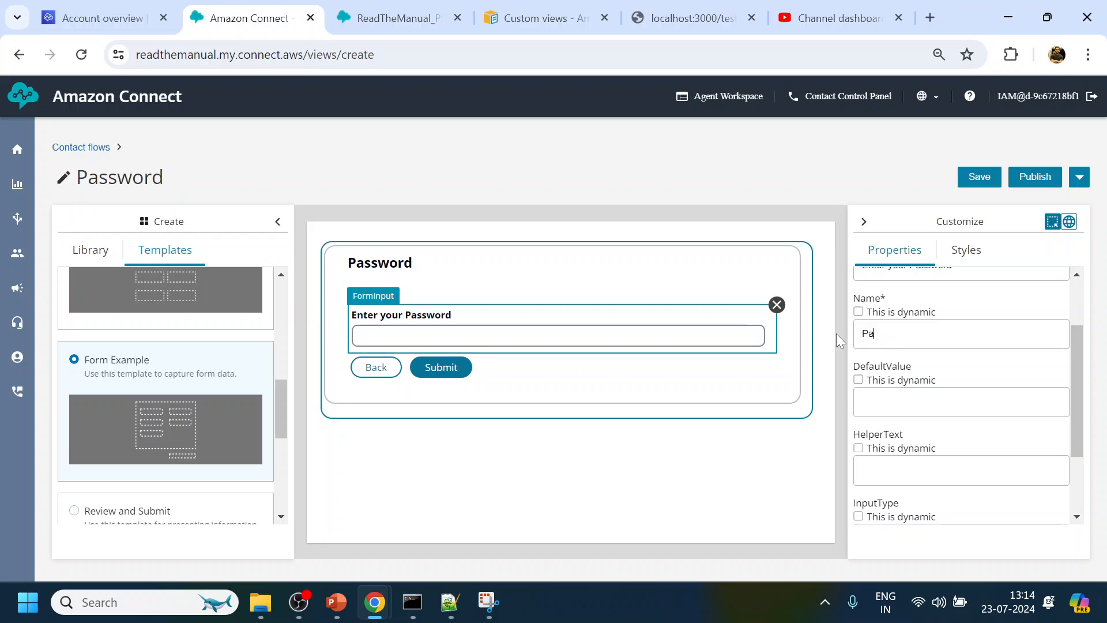
pyautogui.write('ssw')
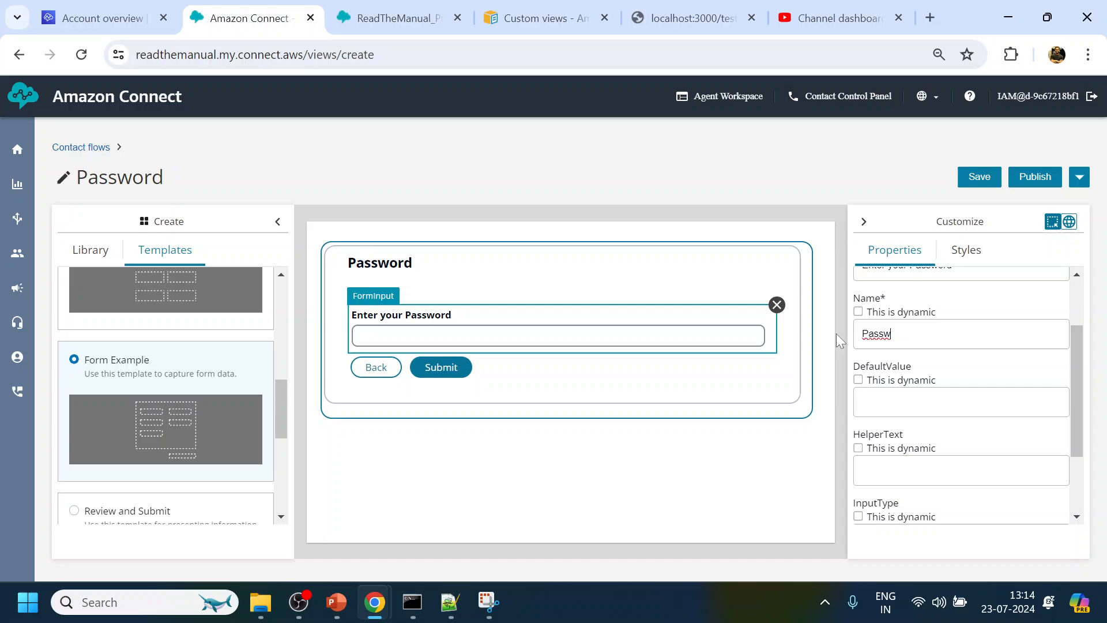
pyautogui.write('ord')
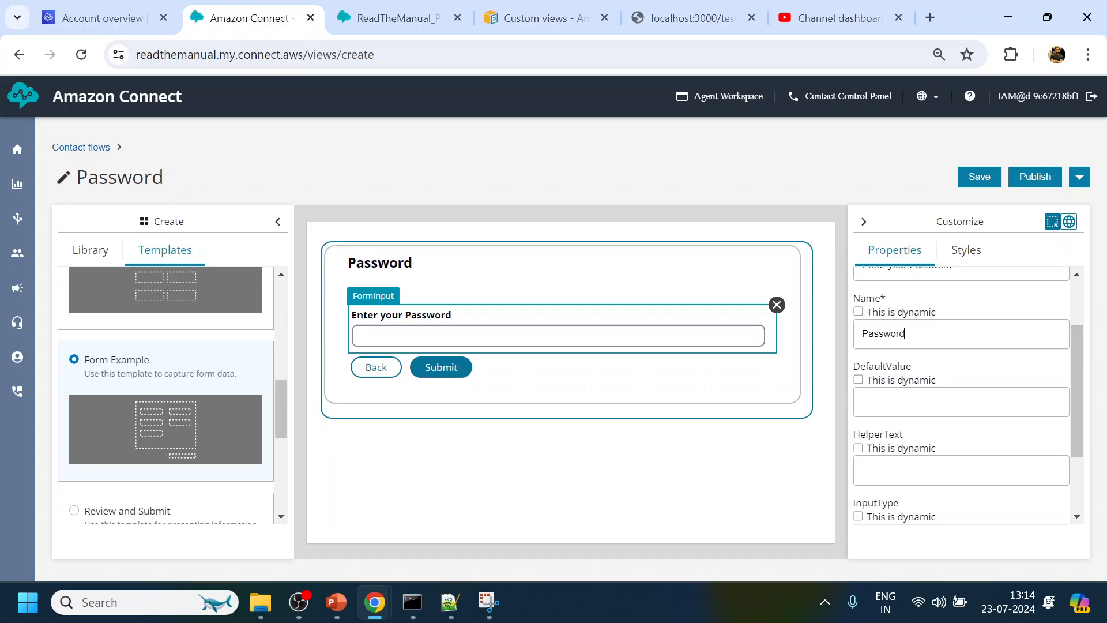
# - Remove the Back button from the ButtonGroup and set the remaining button's action to Submit
pyautogui.scroll(3)
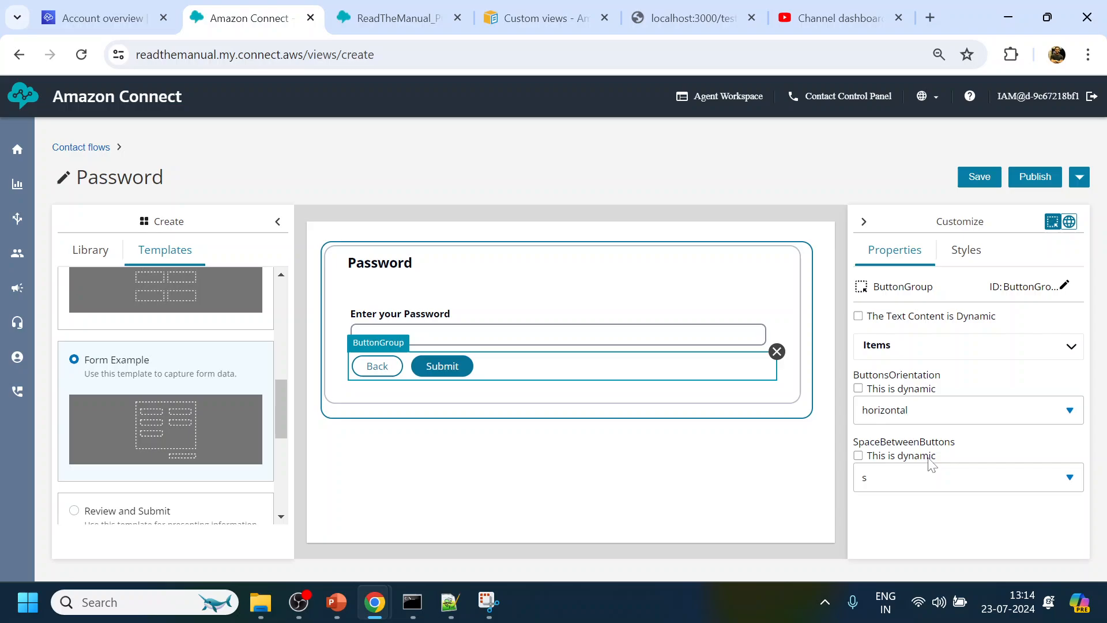
pyautogui.click(960, 345)
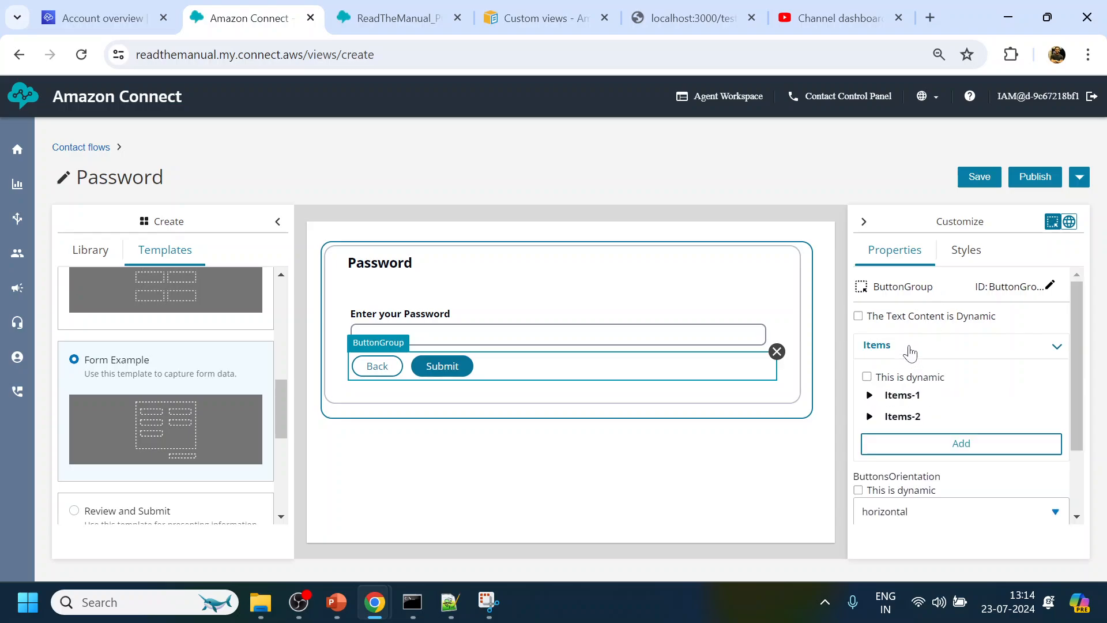
pyautogui.click(870, 394)
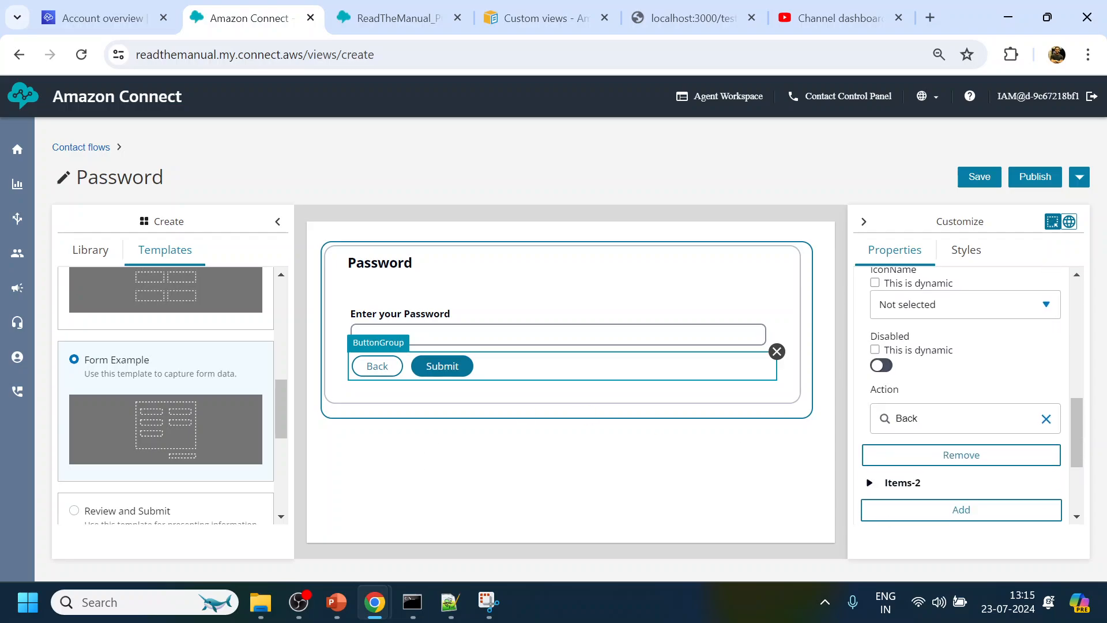
pyautogui.click(960, 454)
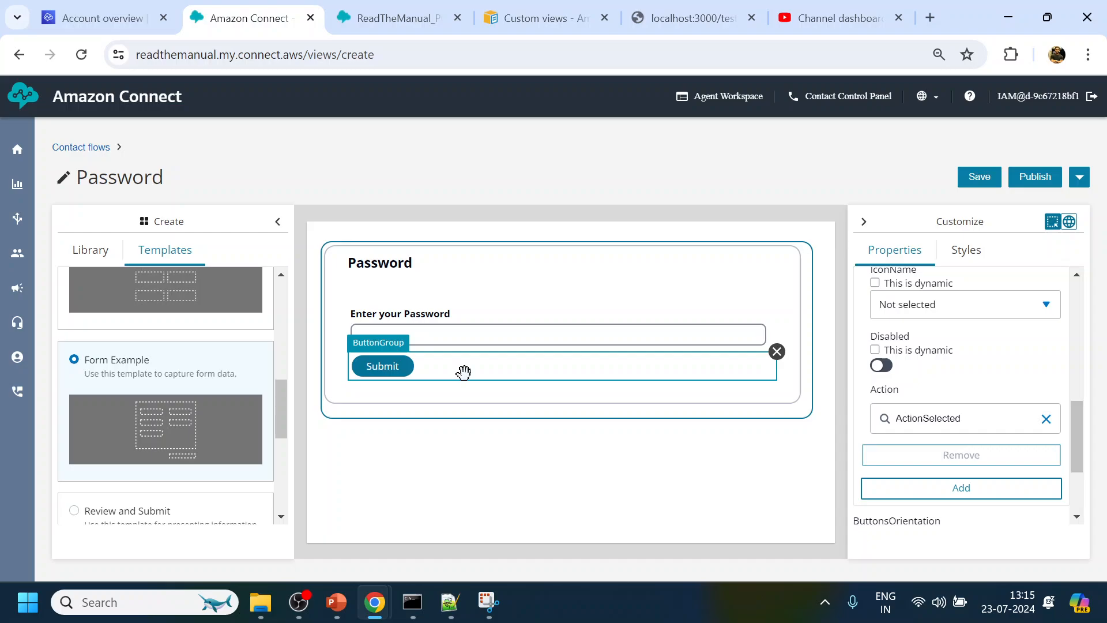
pyautogui.moveTo(939, 381)
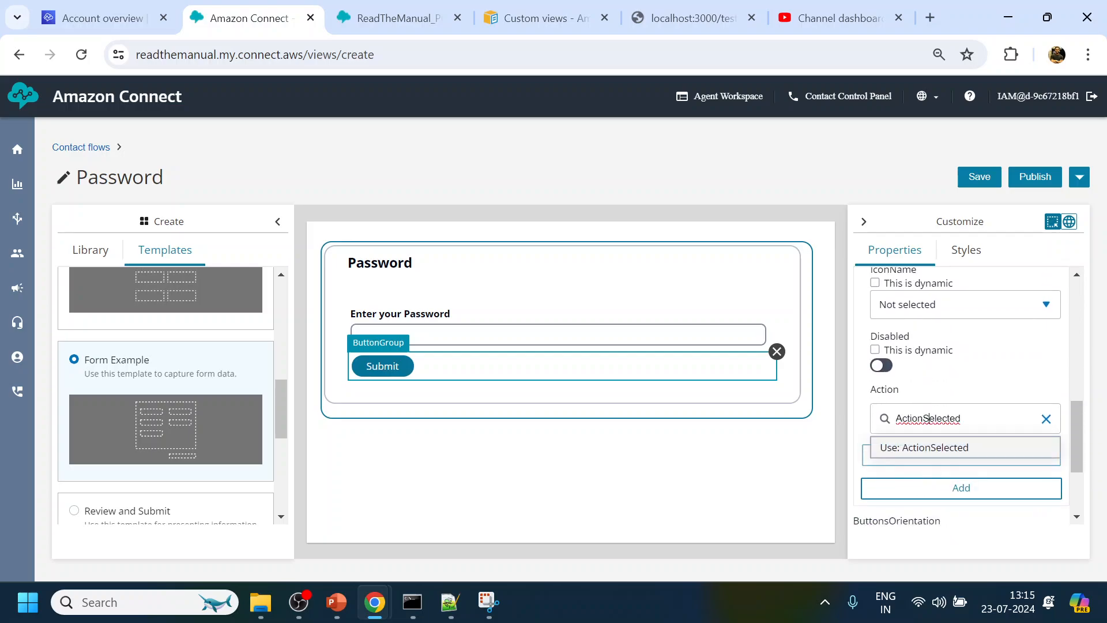
pyautogui.write('S')
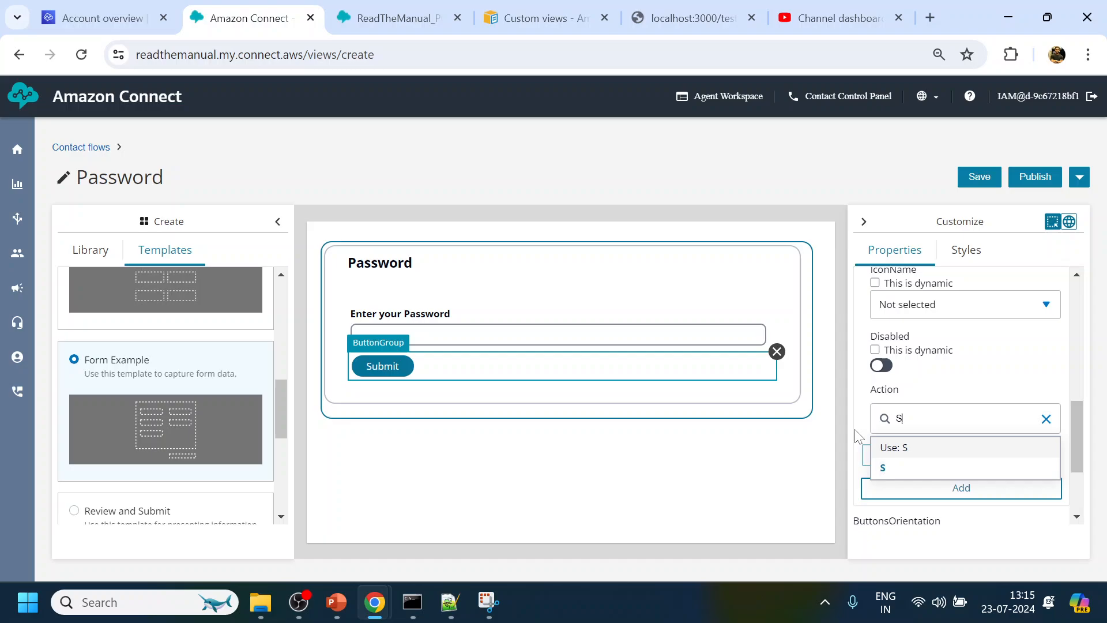
pyautogui.write('ubmit')
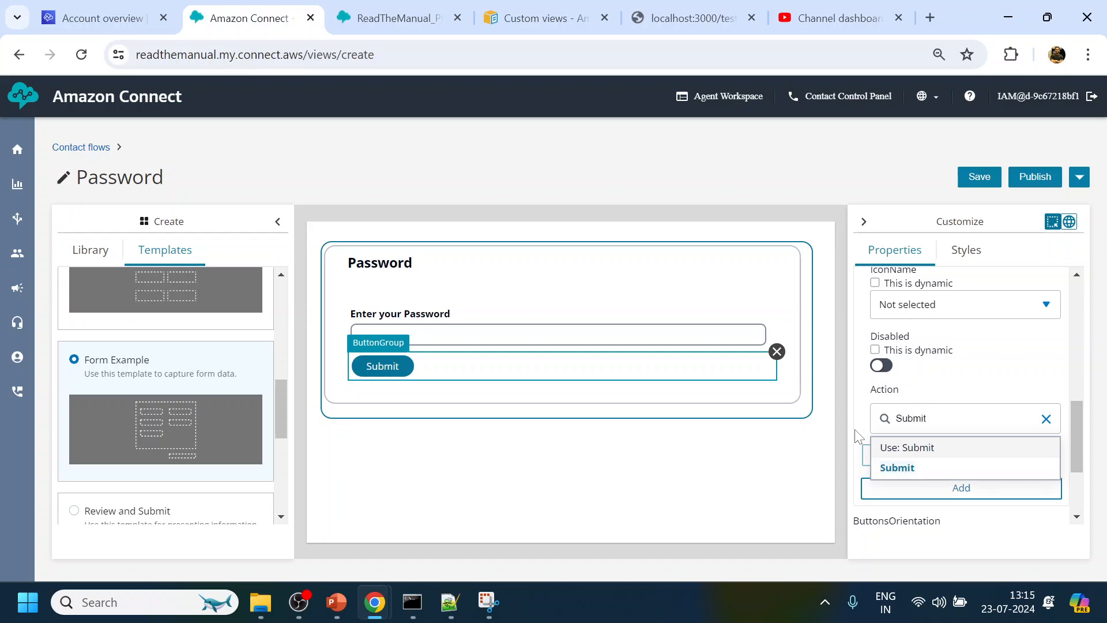
pyautogui.moveTo(911, 468)
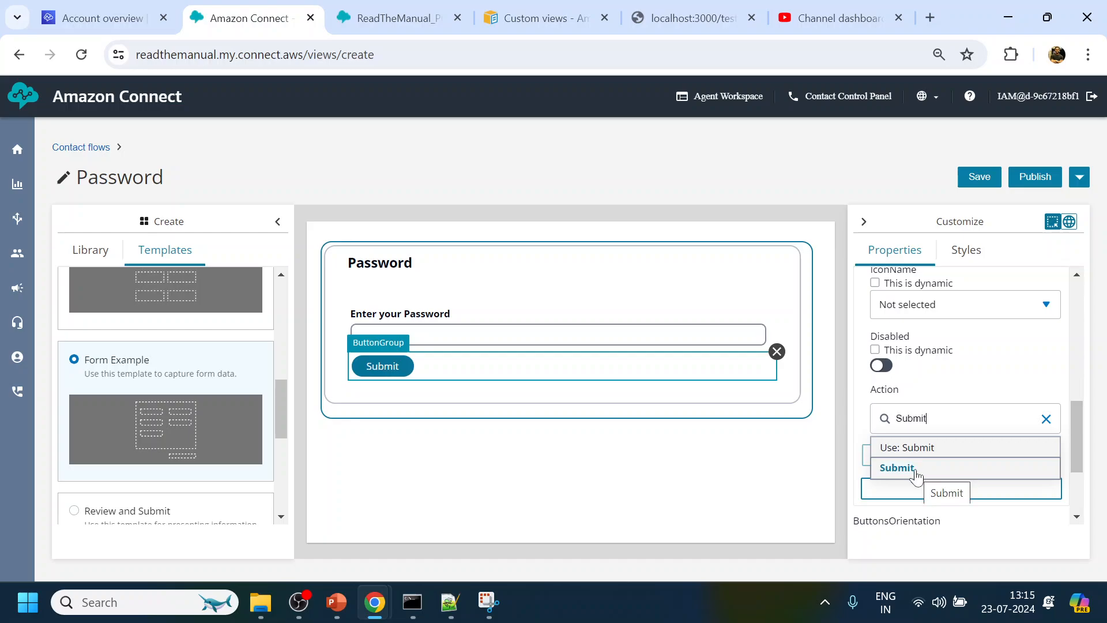
pyautogui.click(897, 467)
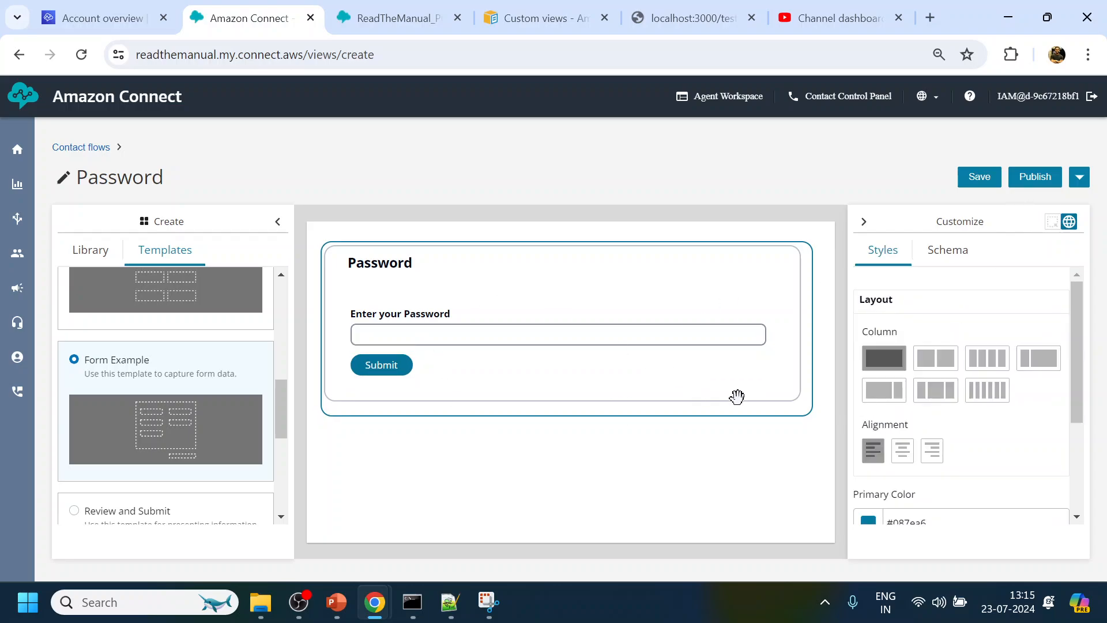
# - Publish the Password view
pyautogui.click(1034, 177)
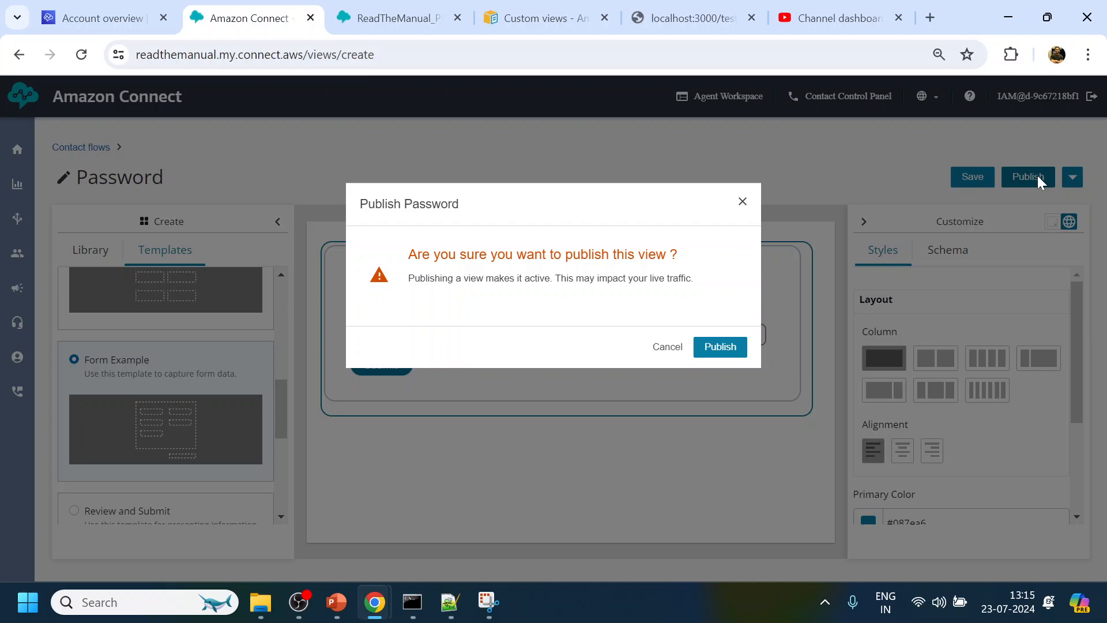
pyautogui.click(720, 346)
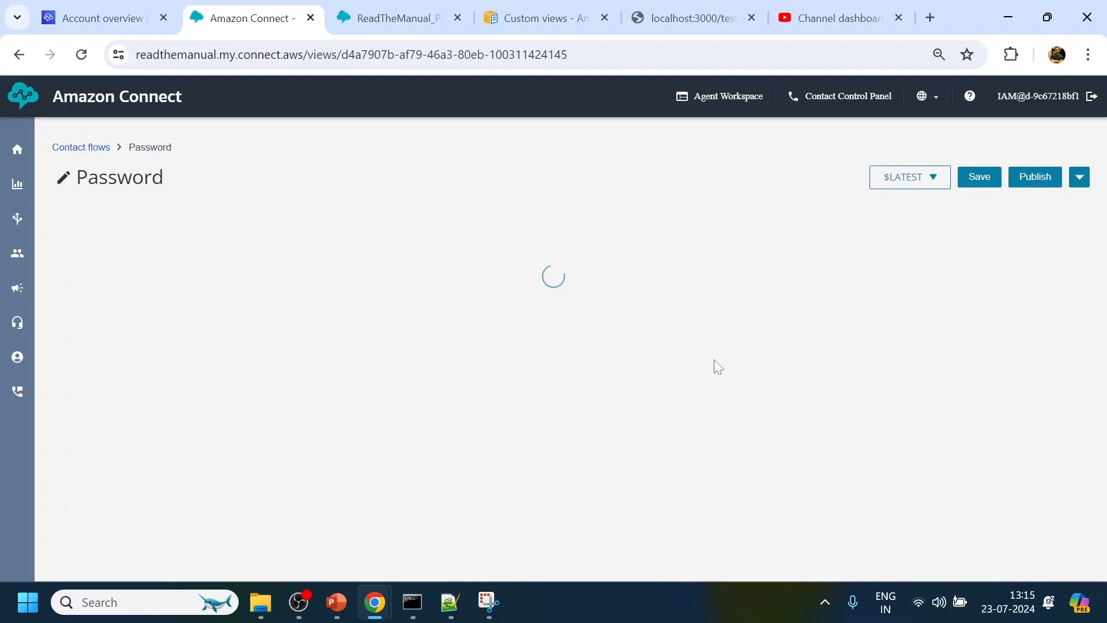
# - Republish the ReadTheManual_PCI flow without its ASKCardNo Show View block
pyautogui.click(399, 18)
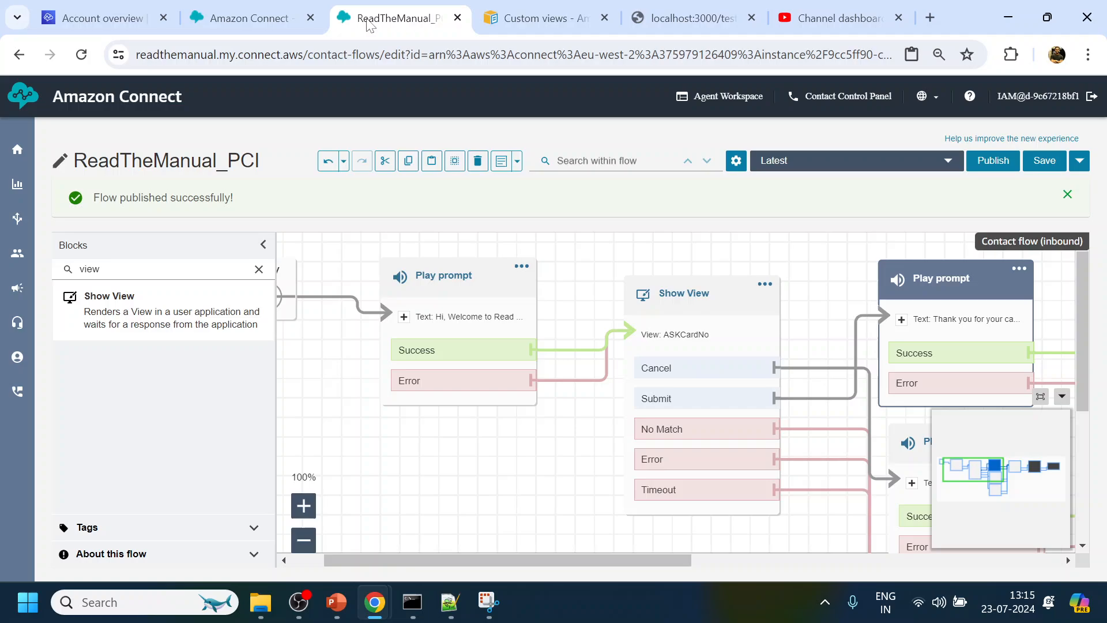
pyautogui.moveTo(82, 302)
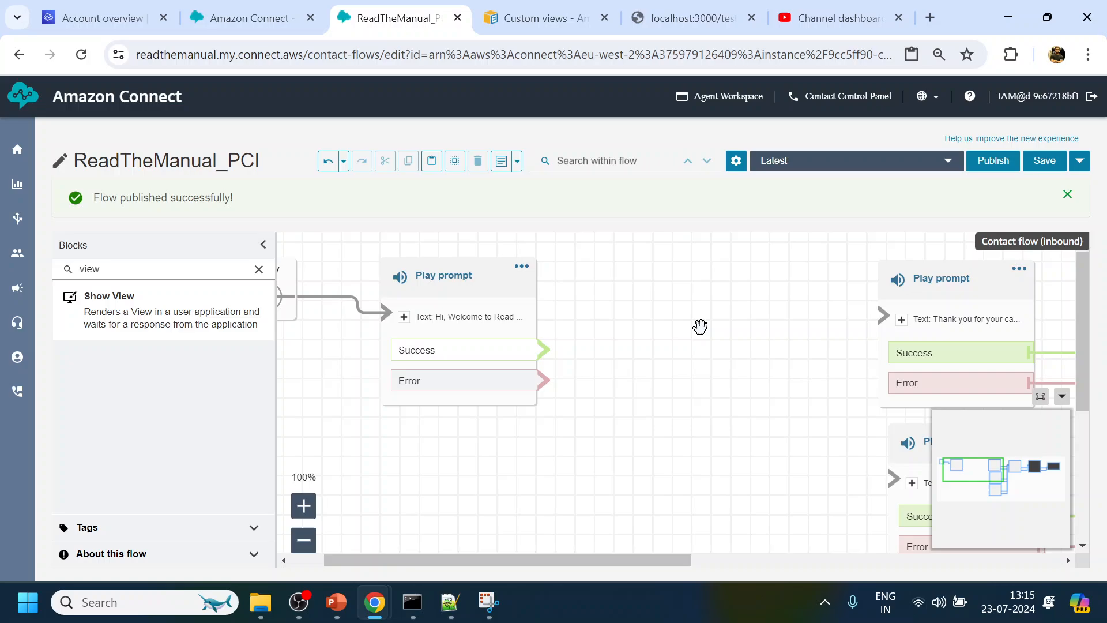
pyautogui.click(991, 160)
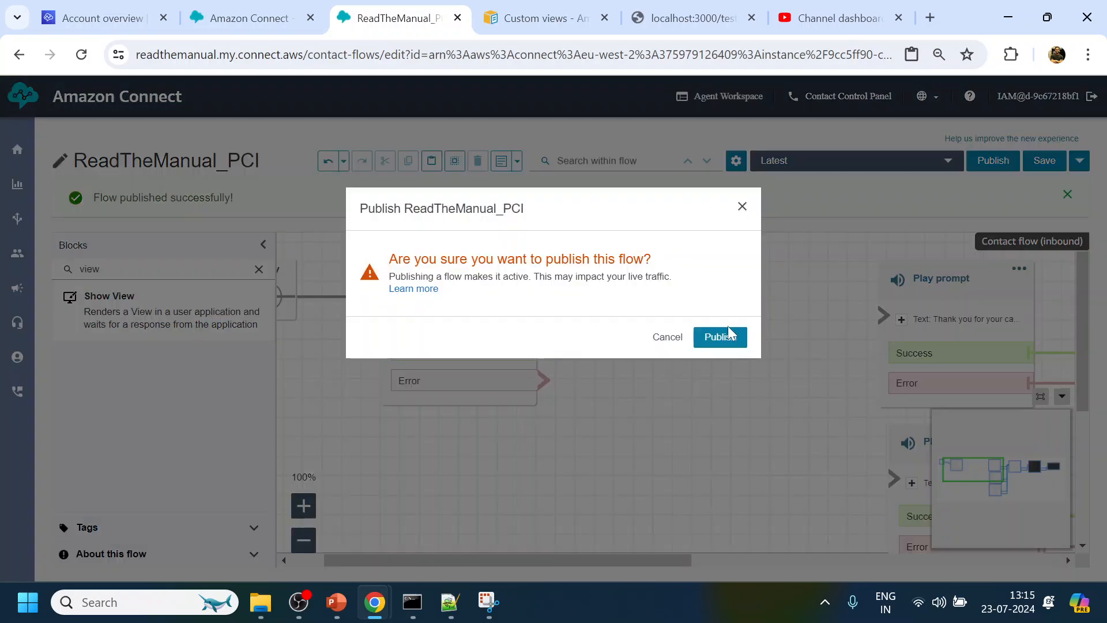
pyautogui.click(719, 336)
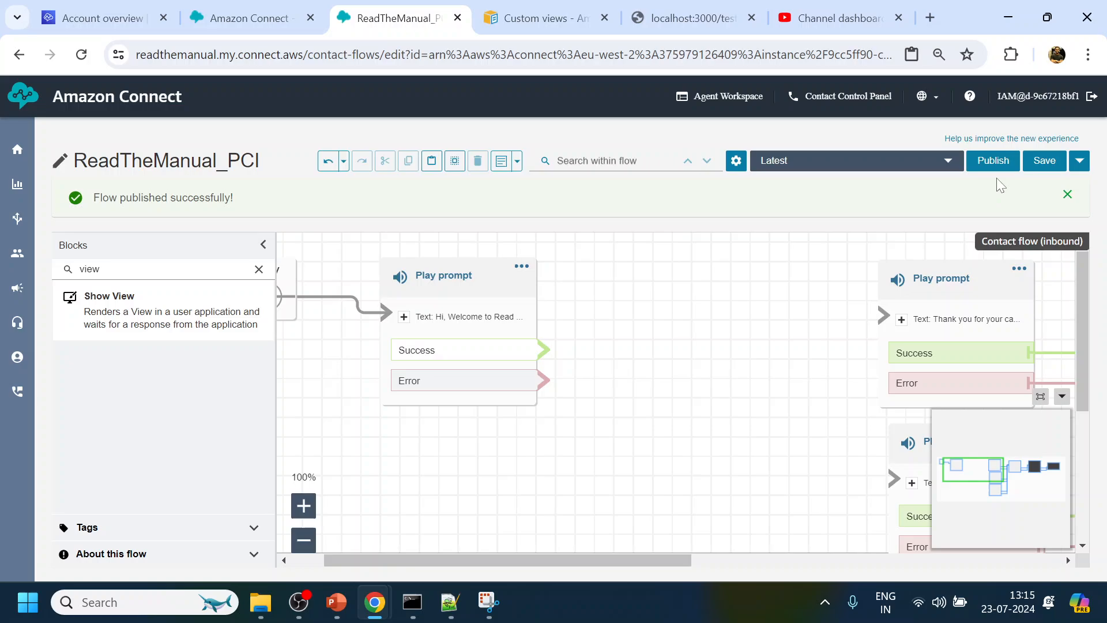
pyautogui.click(1066, 194)
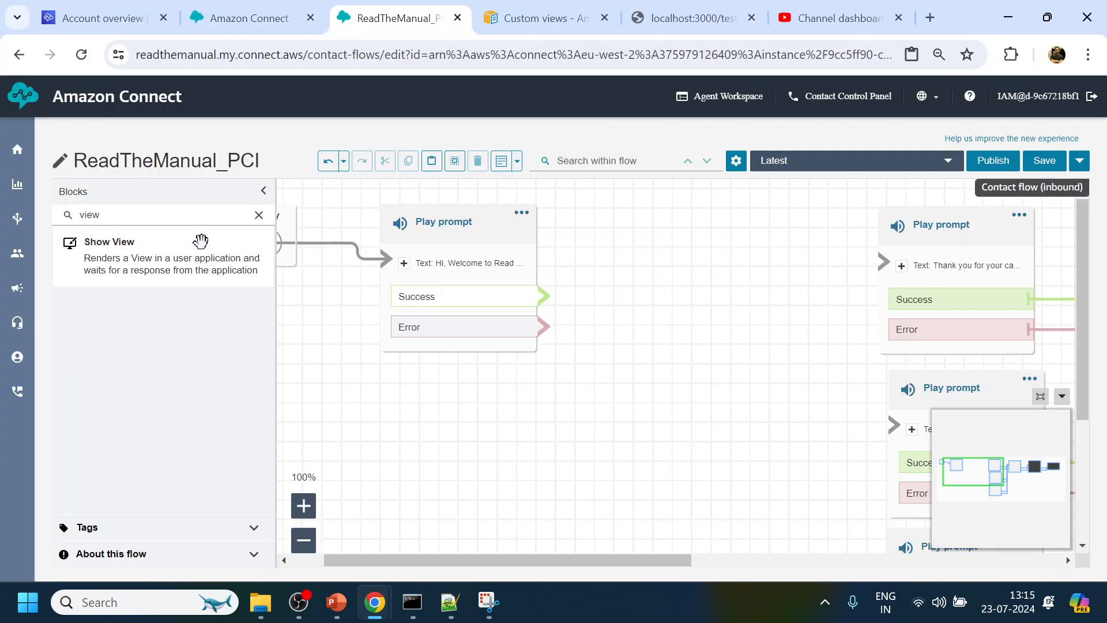
# - Add a Show View block to the flow and assign it the Password view
pyautogui.click(1044, 161)
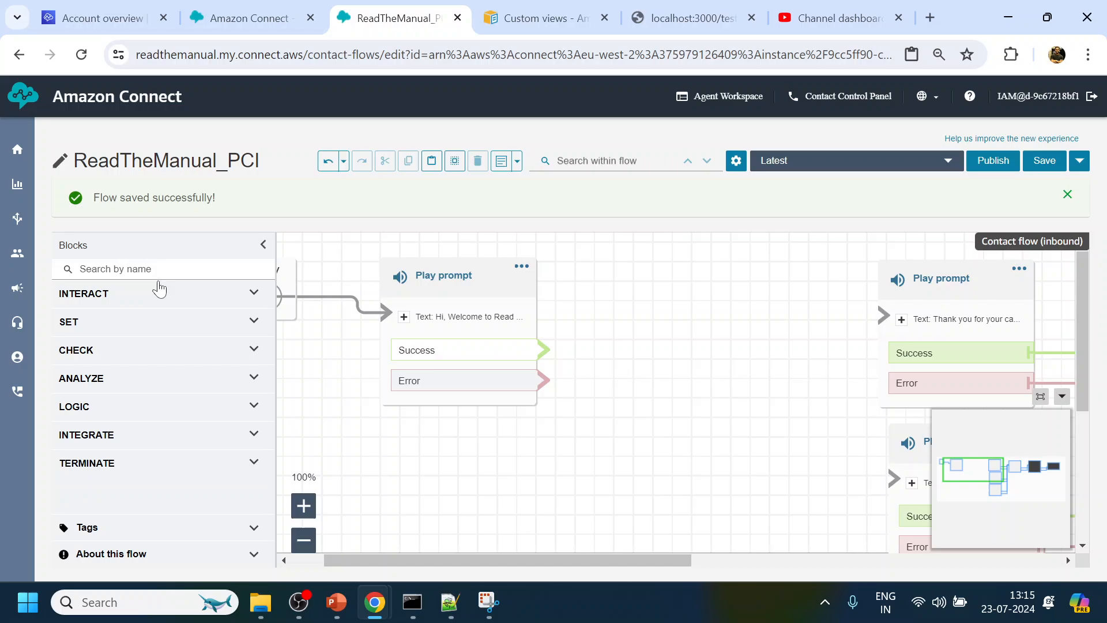
pyautogui.write('view')
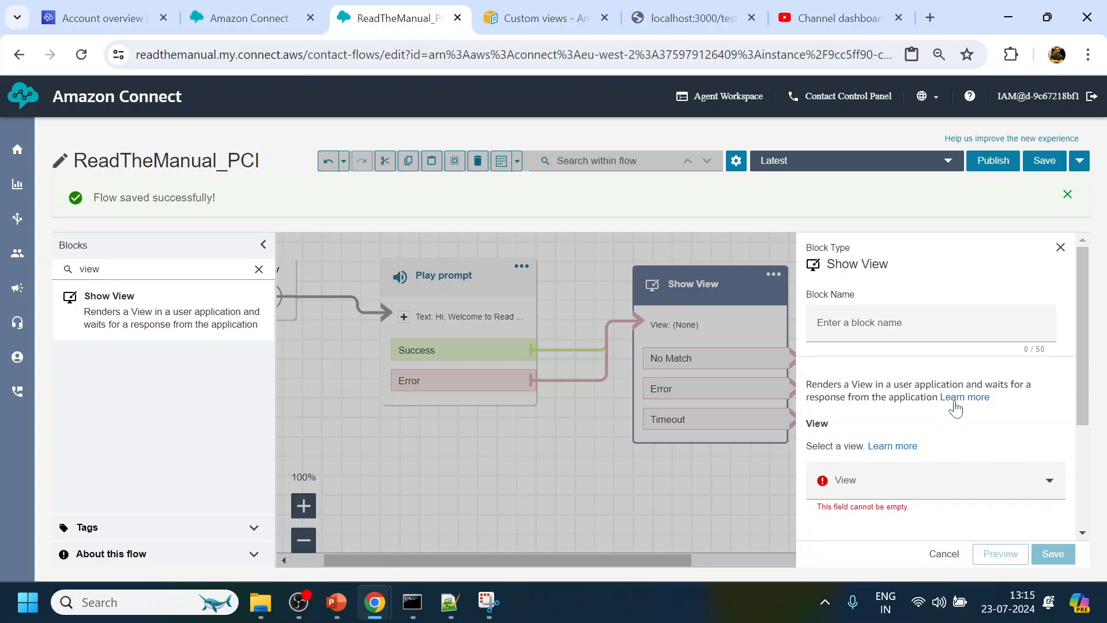
pyautogui.click(932, 479)
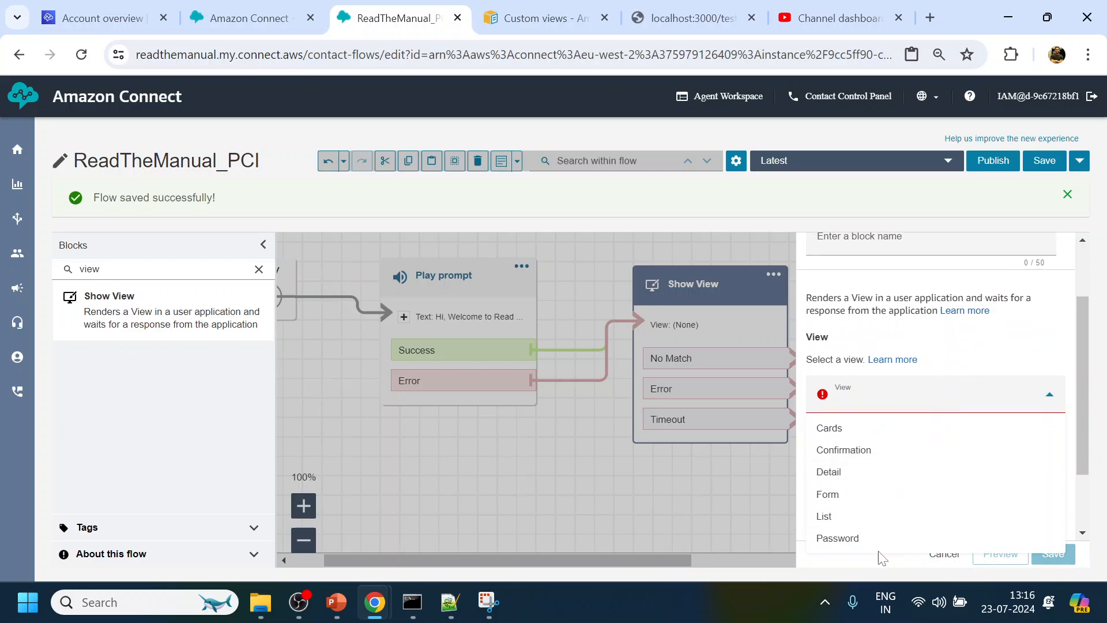
pyautogui.moveTo(837, 537)
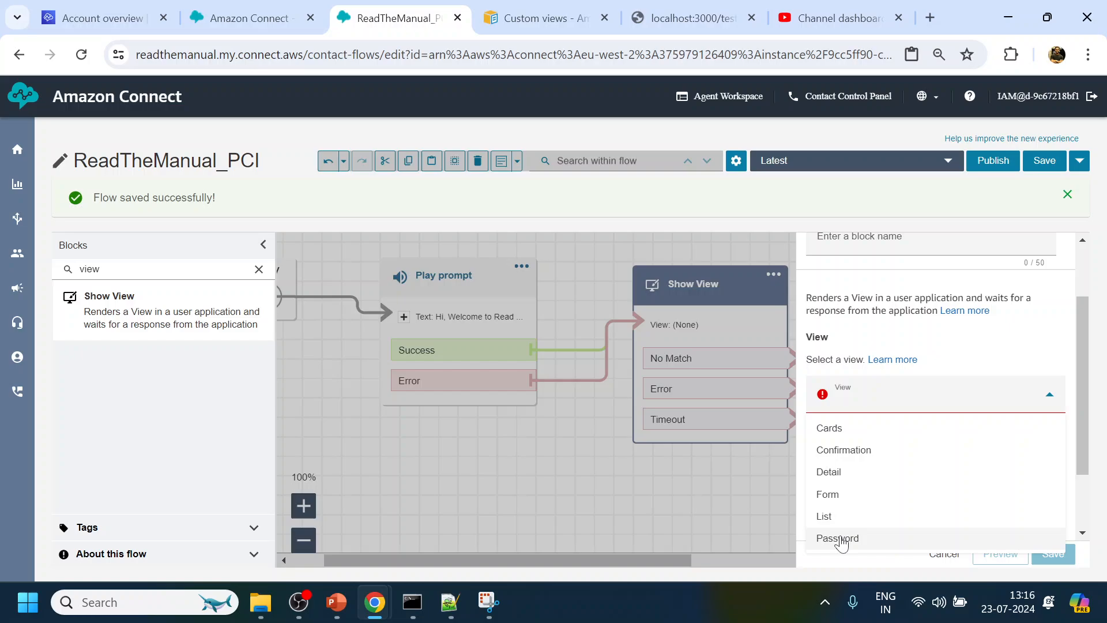
pyautogui.click(837, 538)
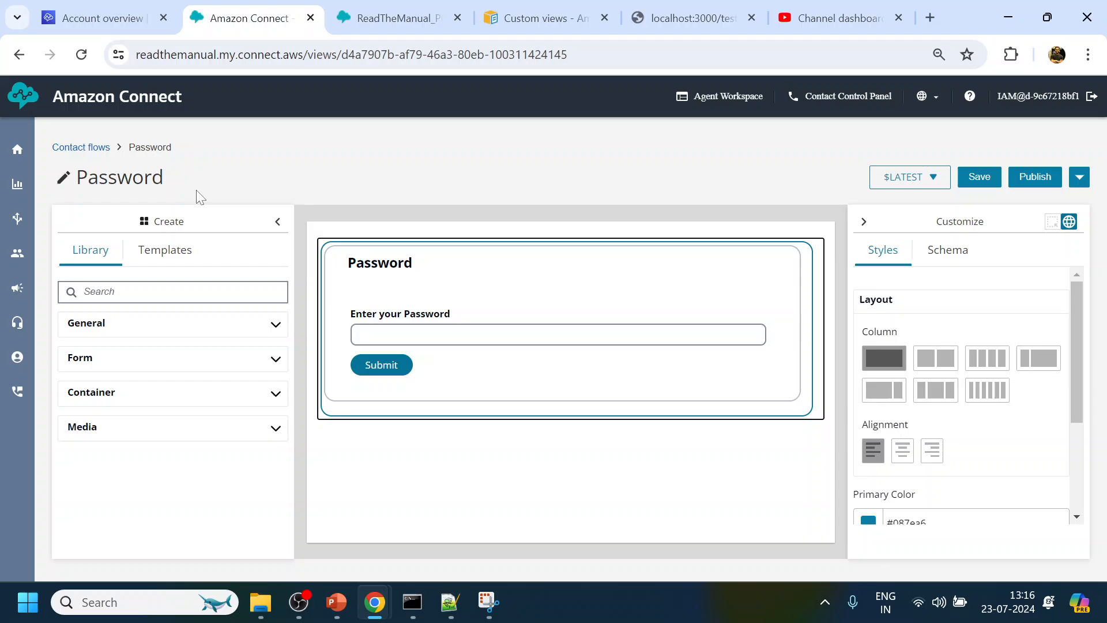
# - Set the Show View block's timeout to 2 minutes
pyautogui.doubleClick(119, 177)
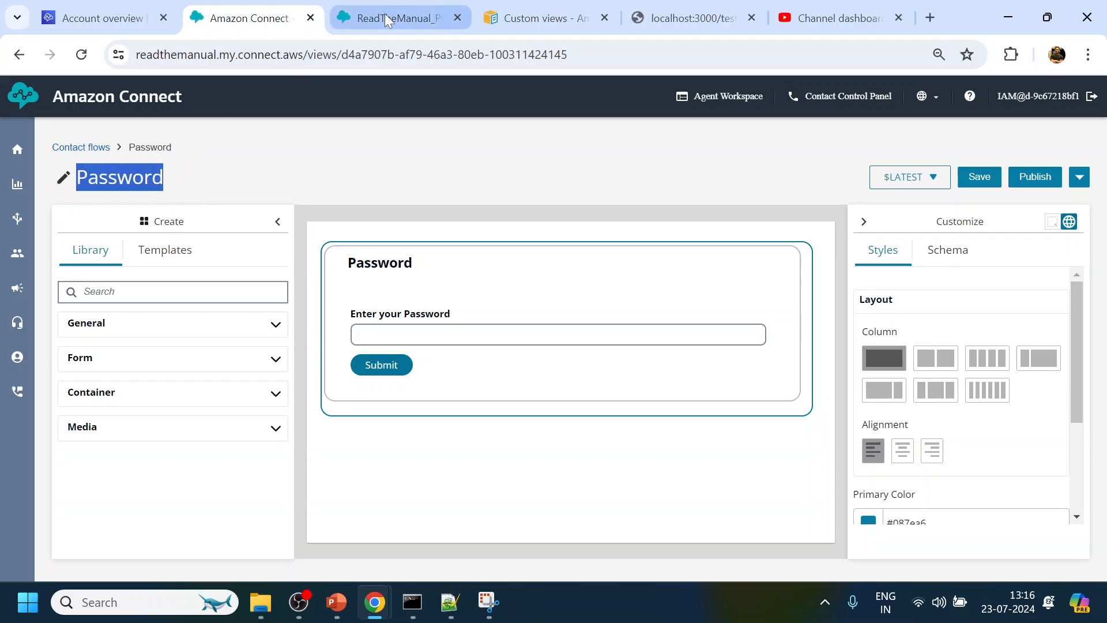
pyautogui.click(395, 18)
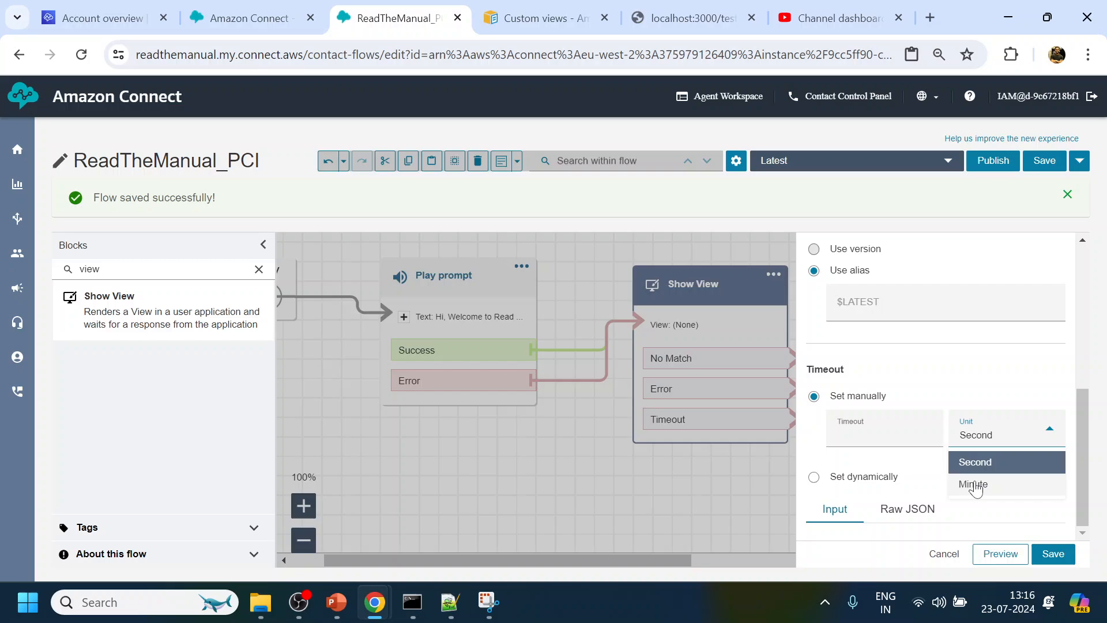
pyautogui.click(973, 485)
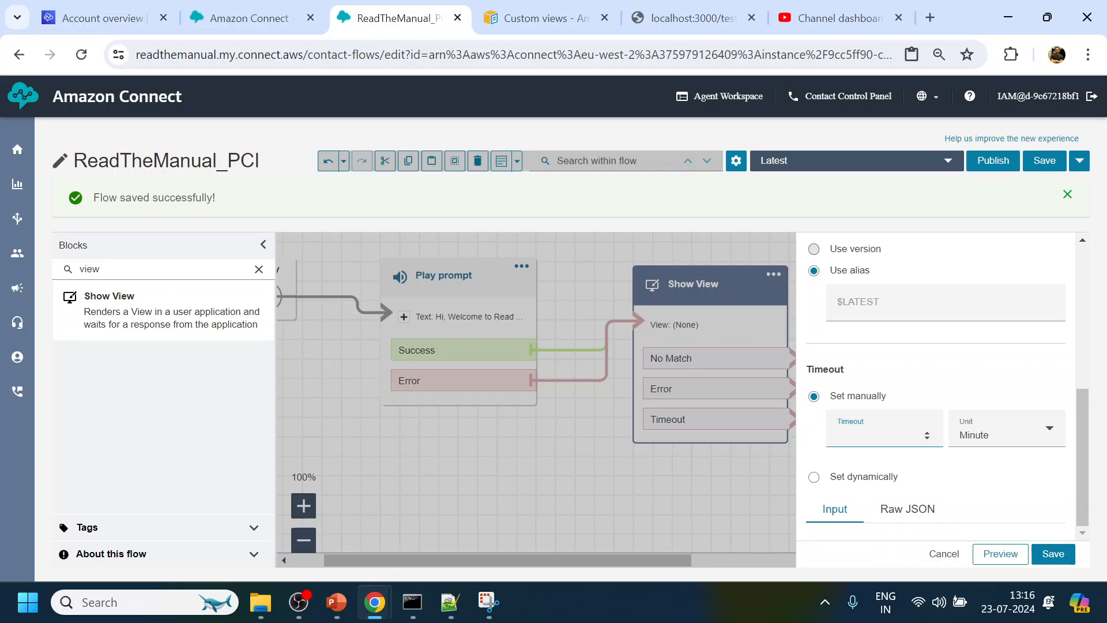
pyautogui.write('2')
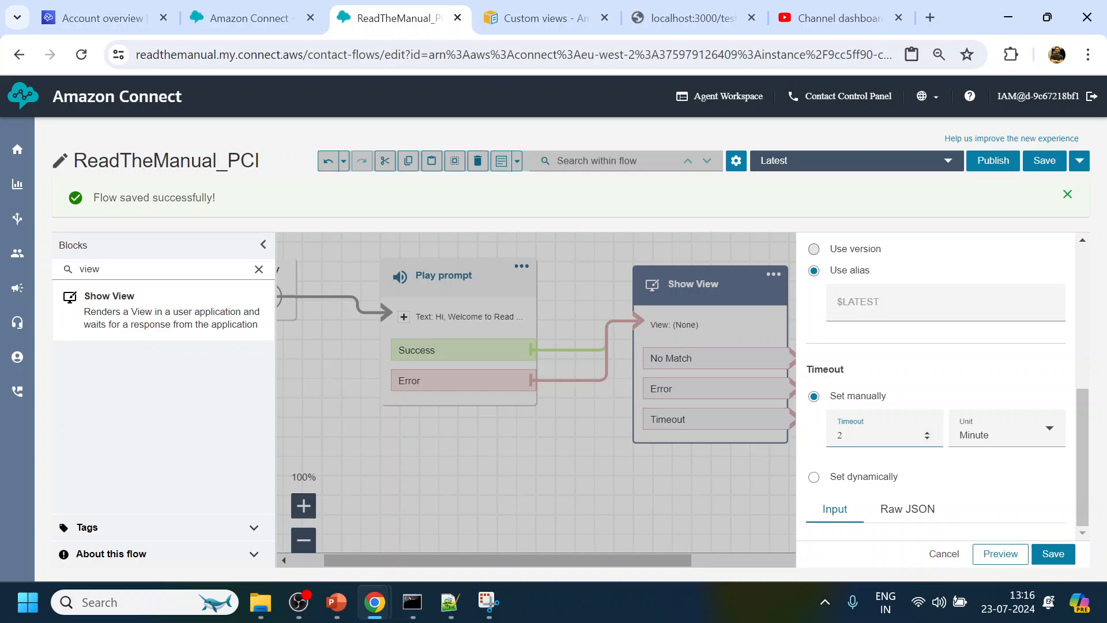
pyautogui.moveTo(638, 345)
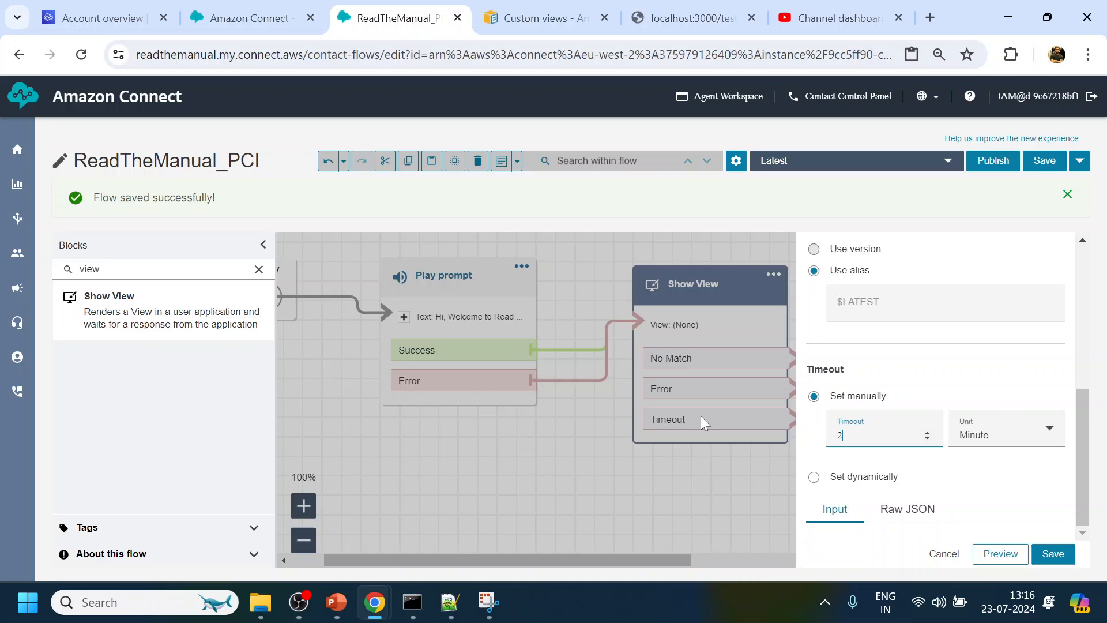
pyautogui.moveTo(682, 427)
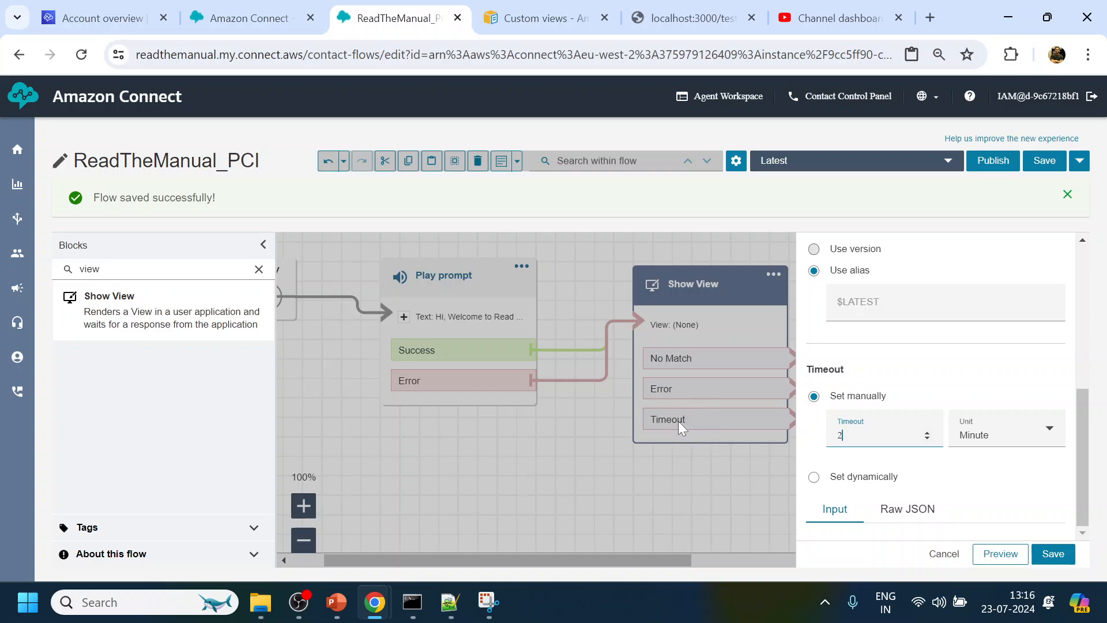
pyautogui.moveTo(754, 408)
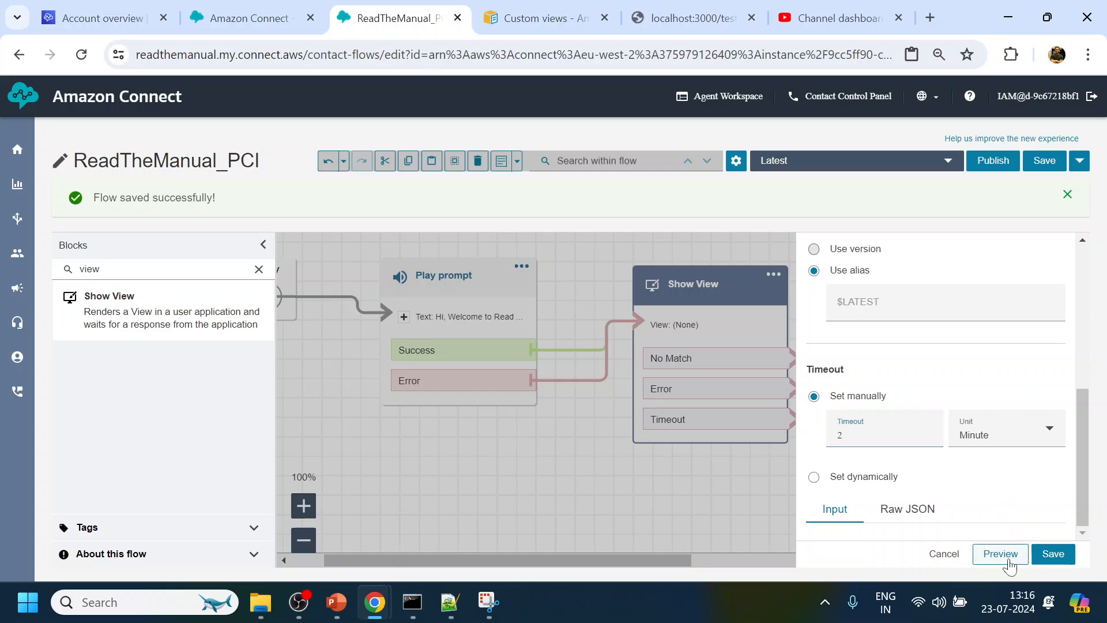
# - Preview the view, then set the input field's InputType to Password so entries are masked
pyautogui.click(1000, 553)
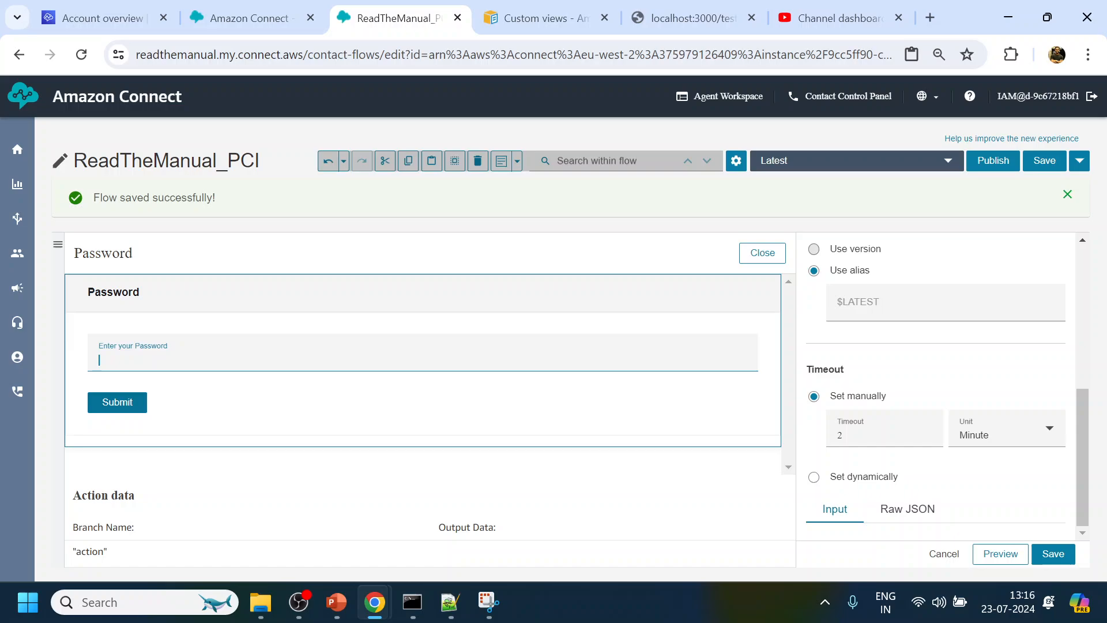
pyautogui.write('rajiv')
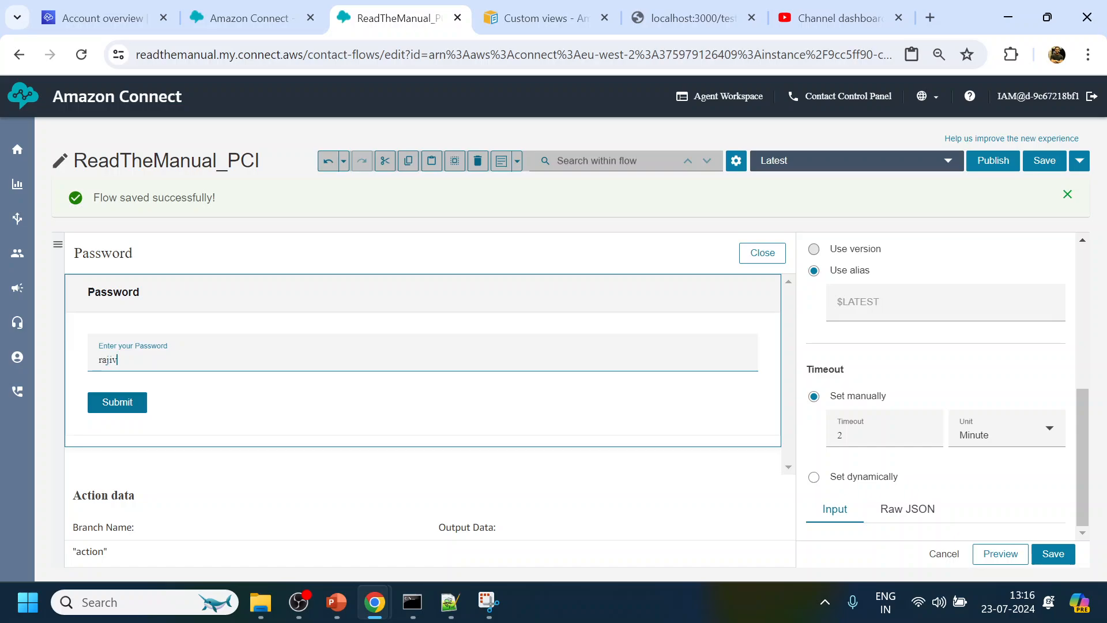
pyautogui.click(251, 18)
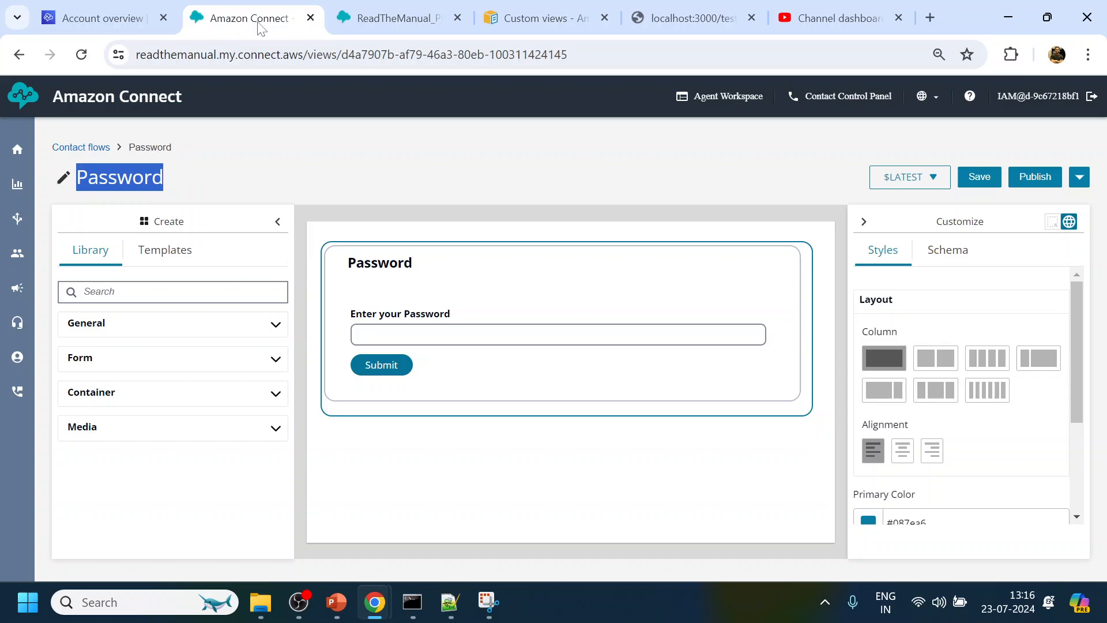
pyautogui.click(557, 334)
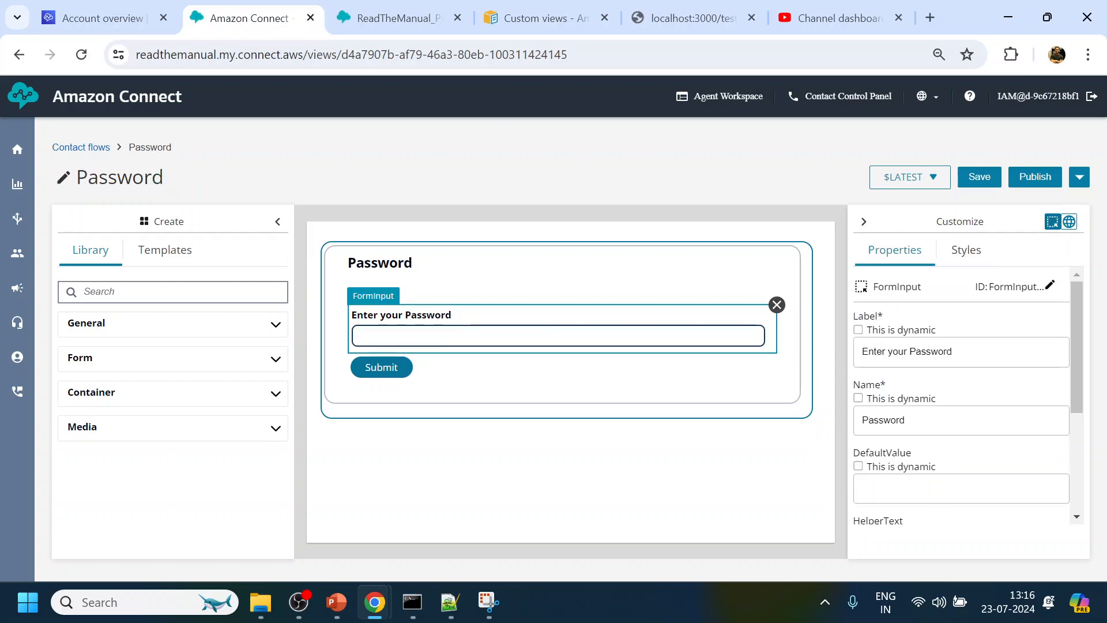
pyautogui.write('raioids')
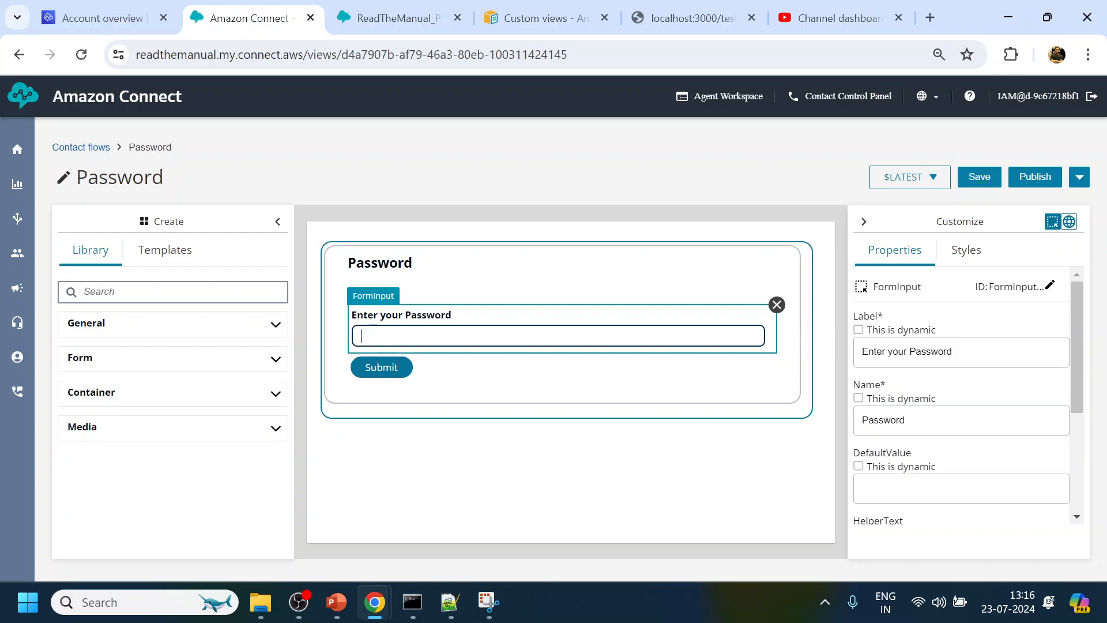
pyautogui.scroll(-3)
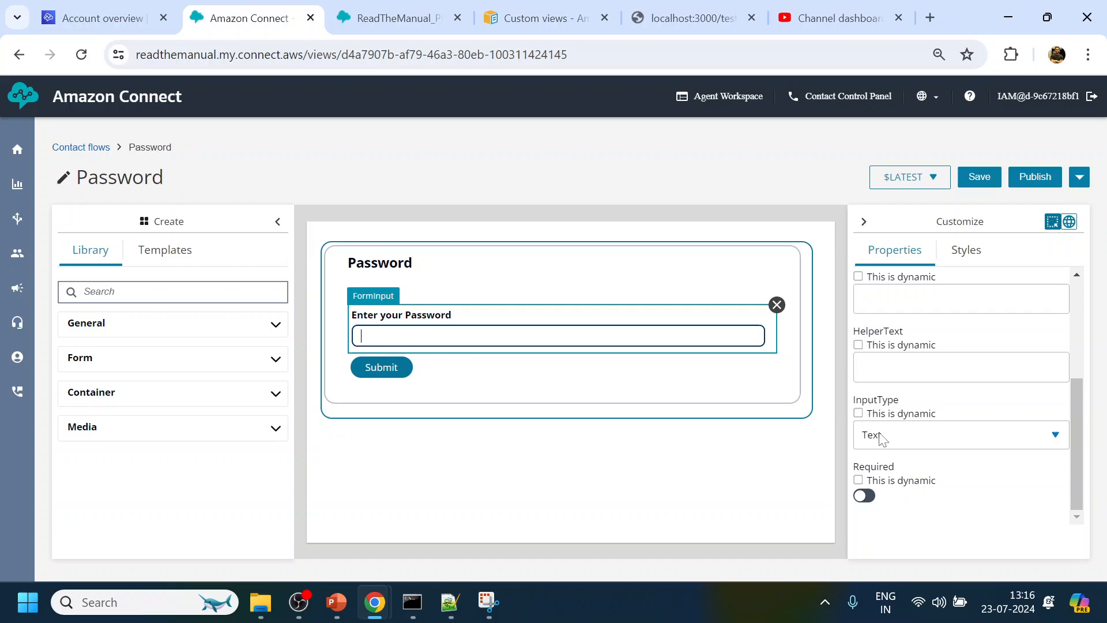
pyautogui.click(956, 434)
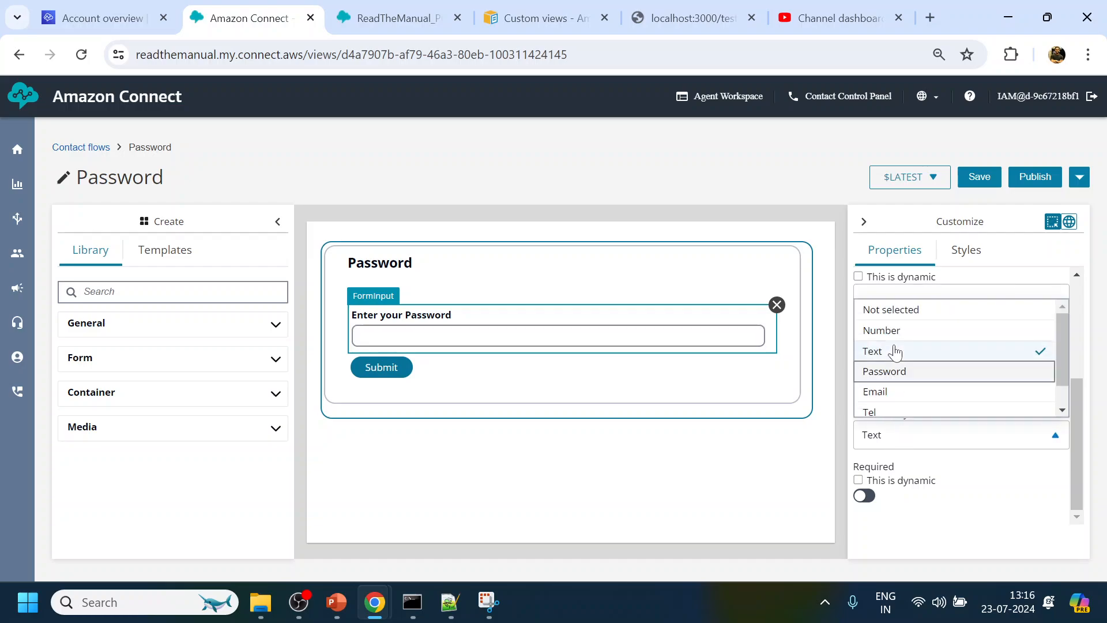
pyautogui.click(883, 371)
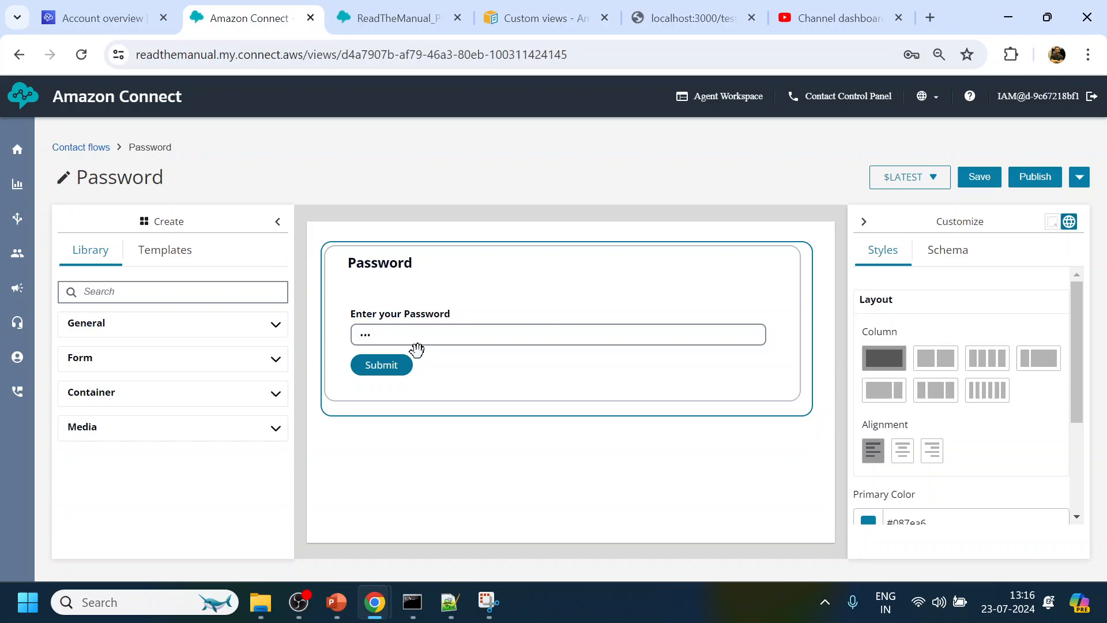
# - Save and republish the Password view
pyautogui.click(558, 335)
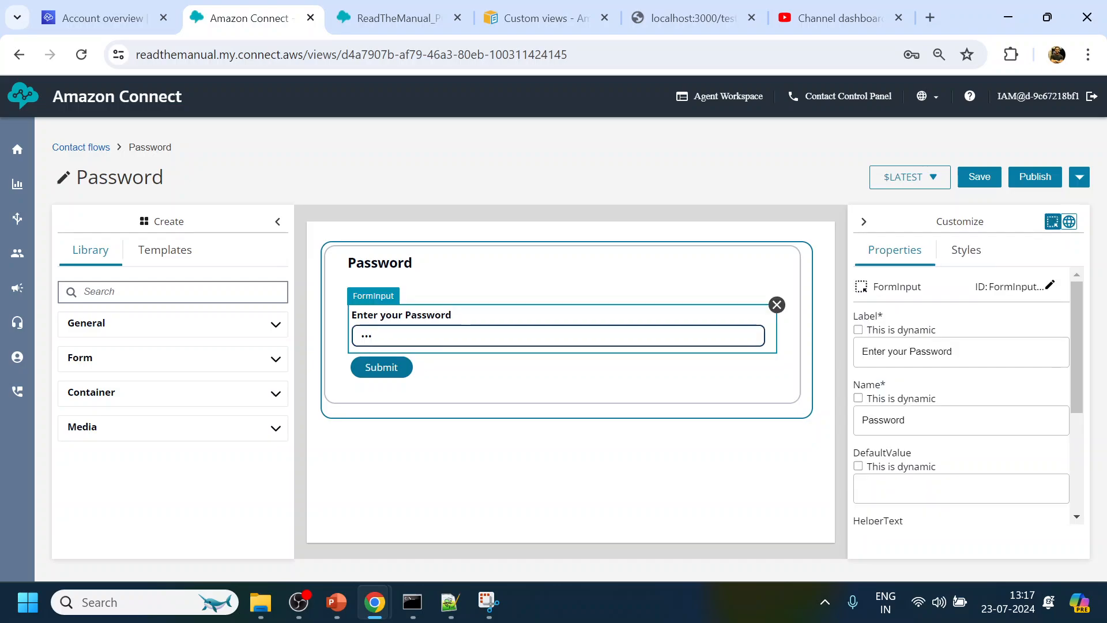
pyautogui.click(1032, 176)
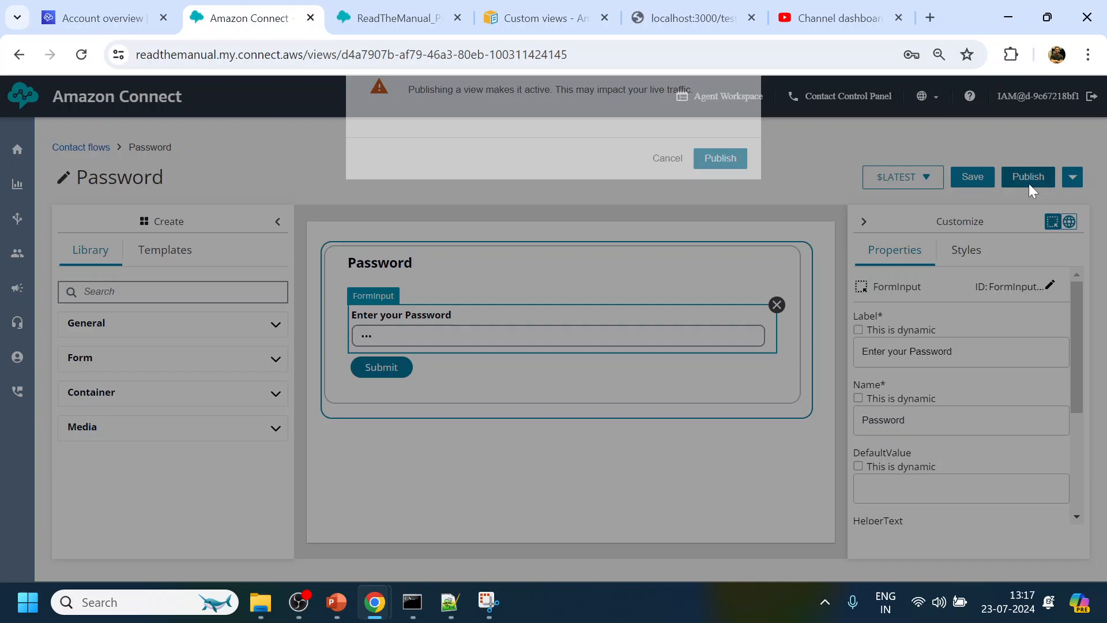
pyautogui.click(665, 157)
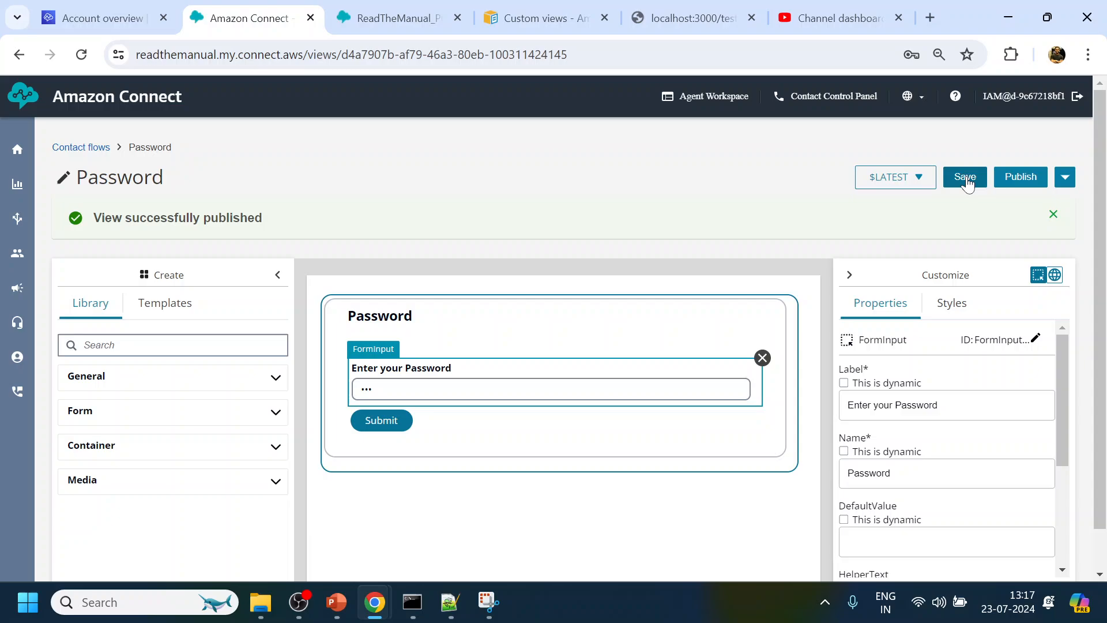
pyautogui.click(1053, 213)
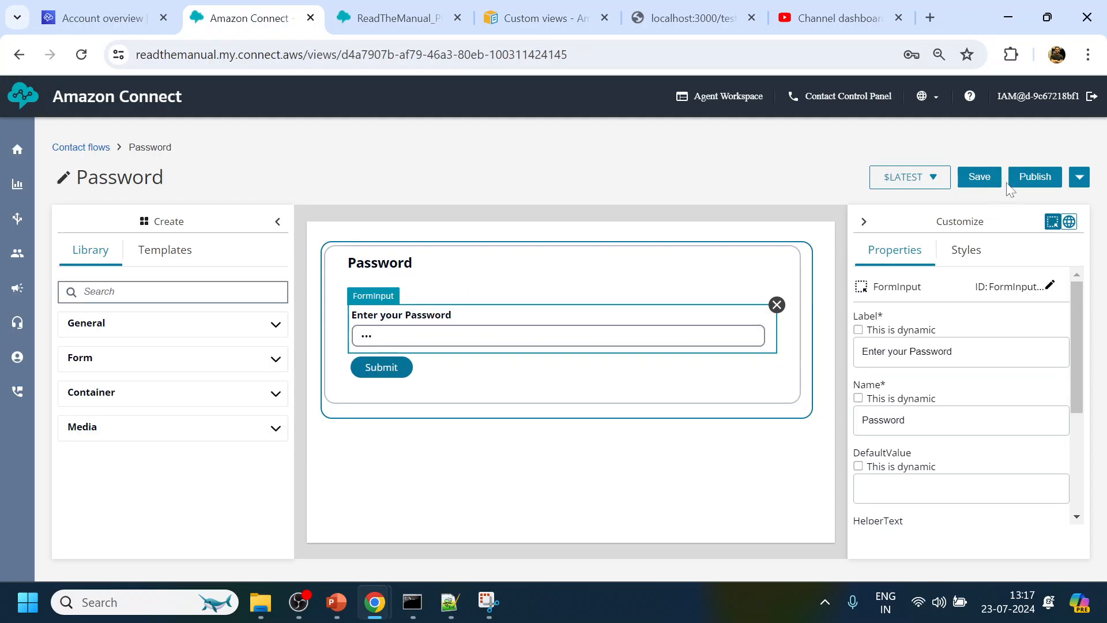
pyautogui.click(978, 176)
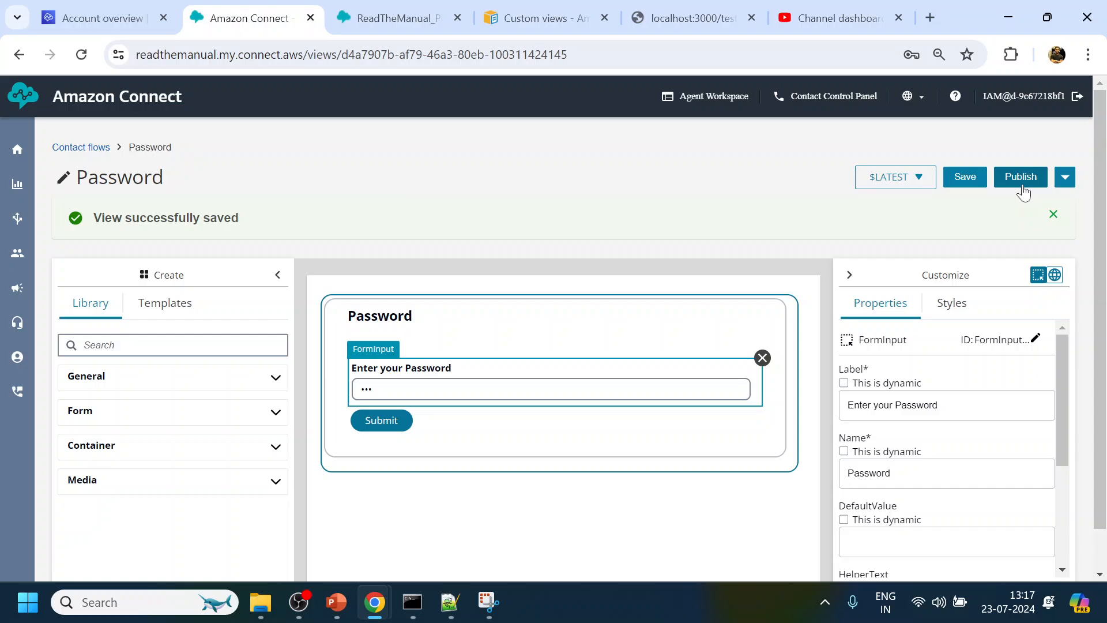
pyautogui.click(1019, 177)
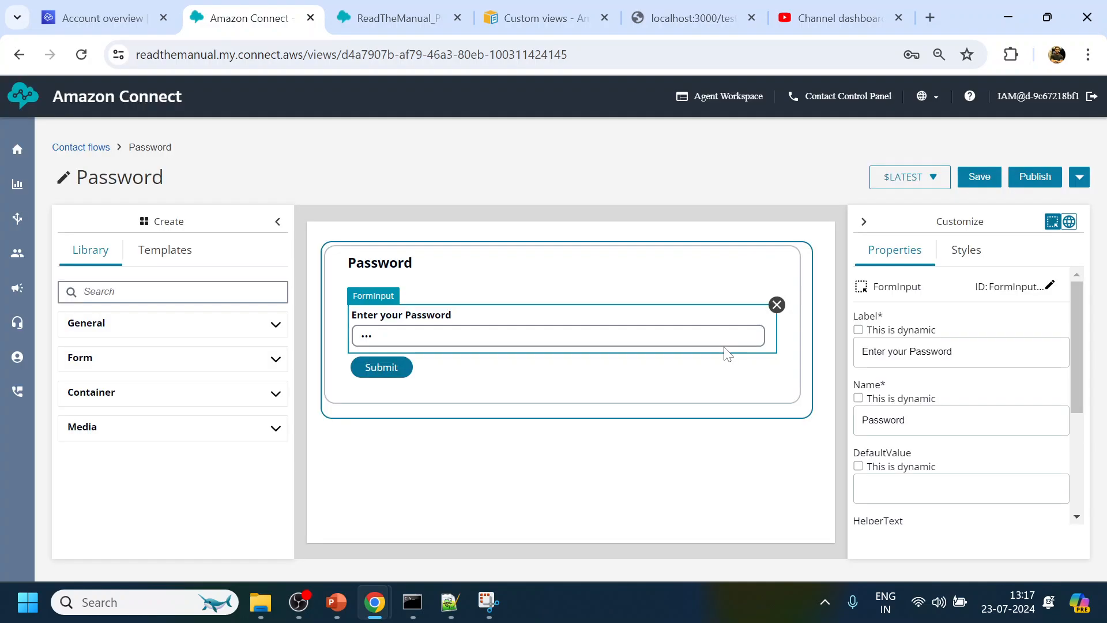
pyautogui.click(1032, 177)
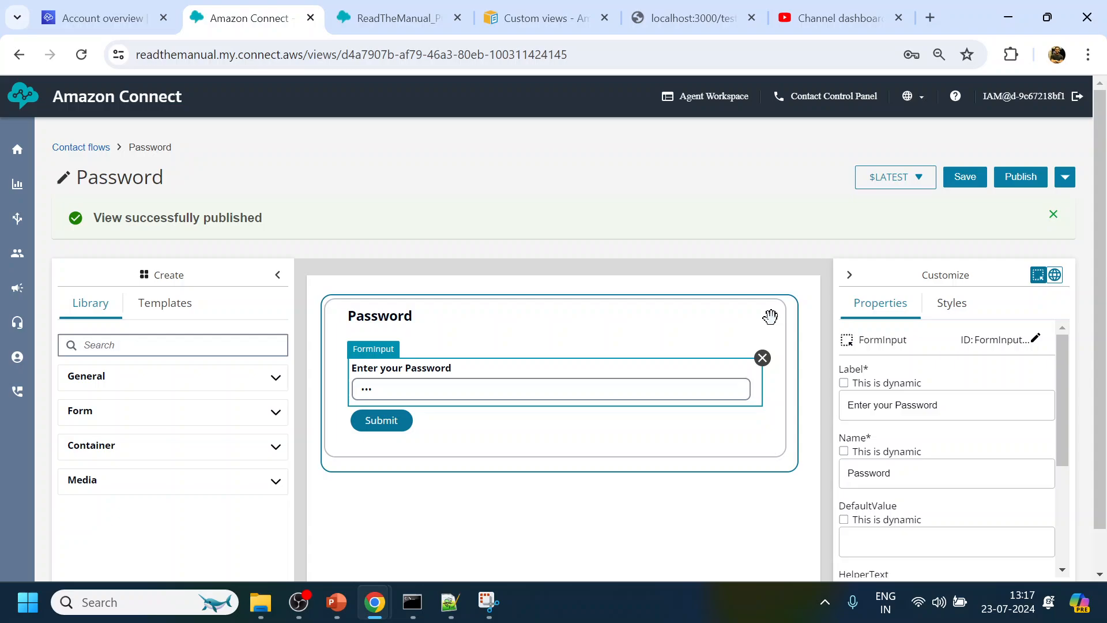
pyautogui.moveTo(397, 17)
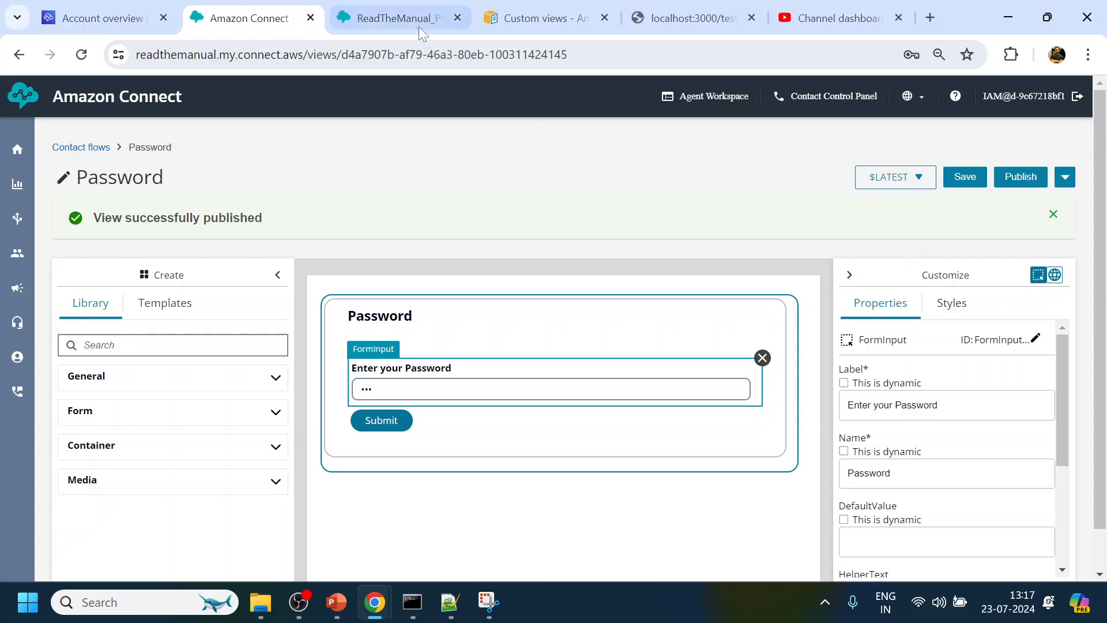
# - Preview the flow's Show View block with the Password view and submit a masked password to see the action data
pyautogui.click(398, 18)
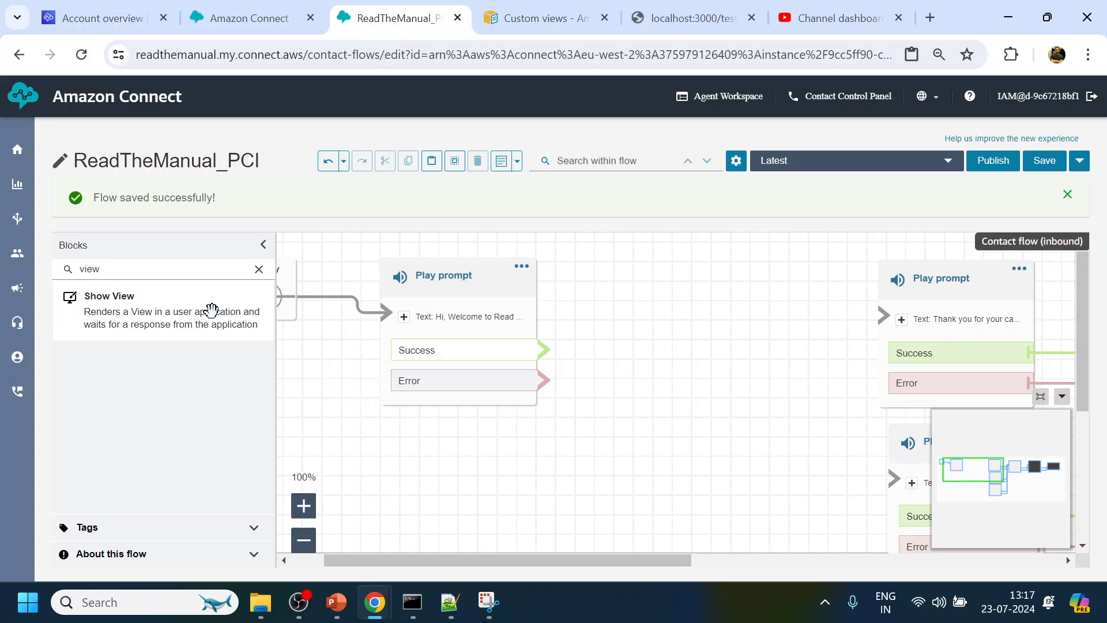
pyautogui.moveTo(135, 324)
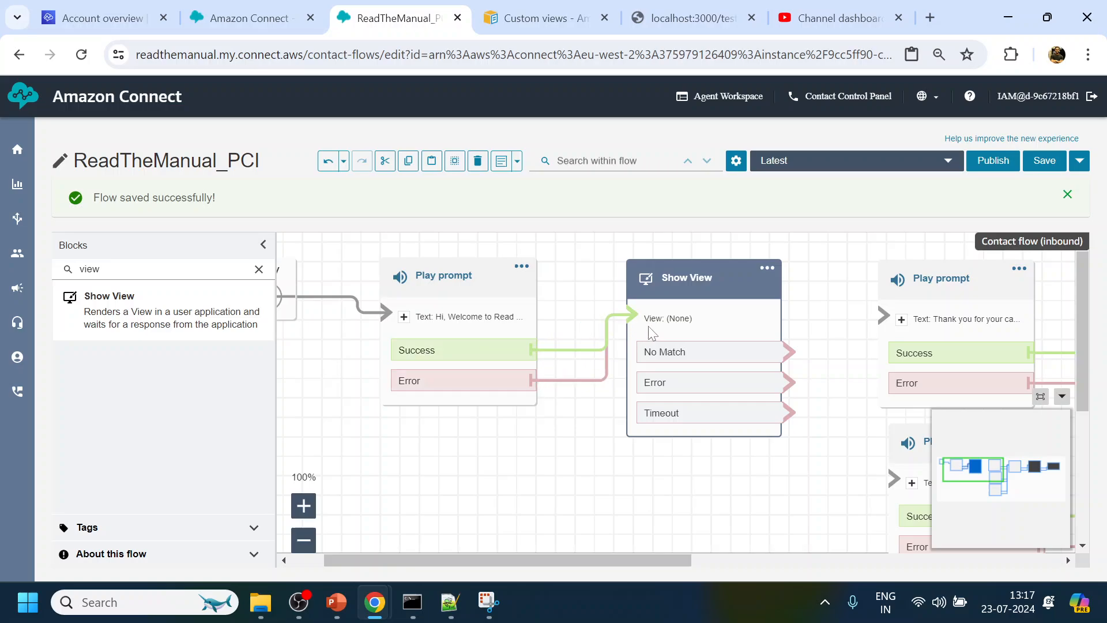
pyautogui.click(683, 277)
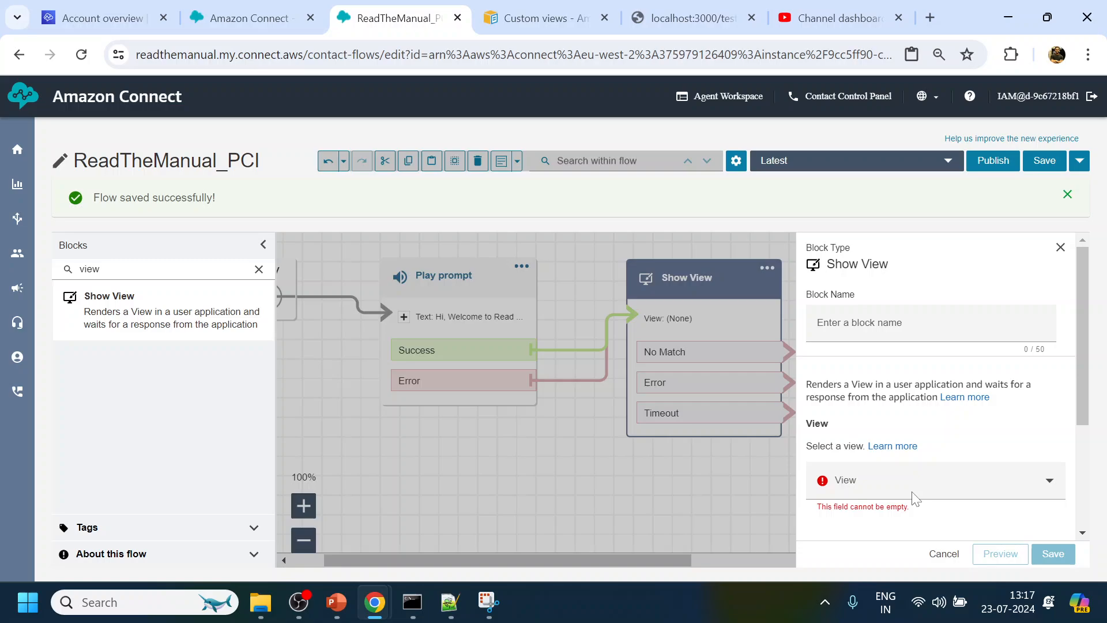
pyautogui.click(929, 480)
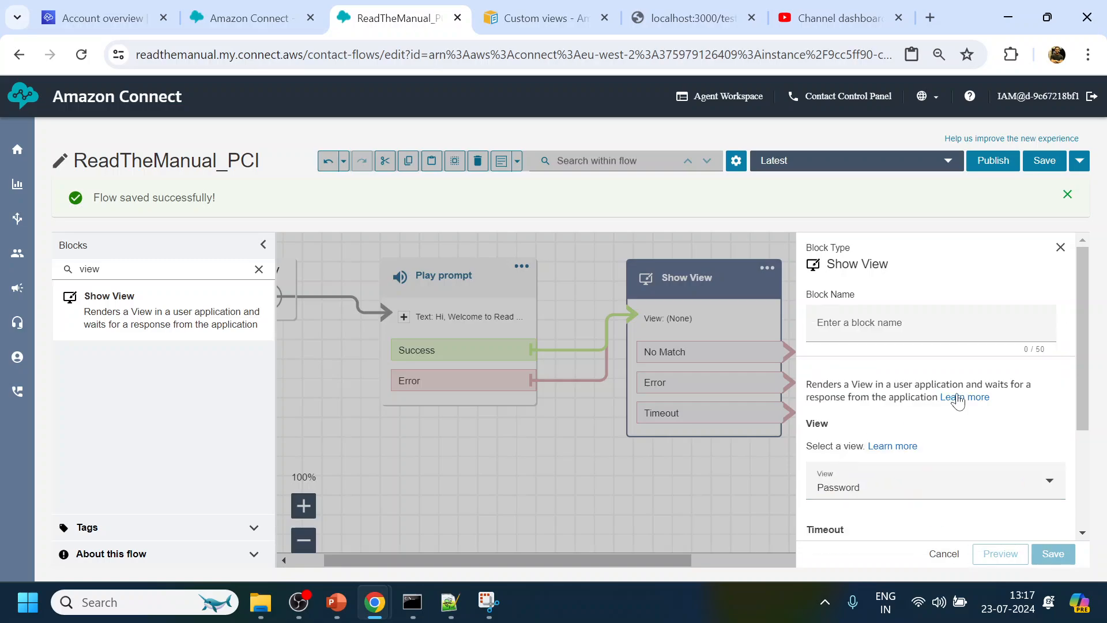
pyautogui.scroll(-3)
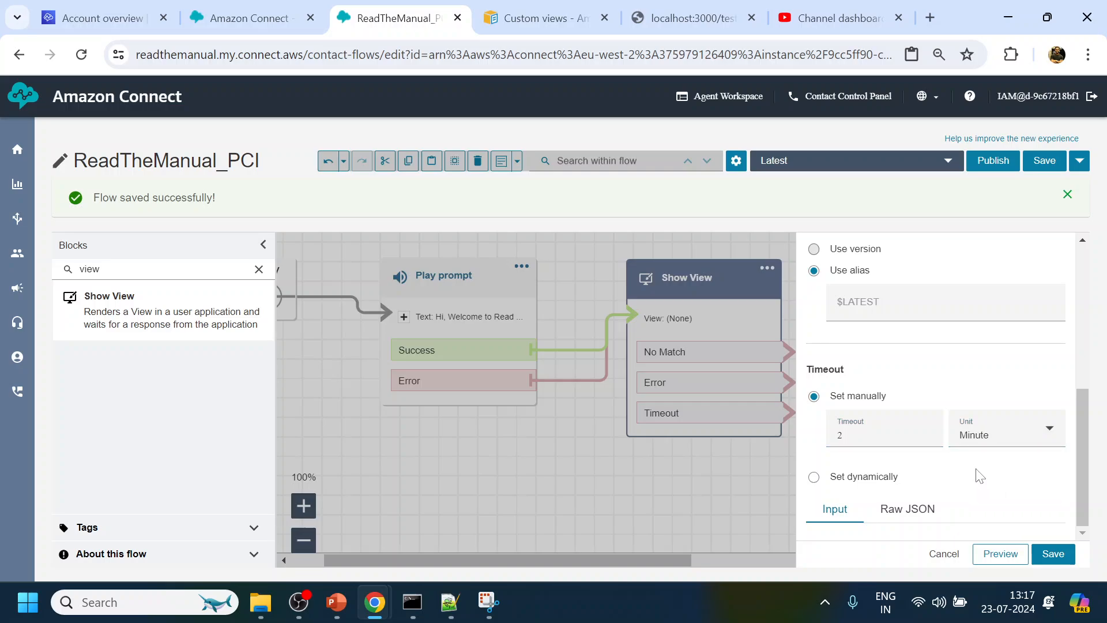
pyautogui.click(1000, 553)
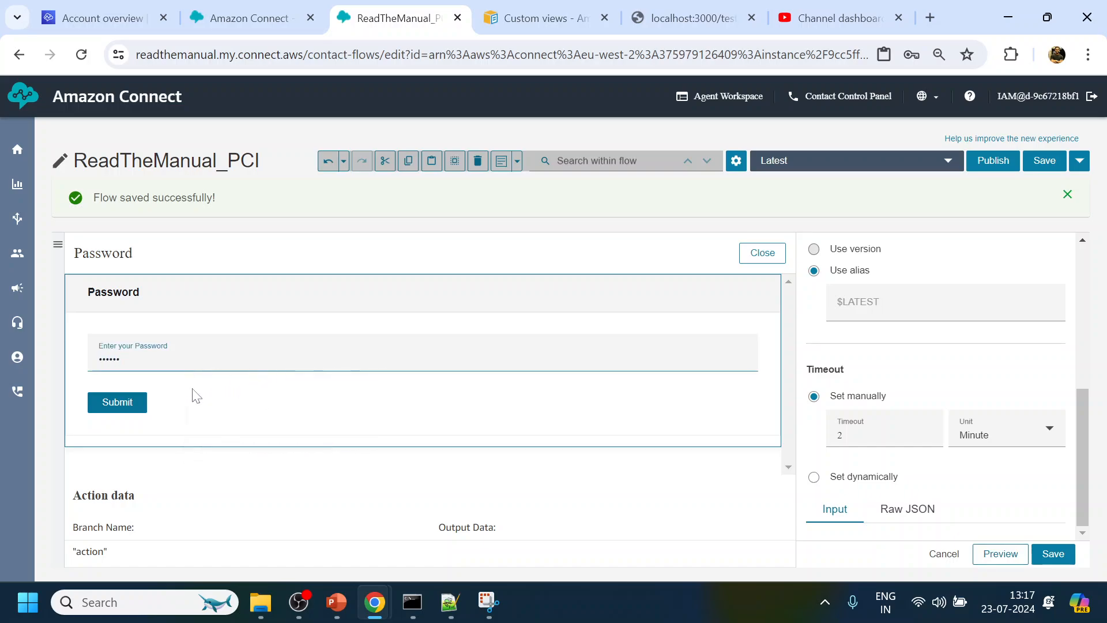
pyautogui.click(117, 402)
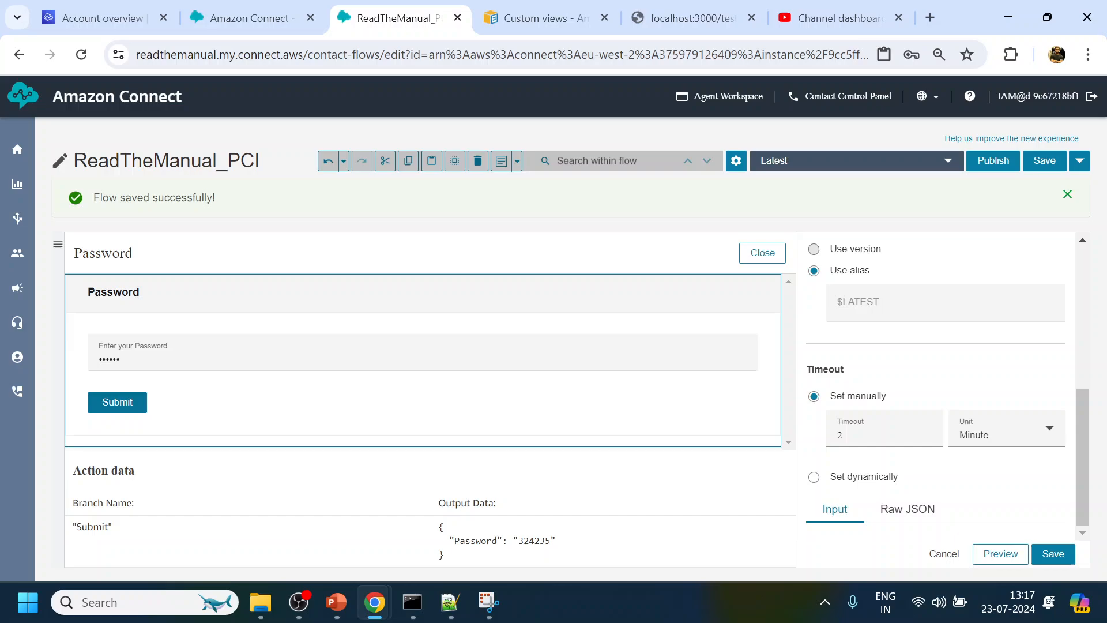
# - Close the view preview and return to the ReadTheManual_PCI flow diagram
pyautogui.doubleClick(475, 541)
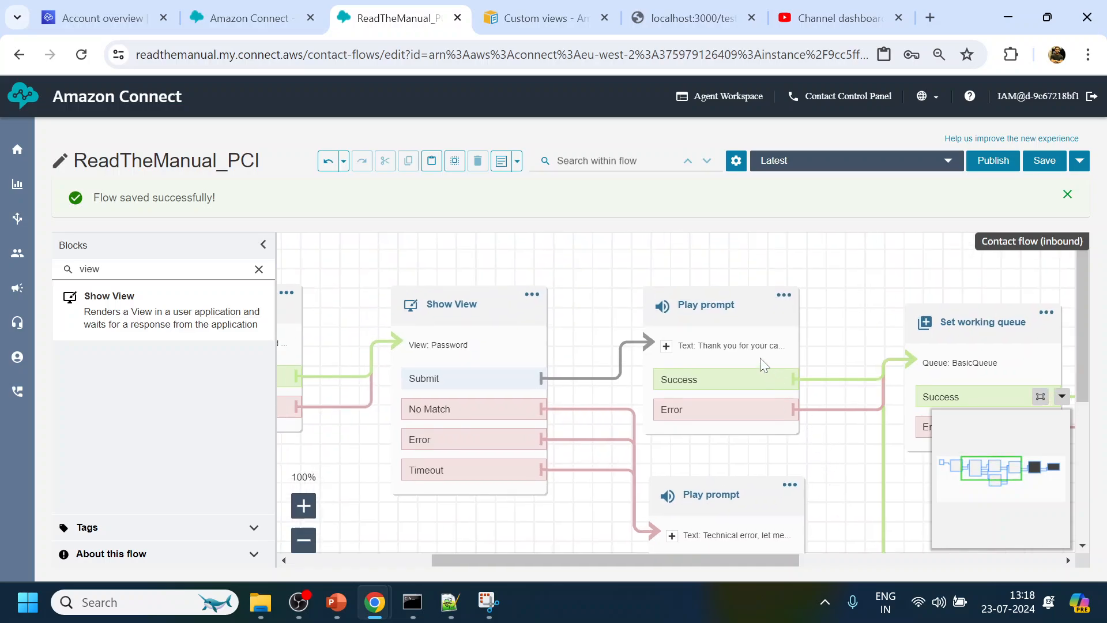
# - Change the thank-you prompt's value reference from ViewResultData.CardNumber to ViewResultData.Password
pyautogui.click(705, 304)
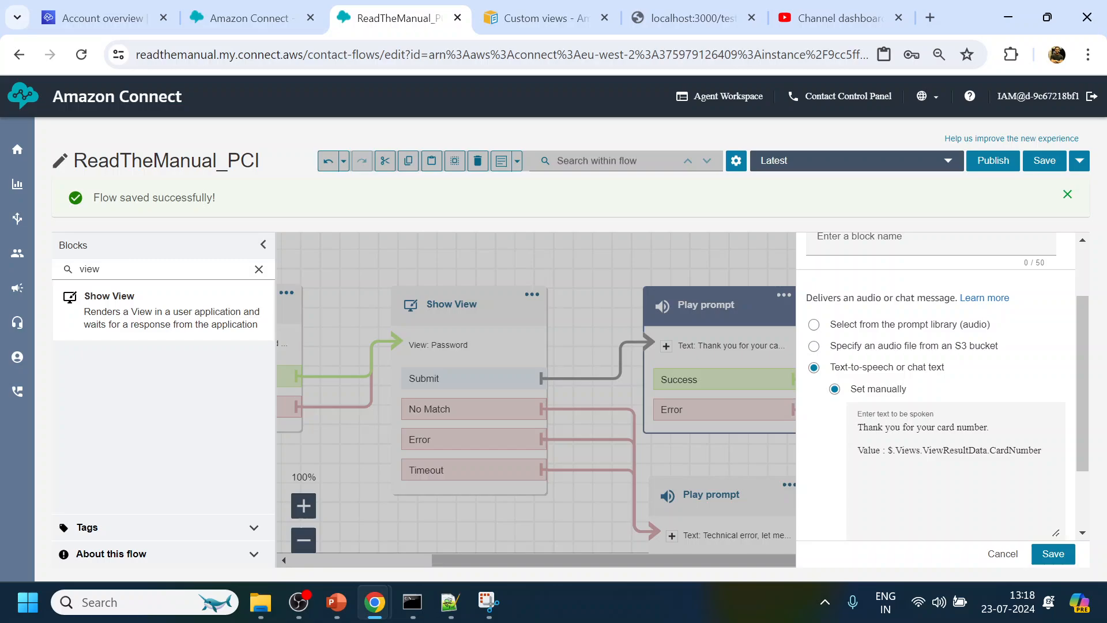
pyautogui.doubleClick(1014, 450)
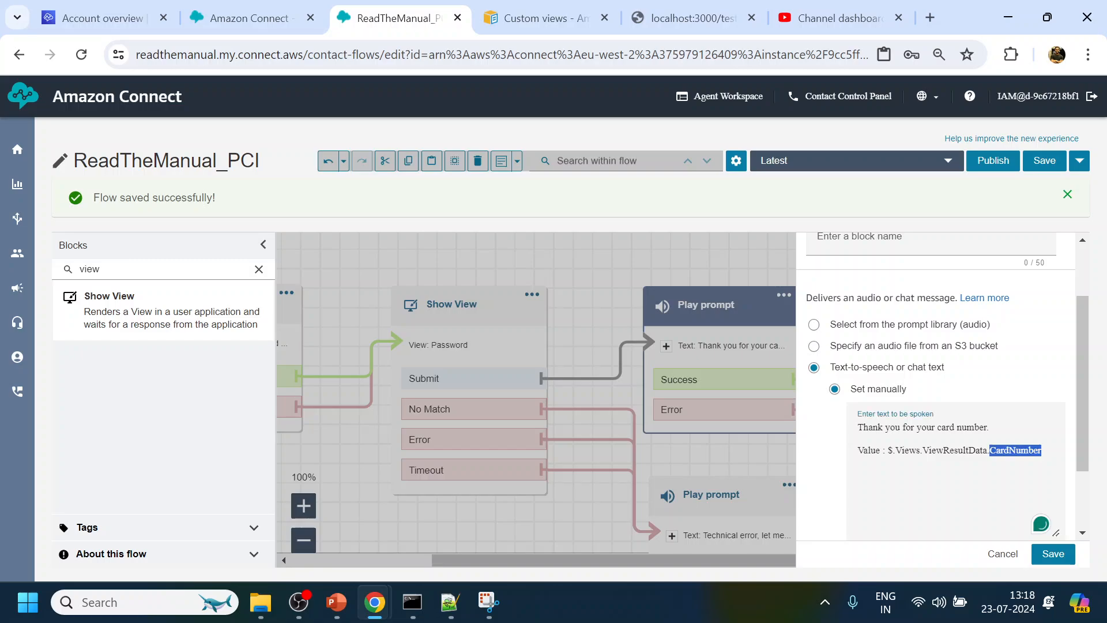
pyautogui.write('Password')
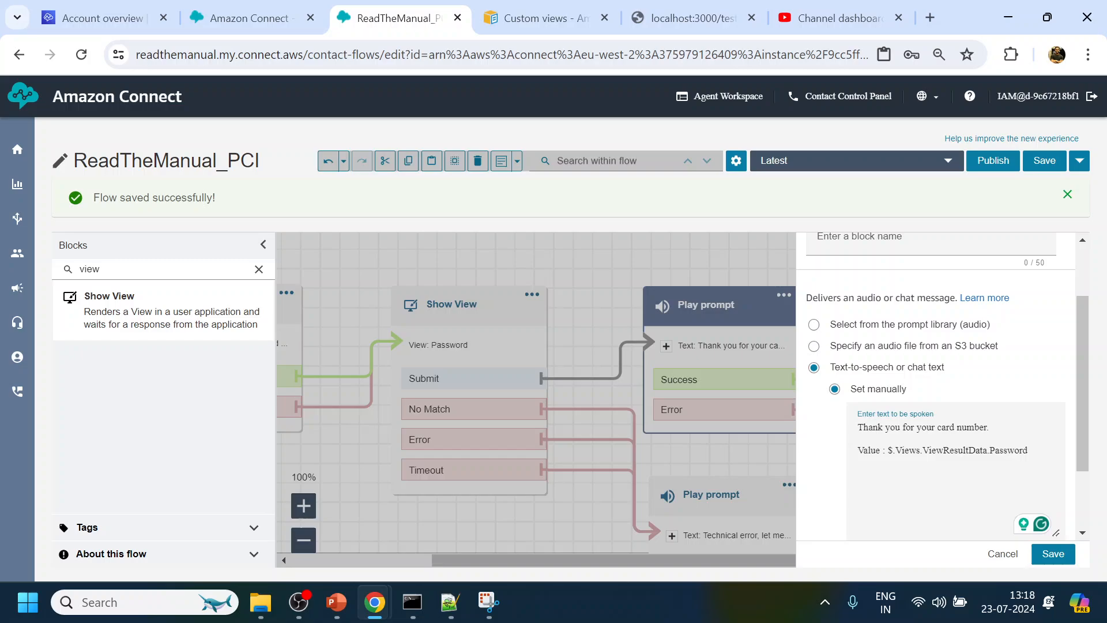
pyautogui.doubleClick(941, 449)
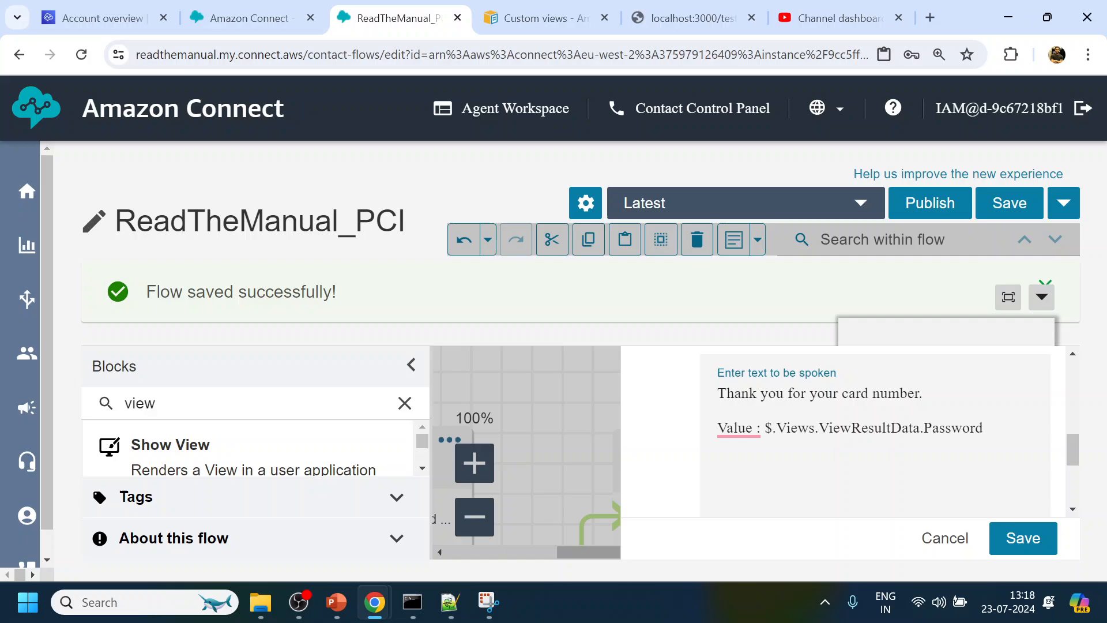
# - Verify the Password view's input field is named Password to match the ViewResultData reference
pyautogui.doubleClick(840, 427)
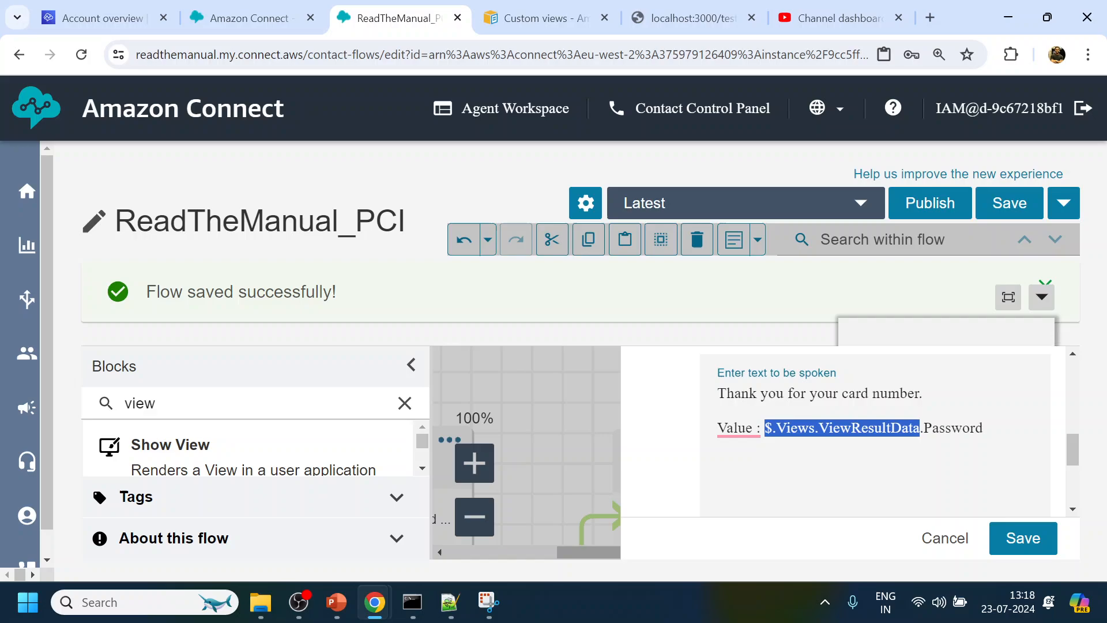
pyautogui.doubleClick(953, 427)
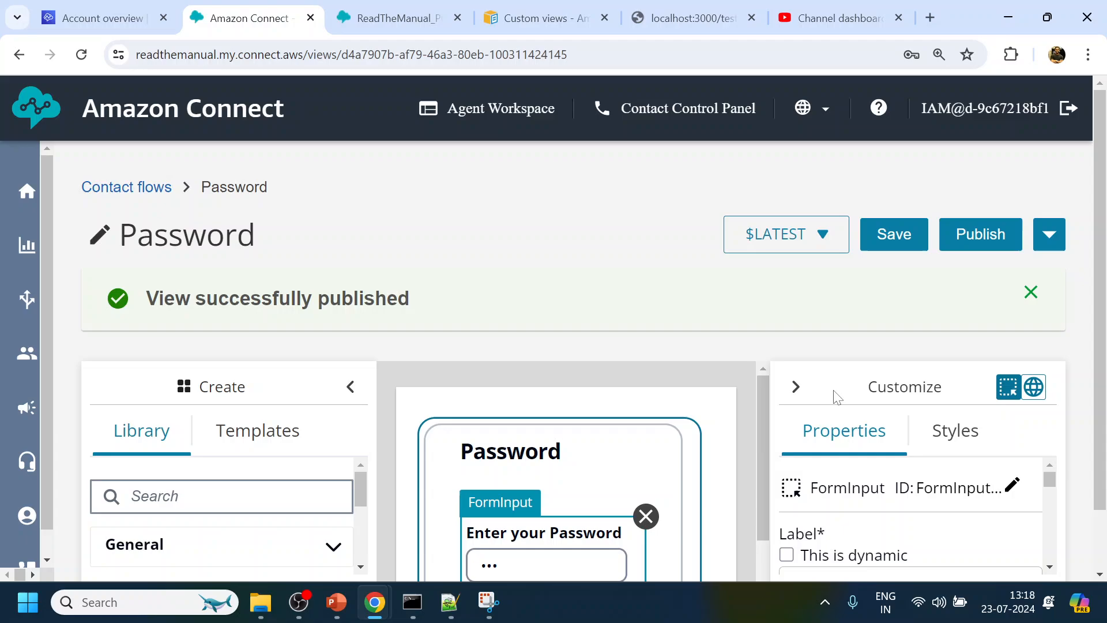
pyautogui.scroll(-3)
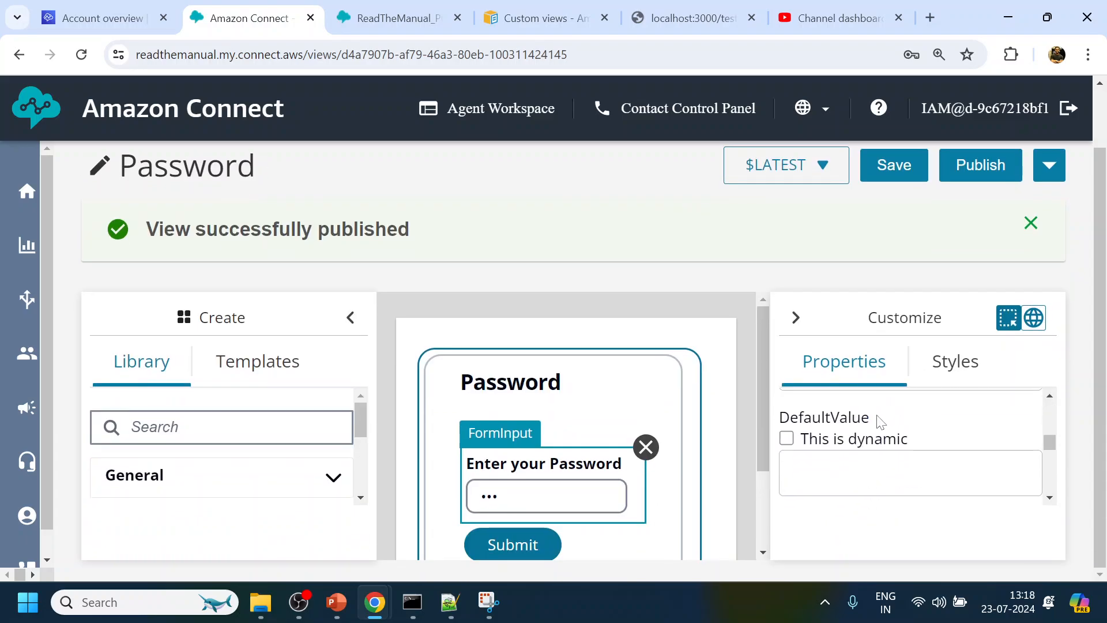
pyautogui.scroll(3)
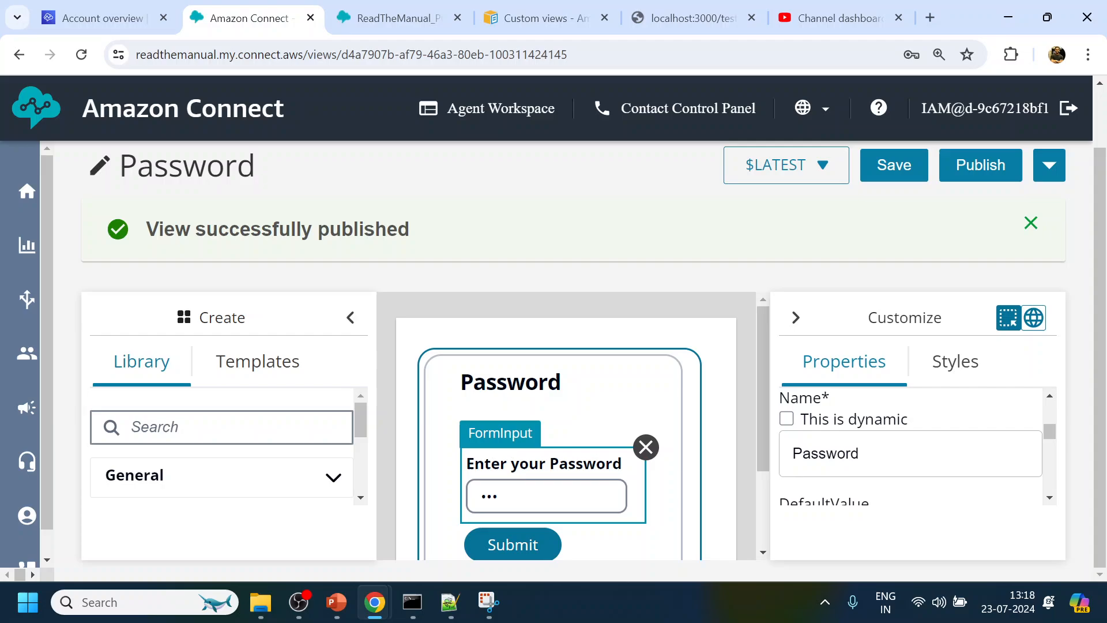
pyautogui.moveTo(400, 18)
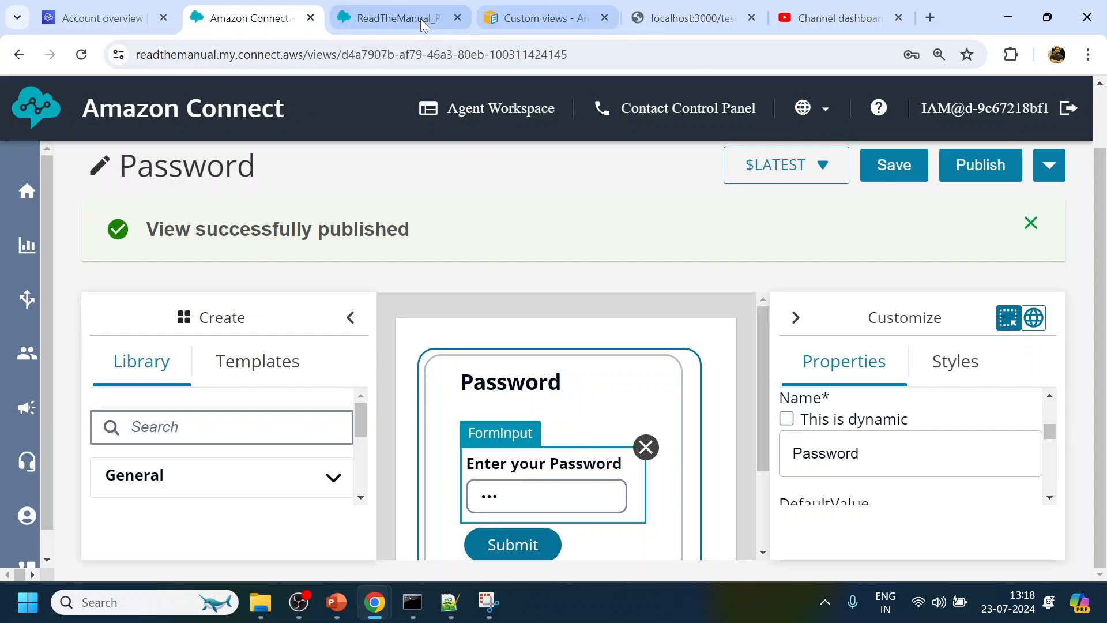
pyautogui.click(395, 17)
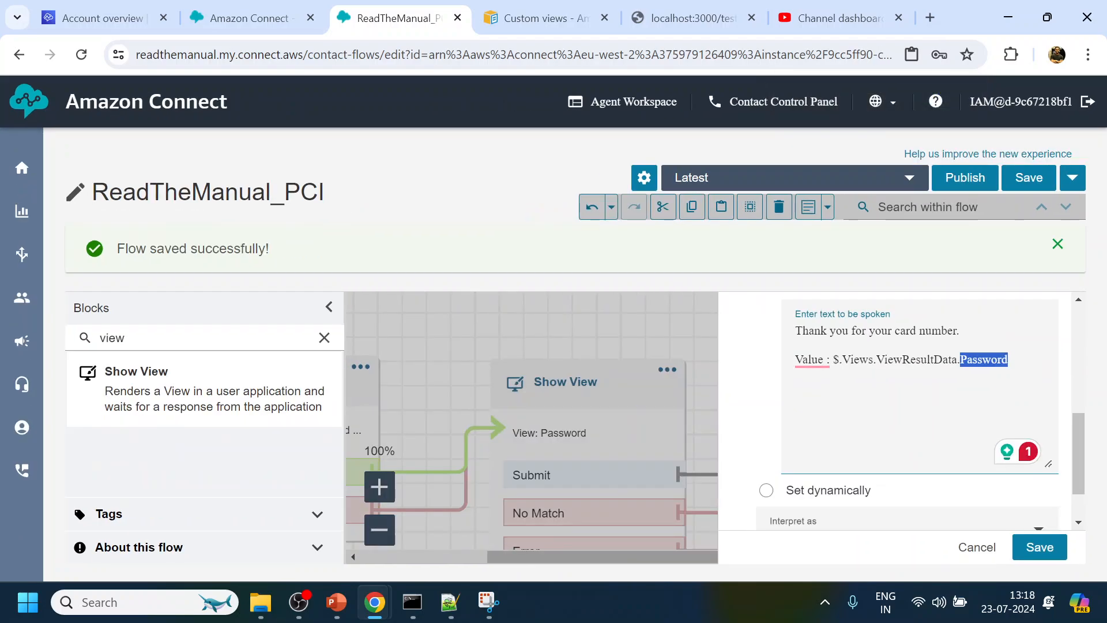
# - Remove the old card-number wording and the Value line from the prompt text
pyautogui.scroll(3)
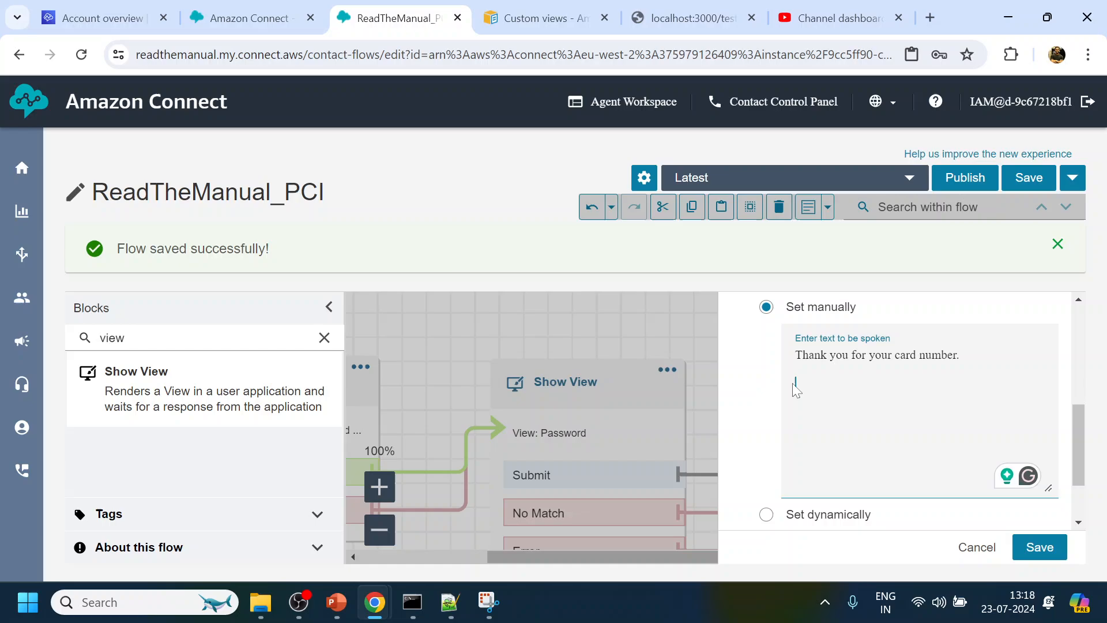
pyautogui.click(894, 355)
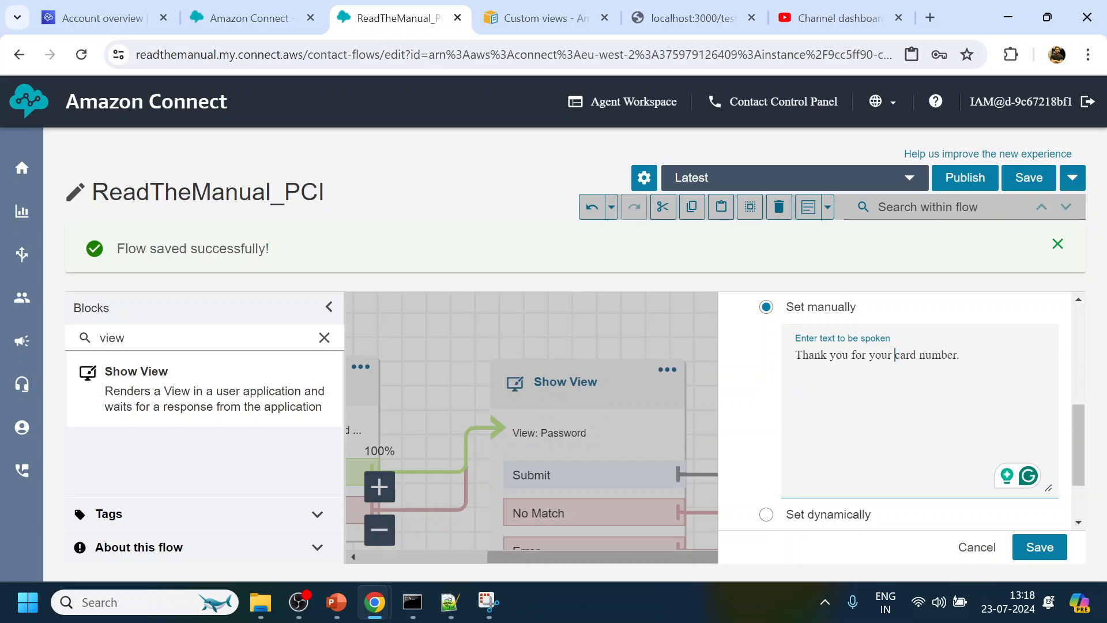
pyautogui.press('Backspace')
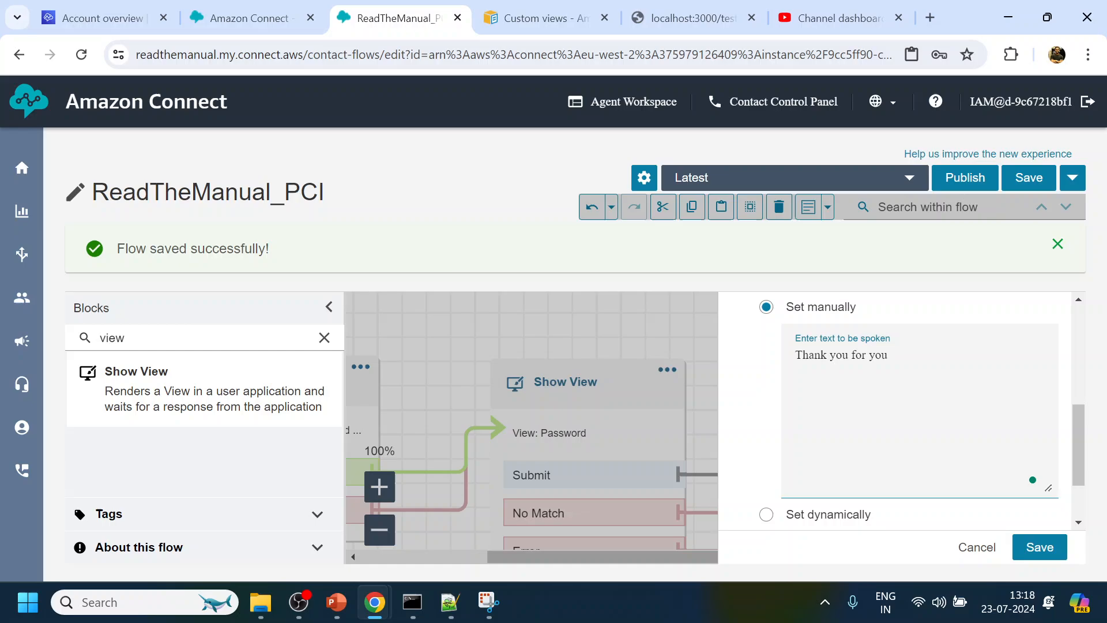
pyautogui.press('BackSpace')
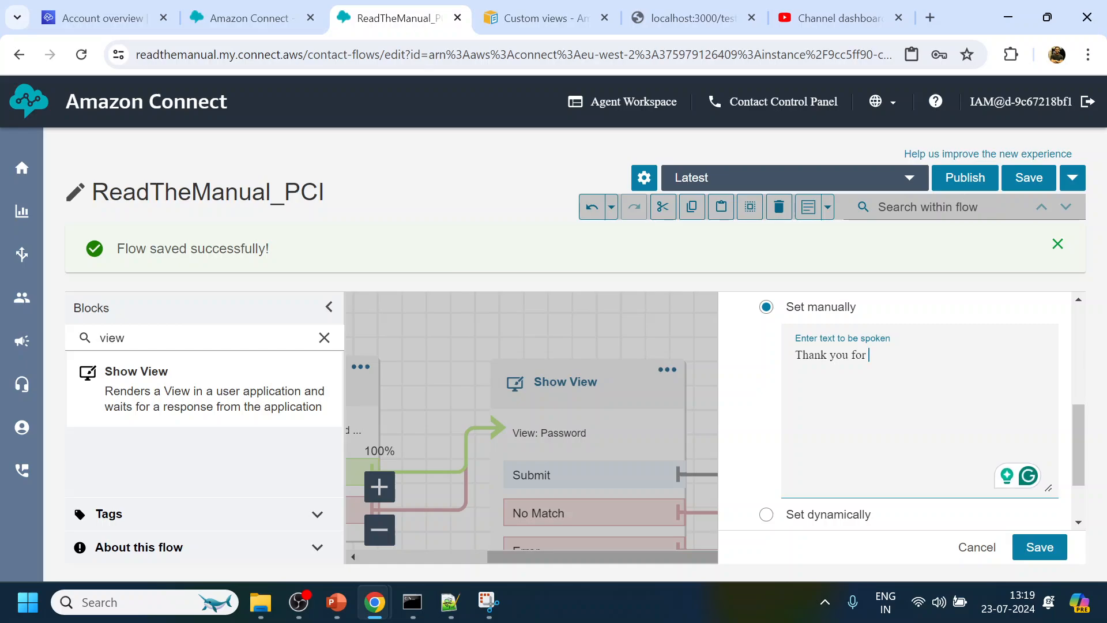
pyautogui.moveTo(434, 21)
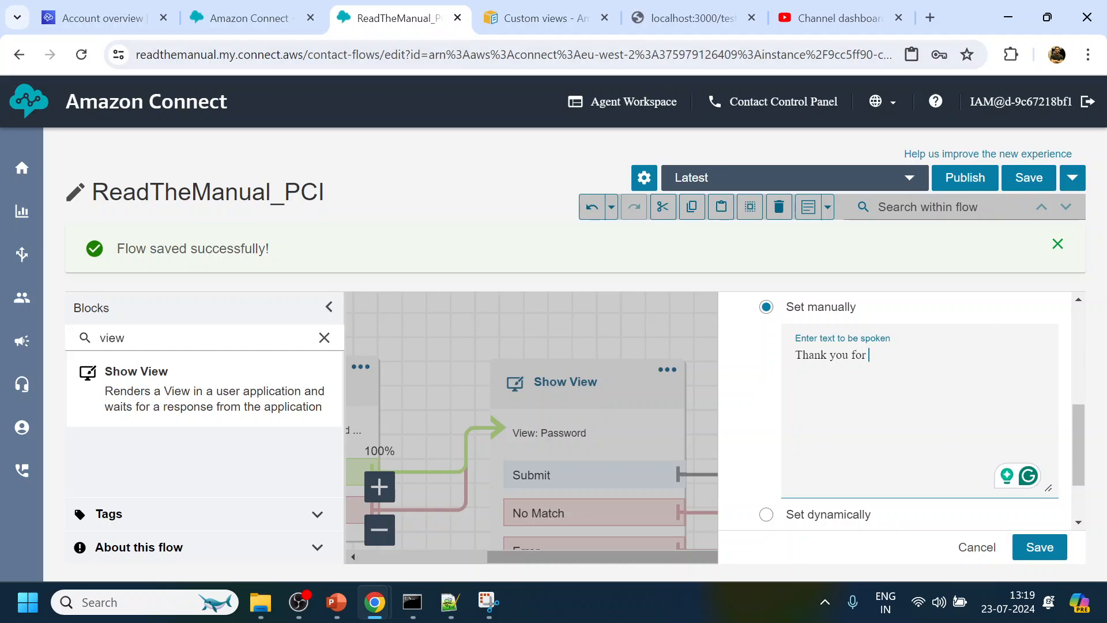
# - Reword the prompt to 'Thank you for entering your Password securely.' and save the block
pyautogui.write('enter')
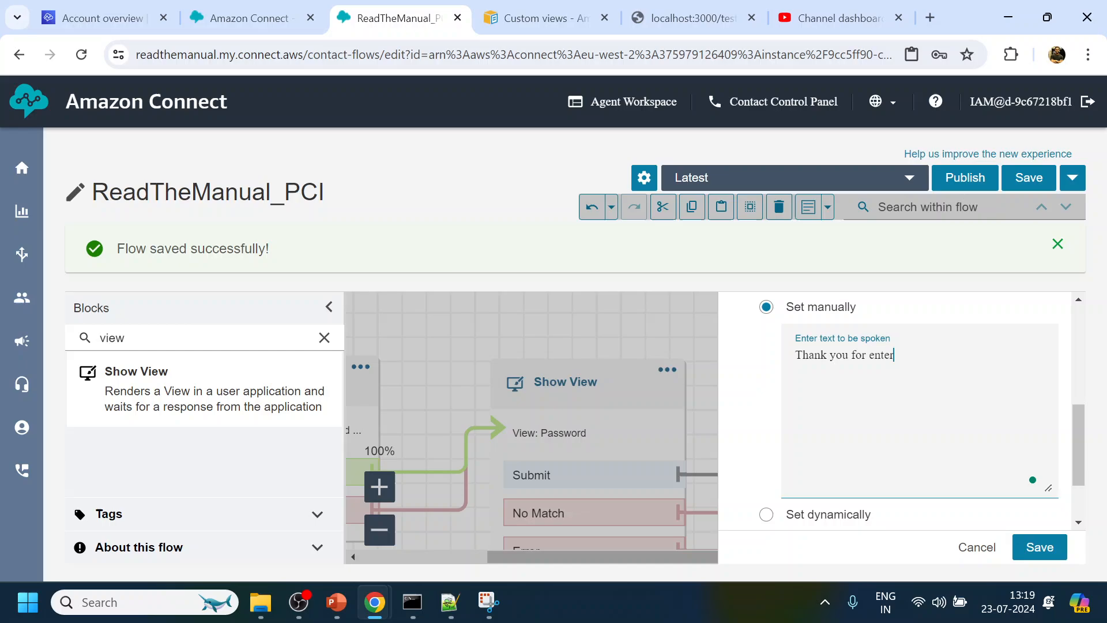
pyautogui.write('ing your Passwor')
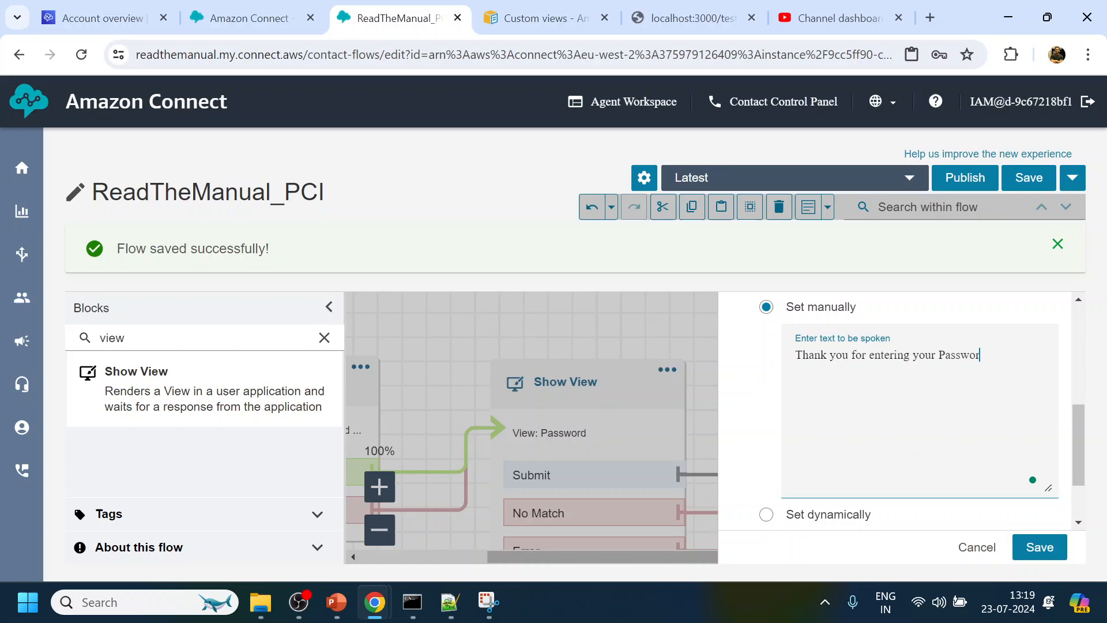
pyautogui.write('s')
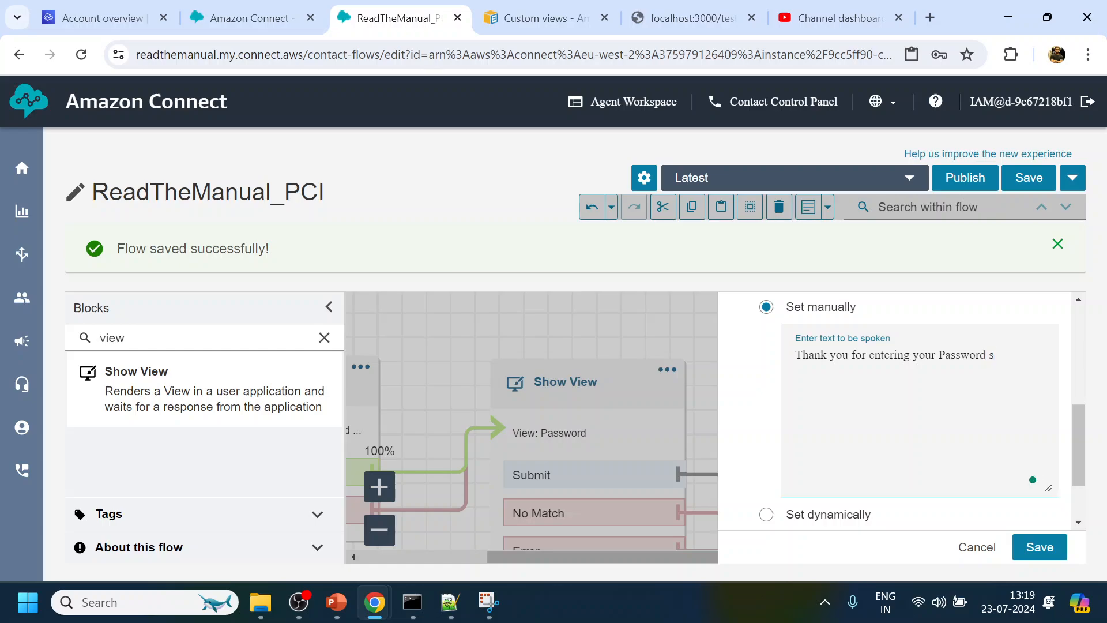
pyautogui.write('ecurl')
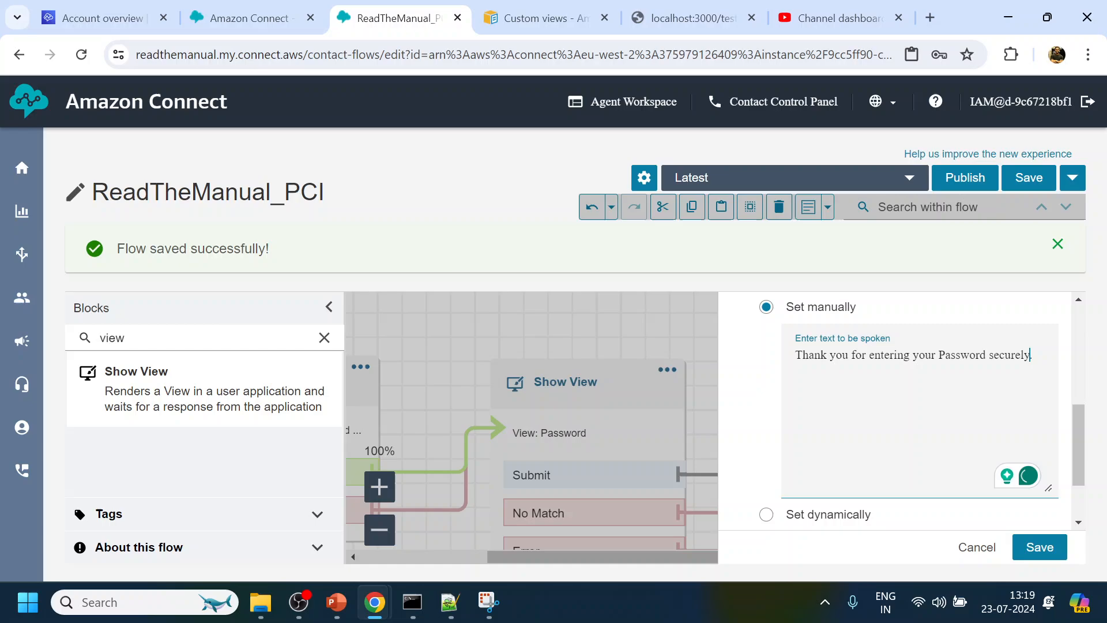
pyautogui.click(1038, 547)
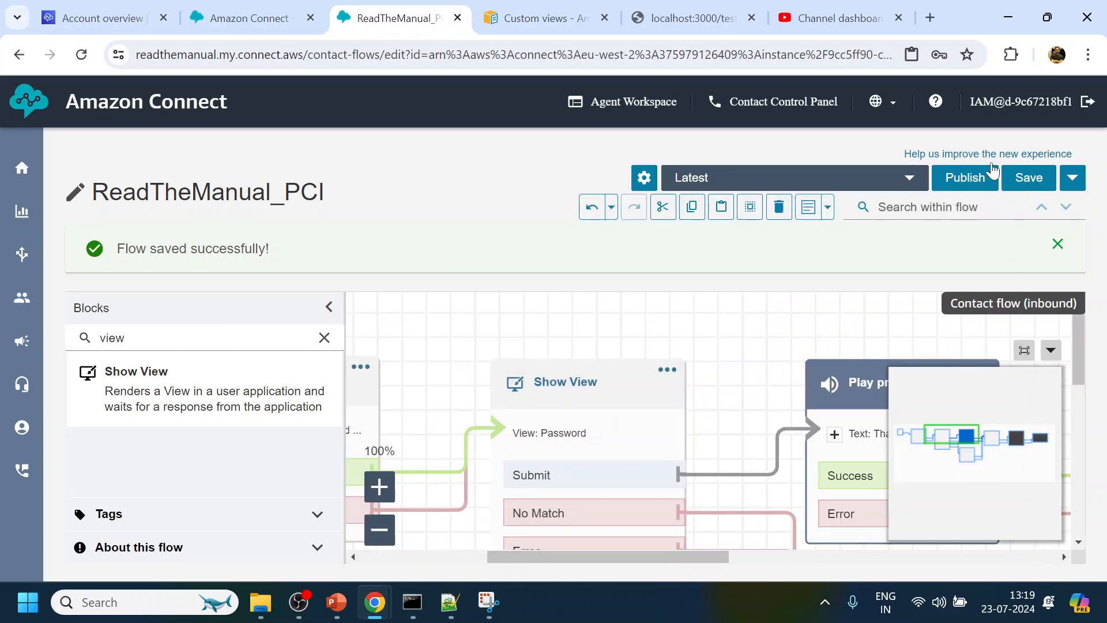
# - Publish the ReadTheManual_PCI flow, recheck the Password view, and switch to the test chat page
pyautogui.click(1057, 243)
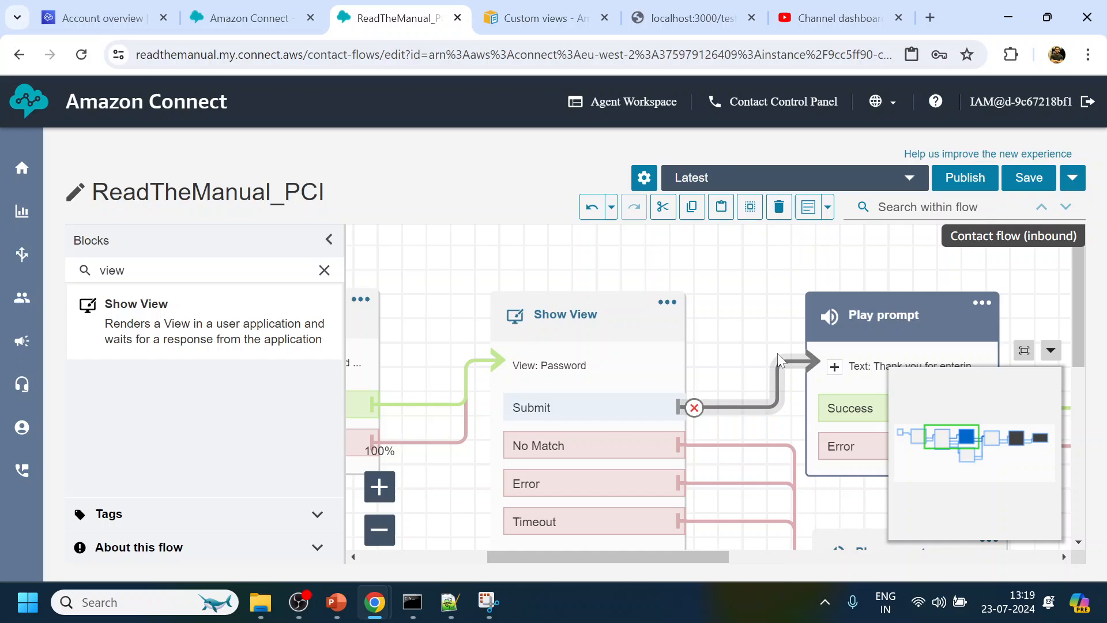
pyautogui.click(965, 177)
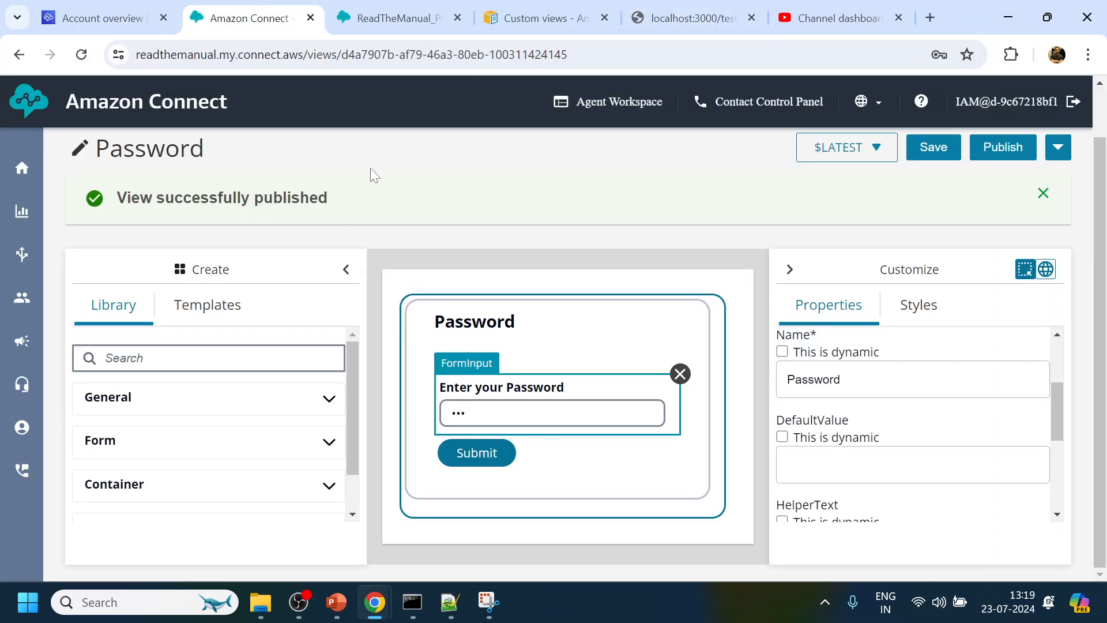
pyautogui.click(396, 18)
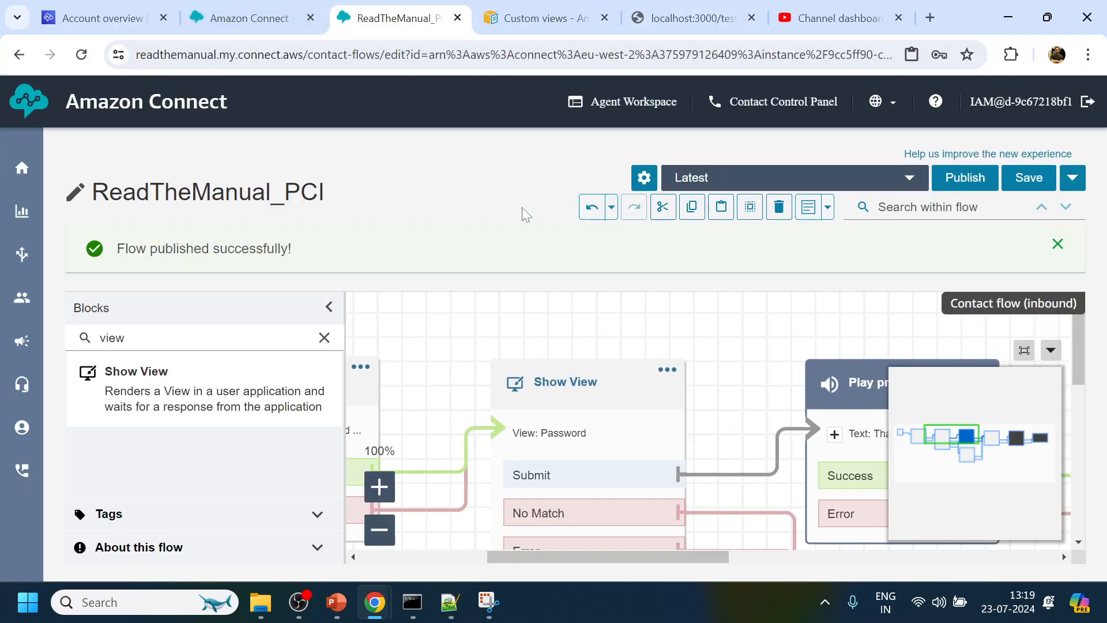
pyautogui.click(689, 18)
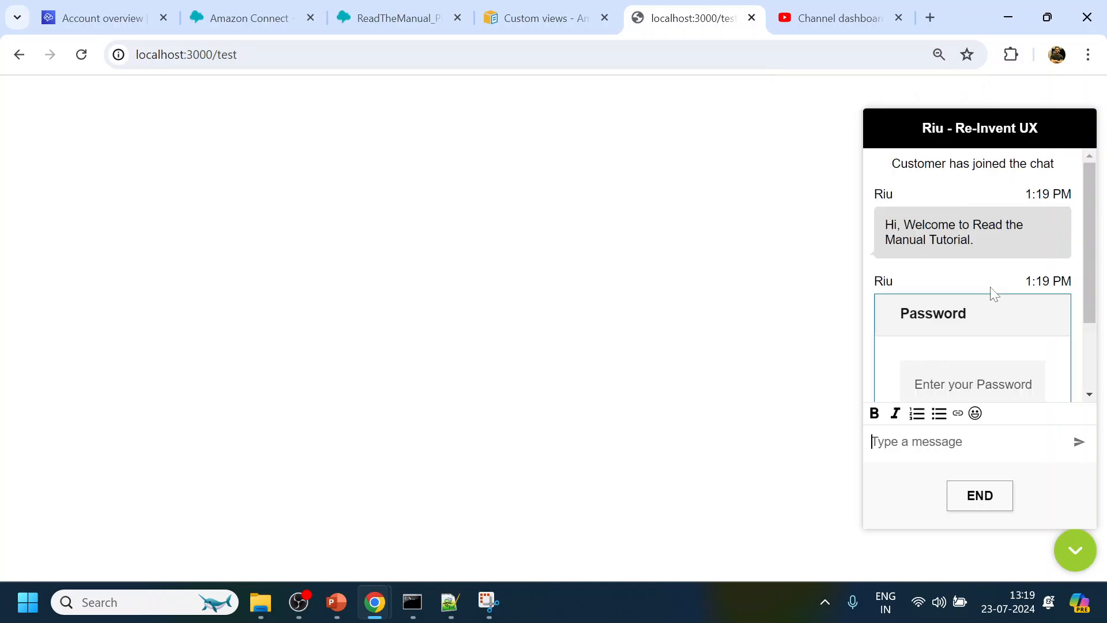
# - Submit a password in the chat widget's Password form and review the bot's thank-you reply
pyautogui.scroll(-3)
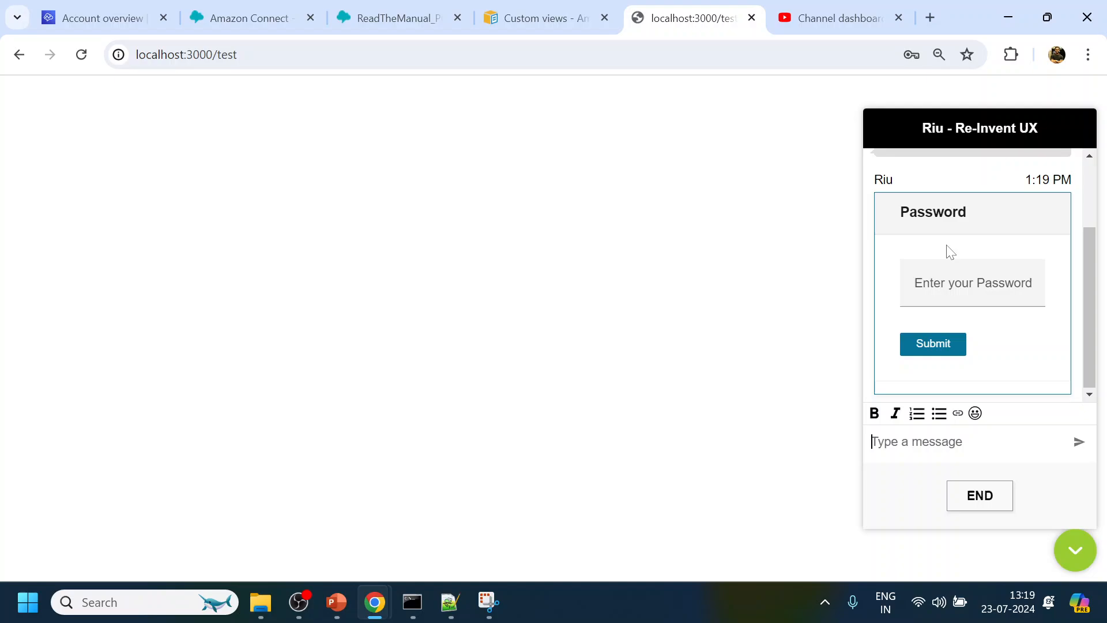
pyautogui.click(972, 282)
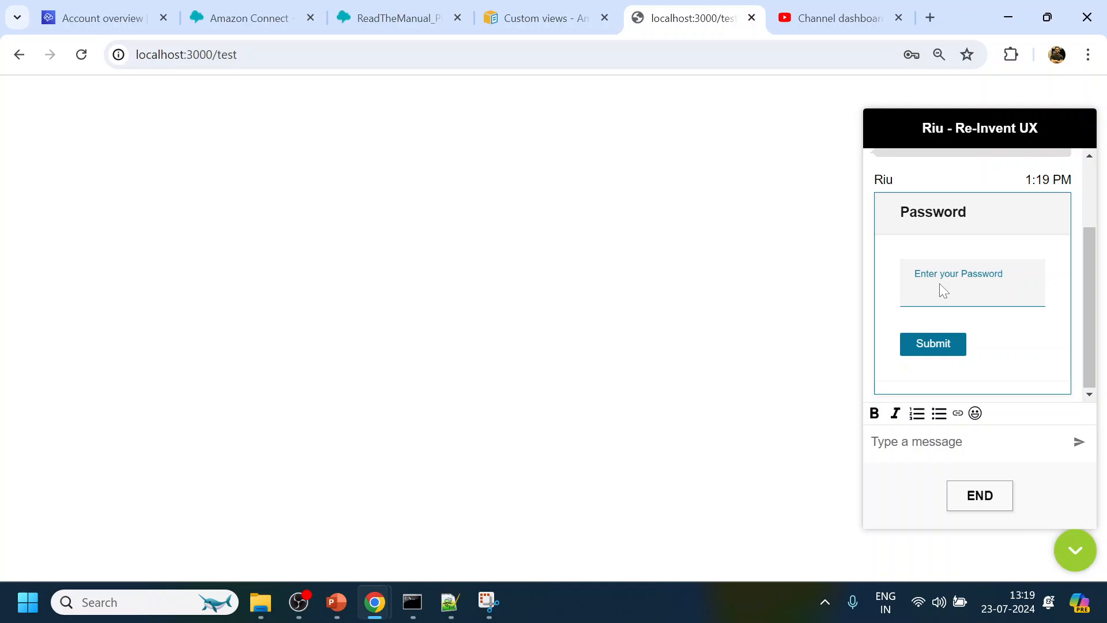
pyautogui.click(932, 343)
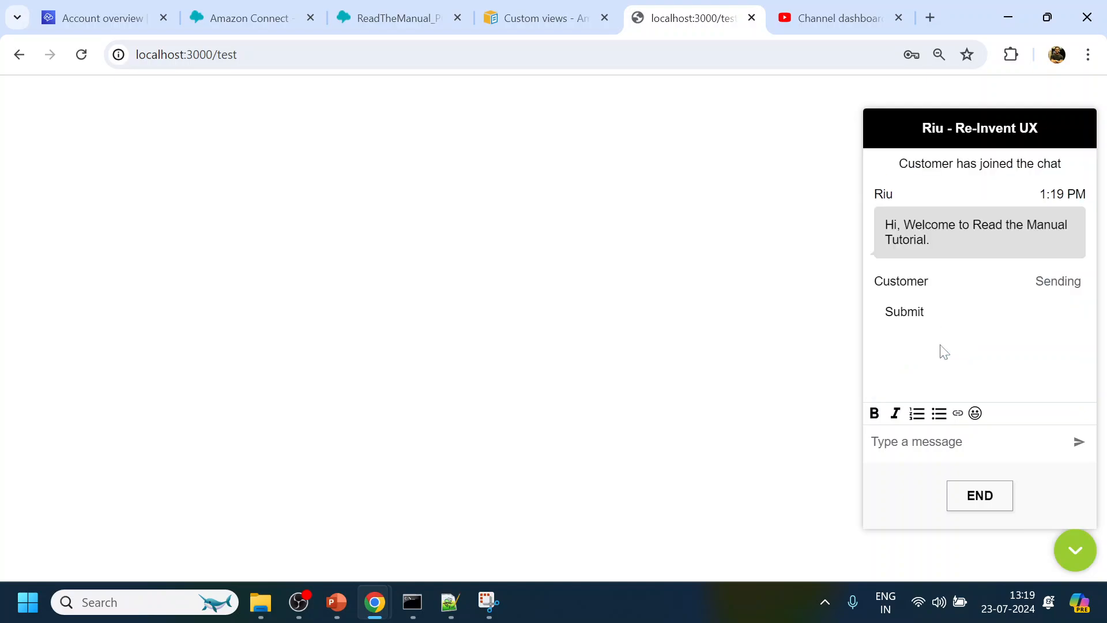
pyautogui.click(903, 312)
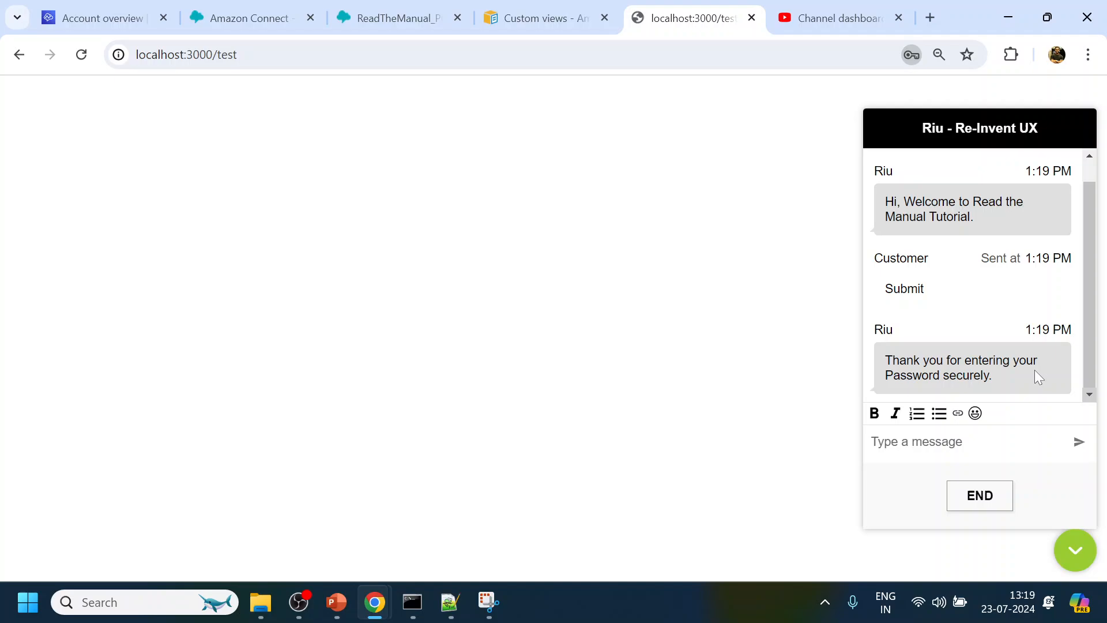
pyautogui.doubleClick(903, 289)
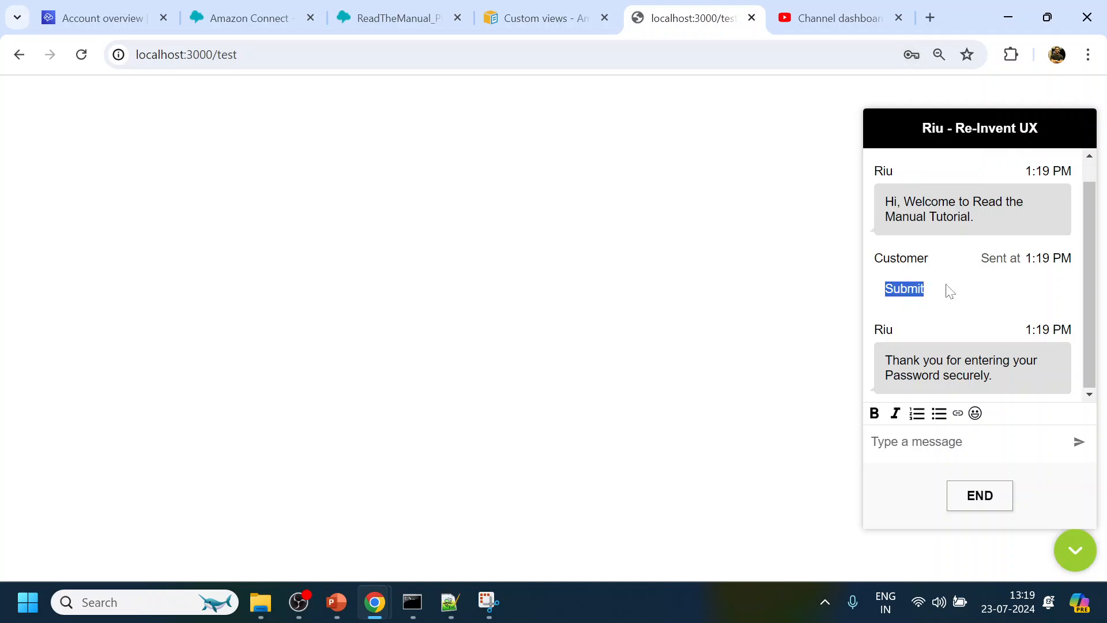
pyautogui.moveTo(987, 394)
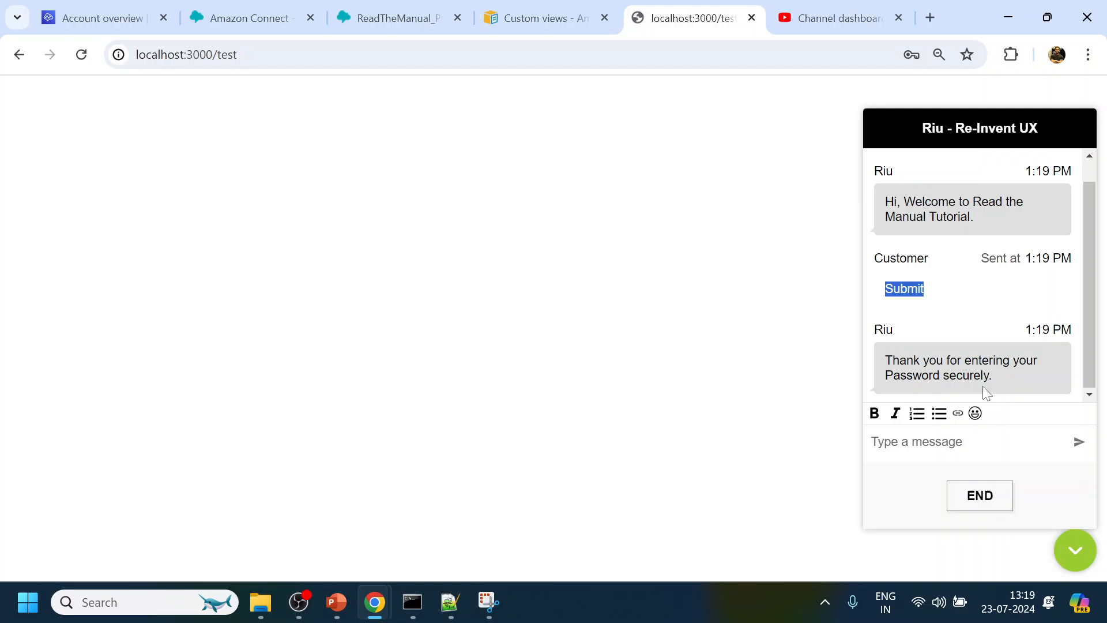
pyautogui.moveTo(299, 602)
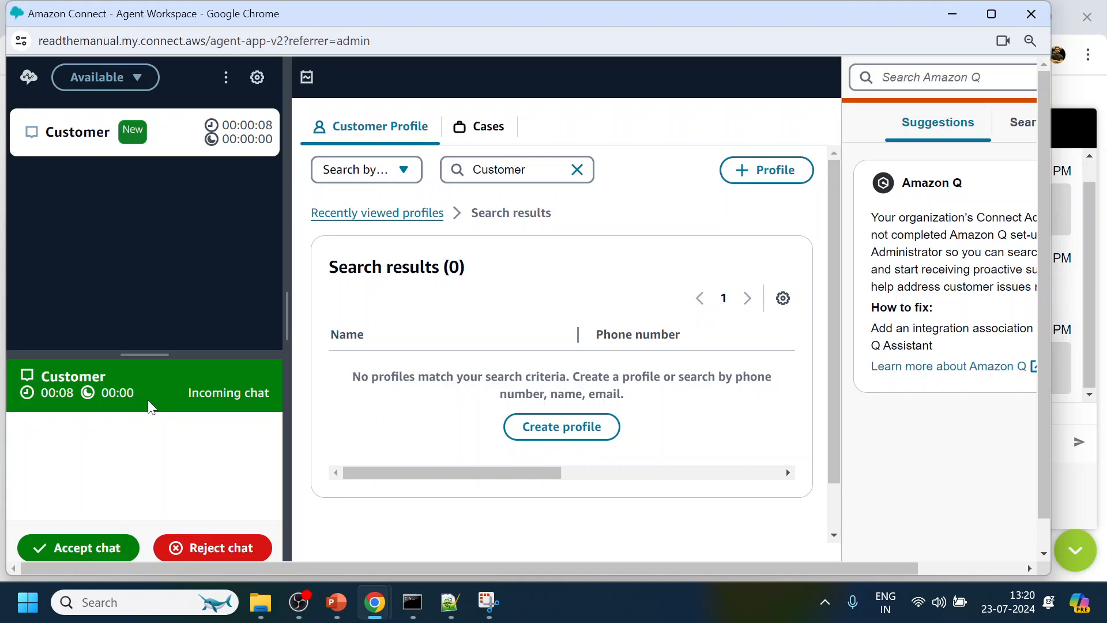
# - Accept the customer chat in Agent Workspace, review the transcript showing Submit, then end and close the contact
pyautogui.click(1029, 40)
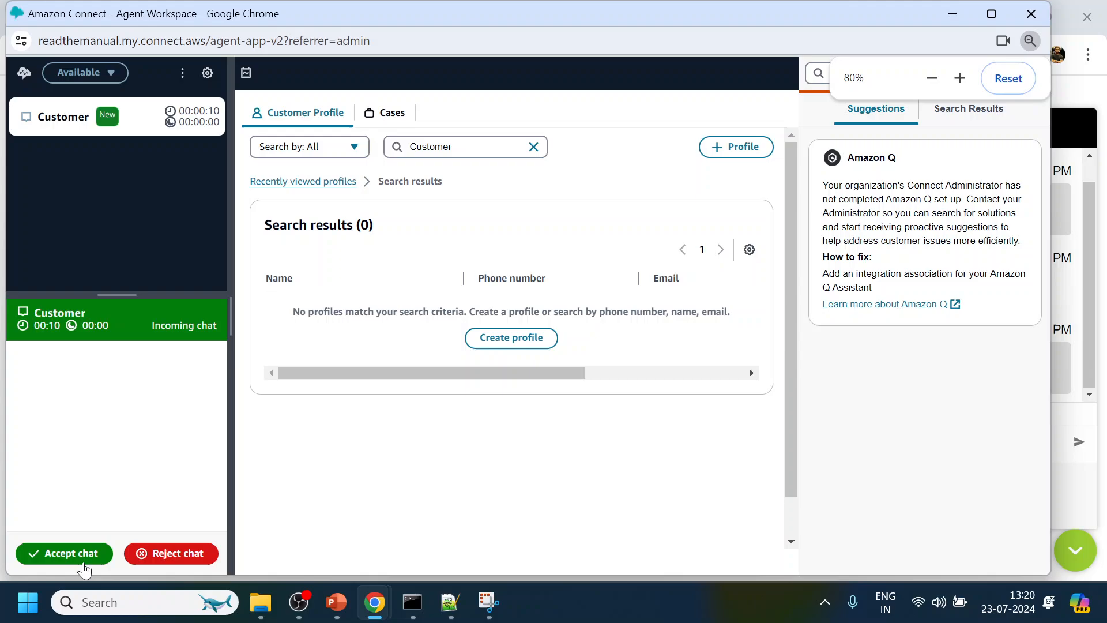
pyautogui.click(64, 553)
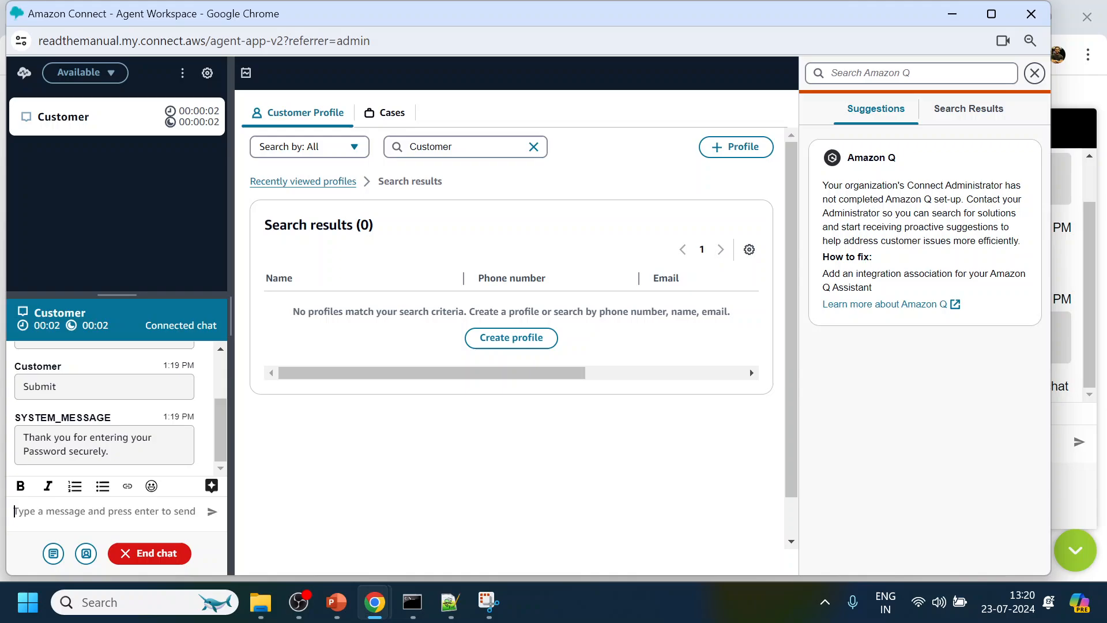
pyautogui.scroll(3)
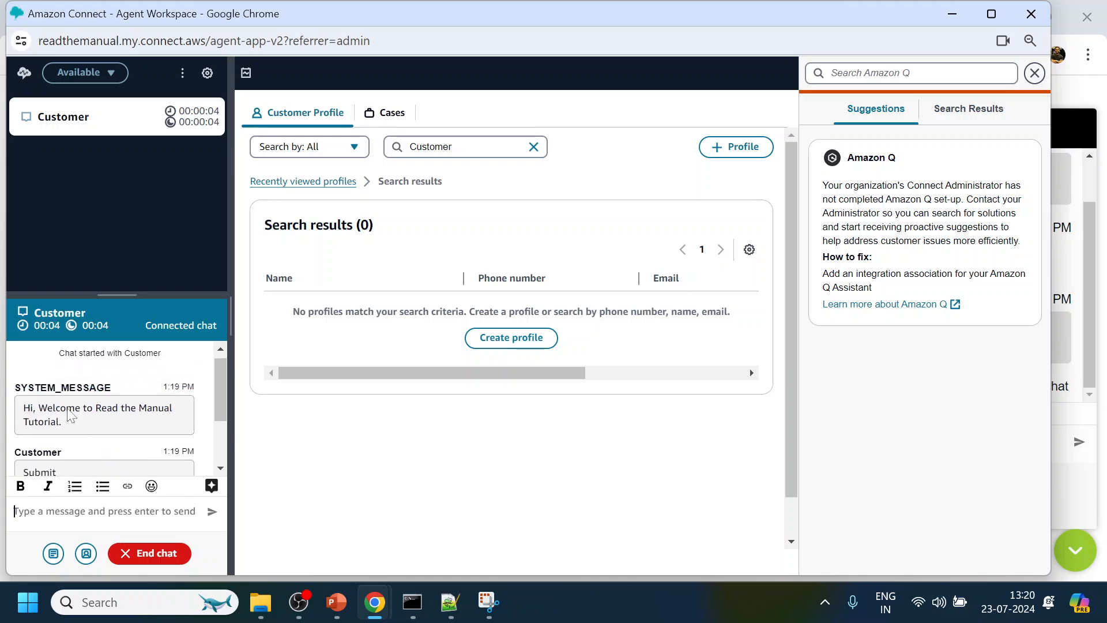
pyautogui.click(149, 552)
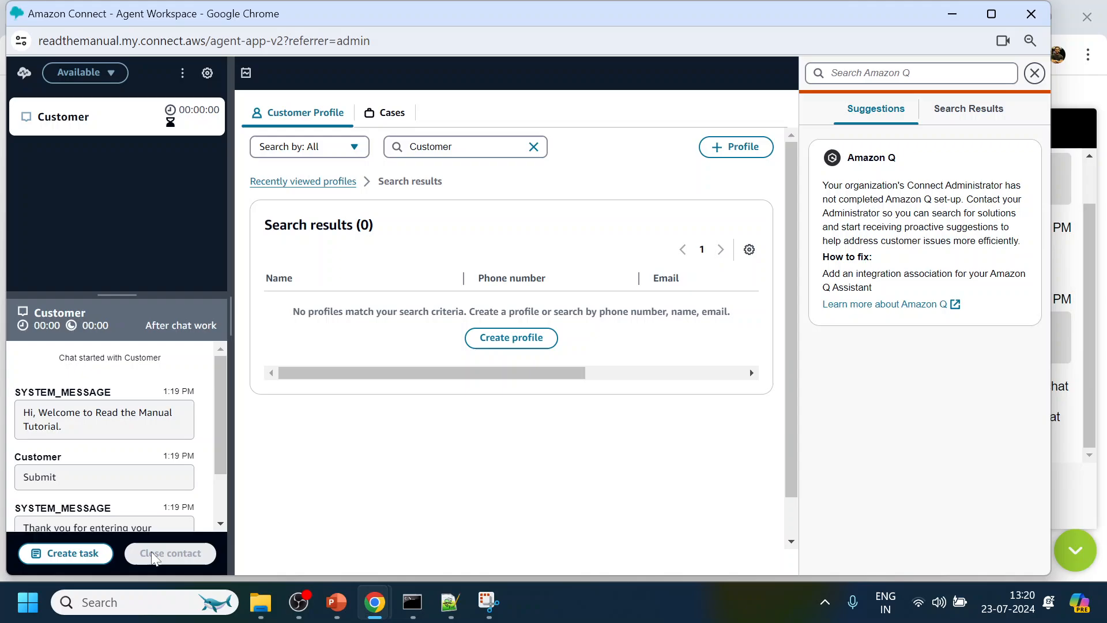
pyautogui.click(170, 553)
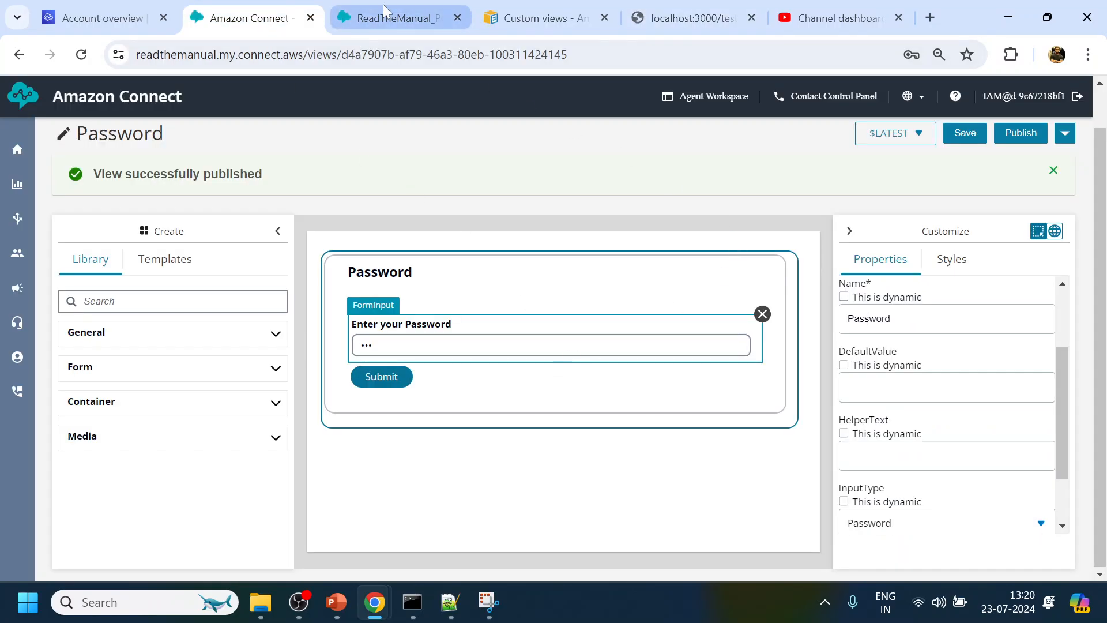
# - Append 'Value : $.Views.ViewResultData.Password' to the thank-you prompt, save it, and start publishing
pyautogui.click(399, 18)
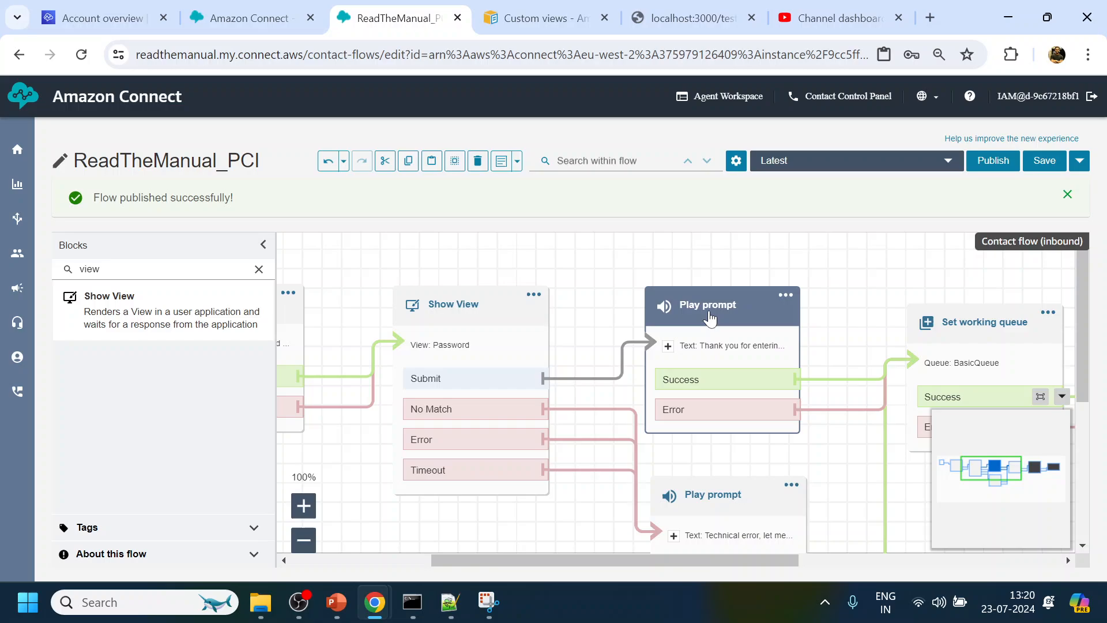
pyautogui.click(706, 305)
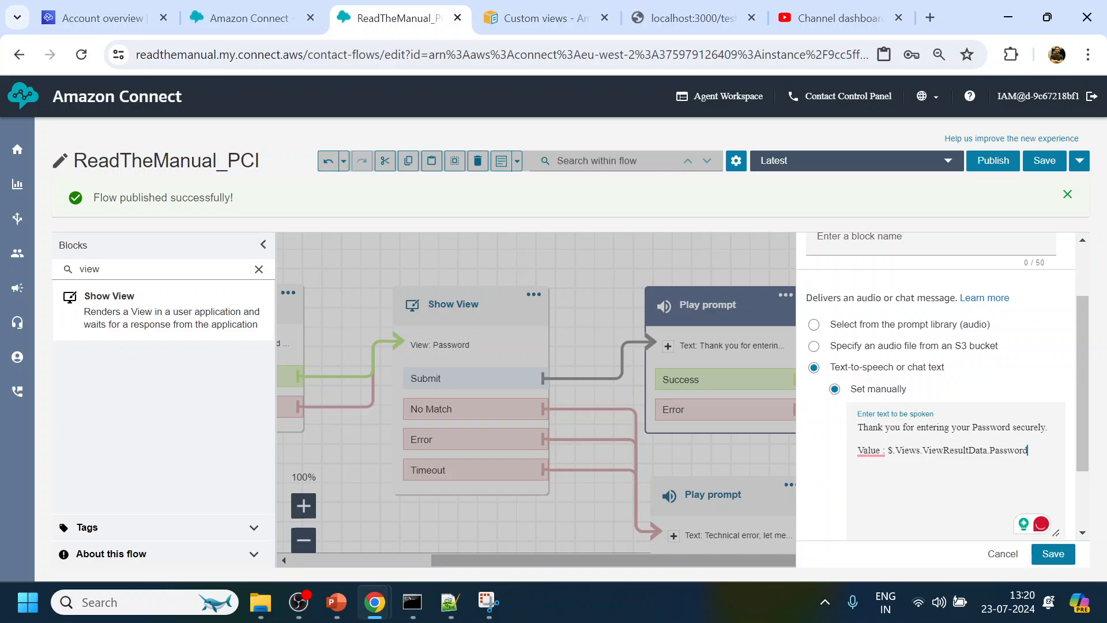
pyautogui.doubleClick(935, 451)
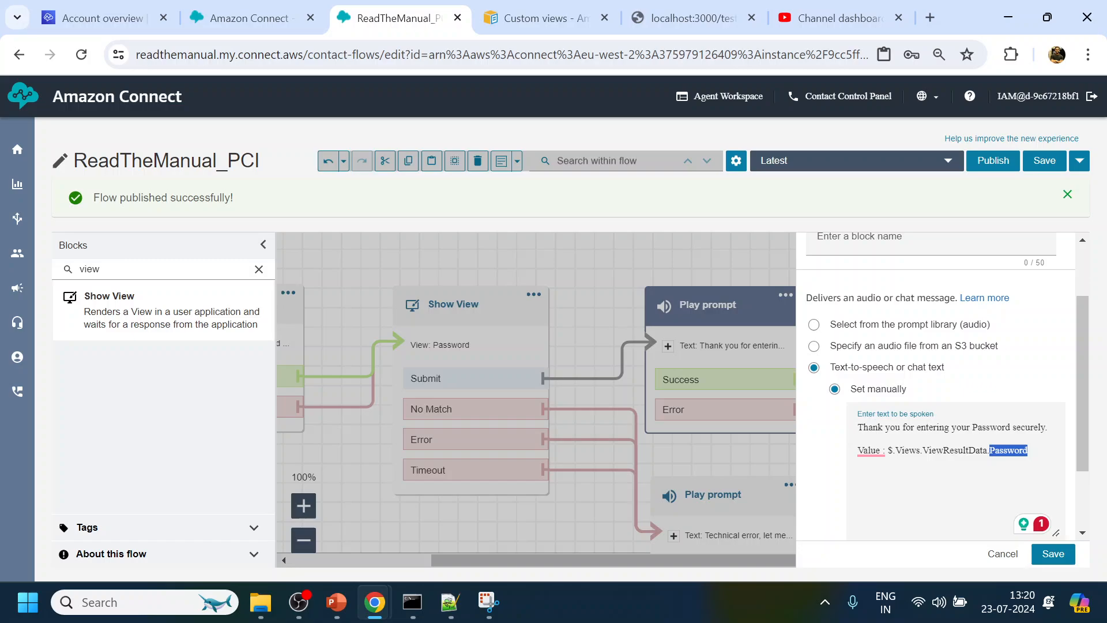
pyautogui.moveTo(1052, 535)
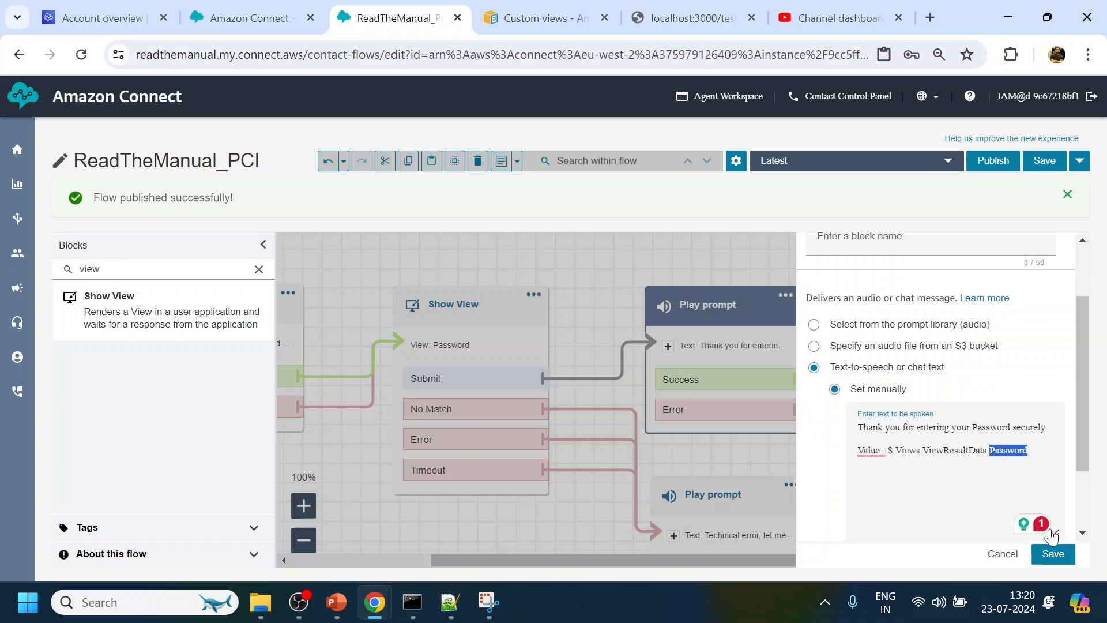
pyautogui.click(1053, 554)
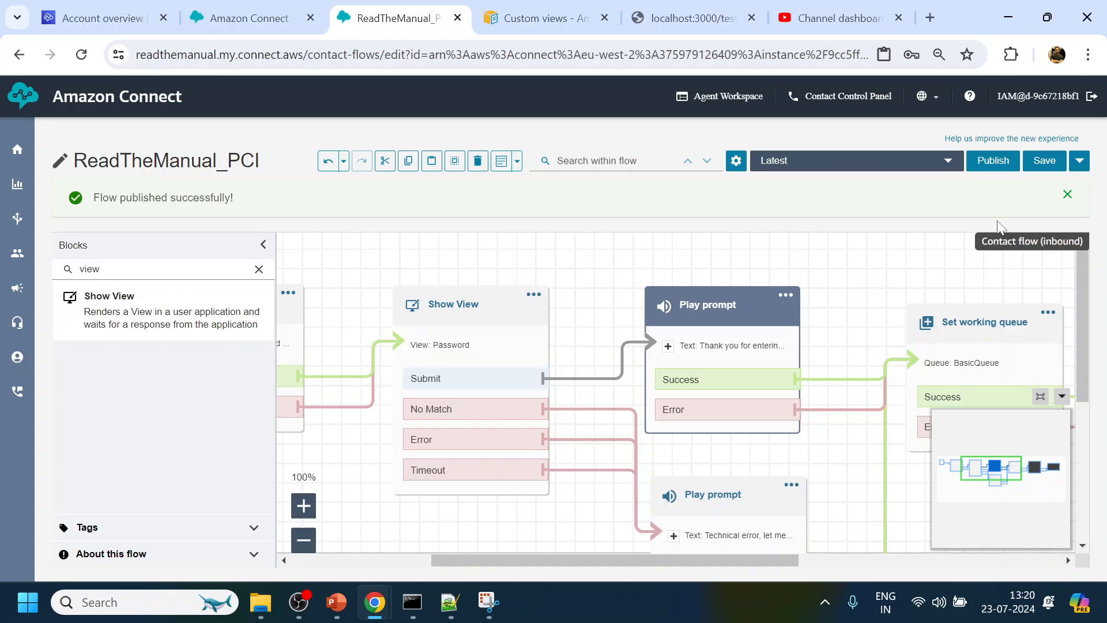
pyautogui.click(992, 160)
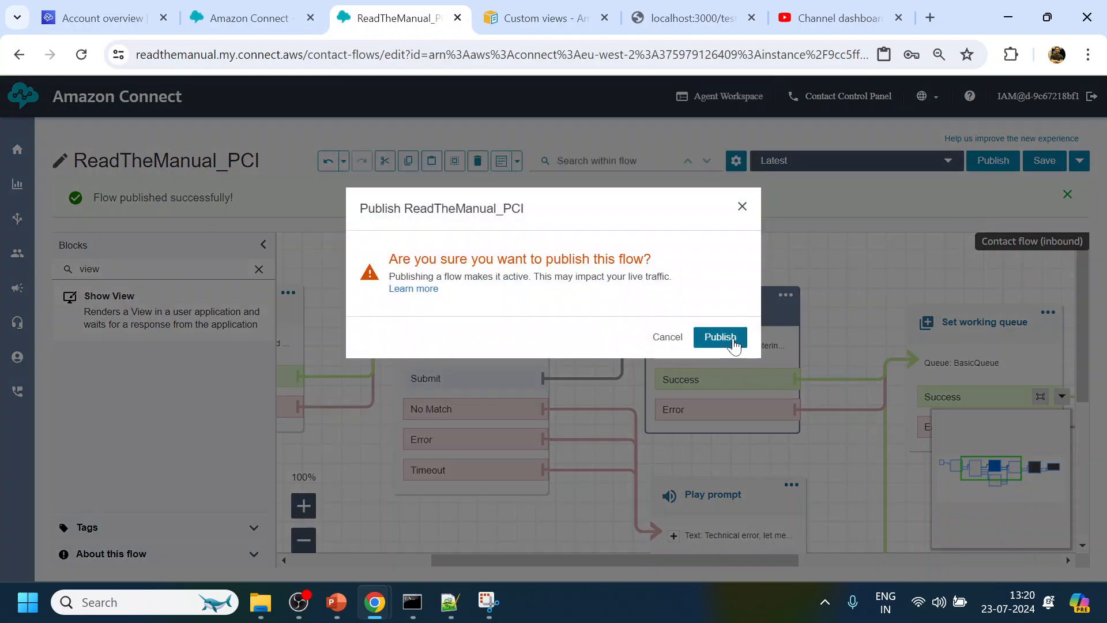
# - Confirm republishing ReadTheManual_PCI and switch to the localhost:3000 test chat
pyautogui.click(719, 336)
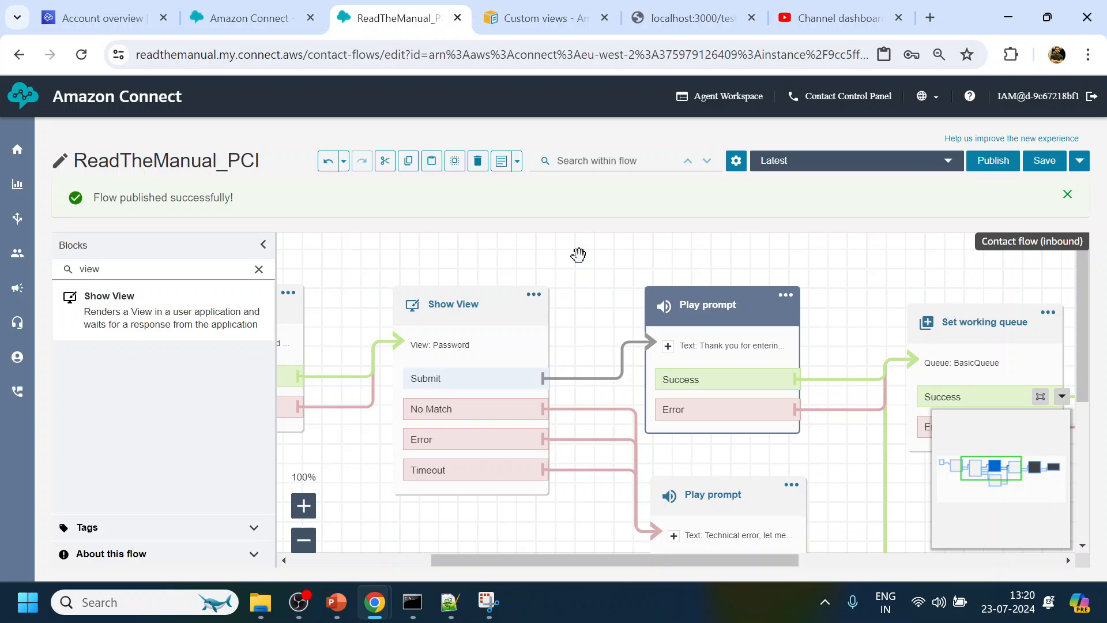
pyautogui.moveTo(497, 230)
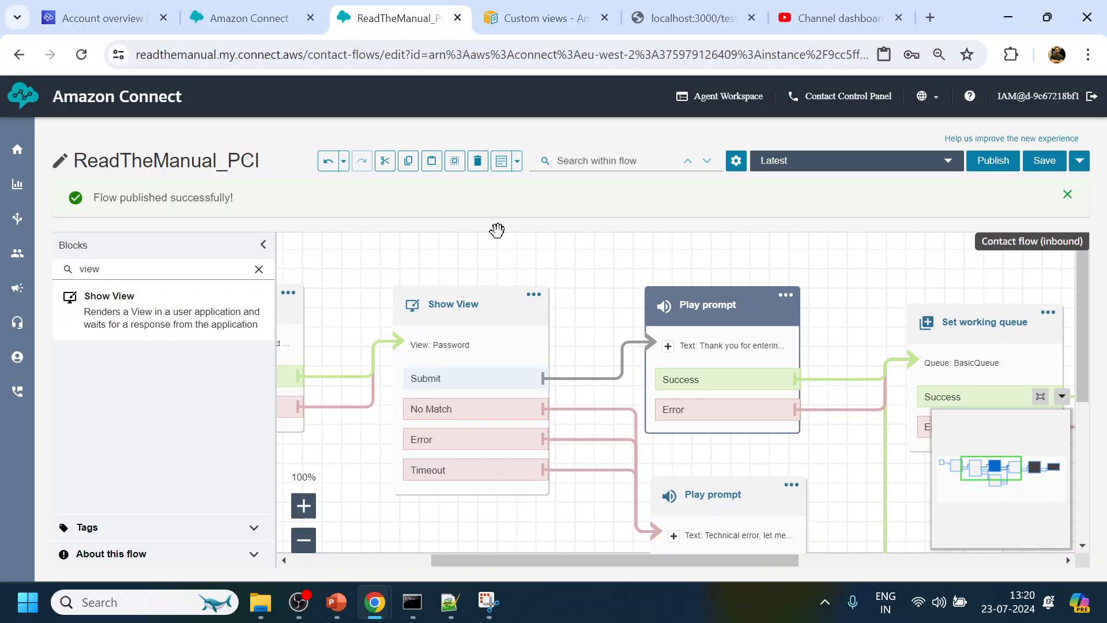
pyautogui.moveTo(252, 18)
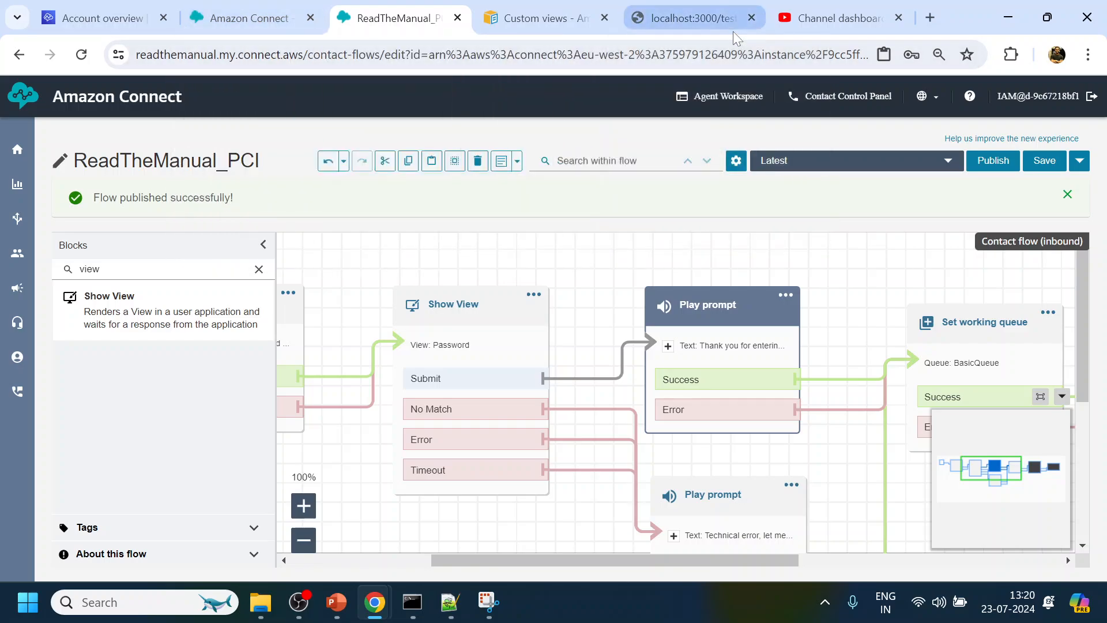
pyautogui.click(684, 18)
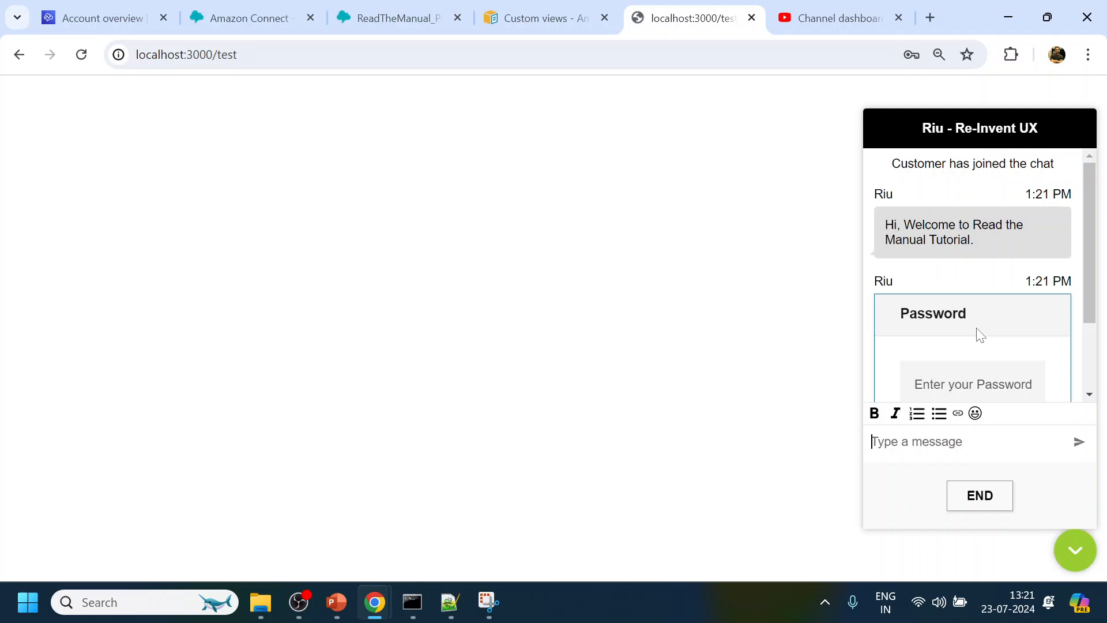
# - Submit a masked password in the new chat's Password form, declining Chrome's save-password prompt
pyautogui.click(972, 384)
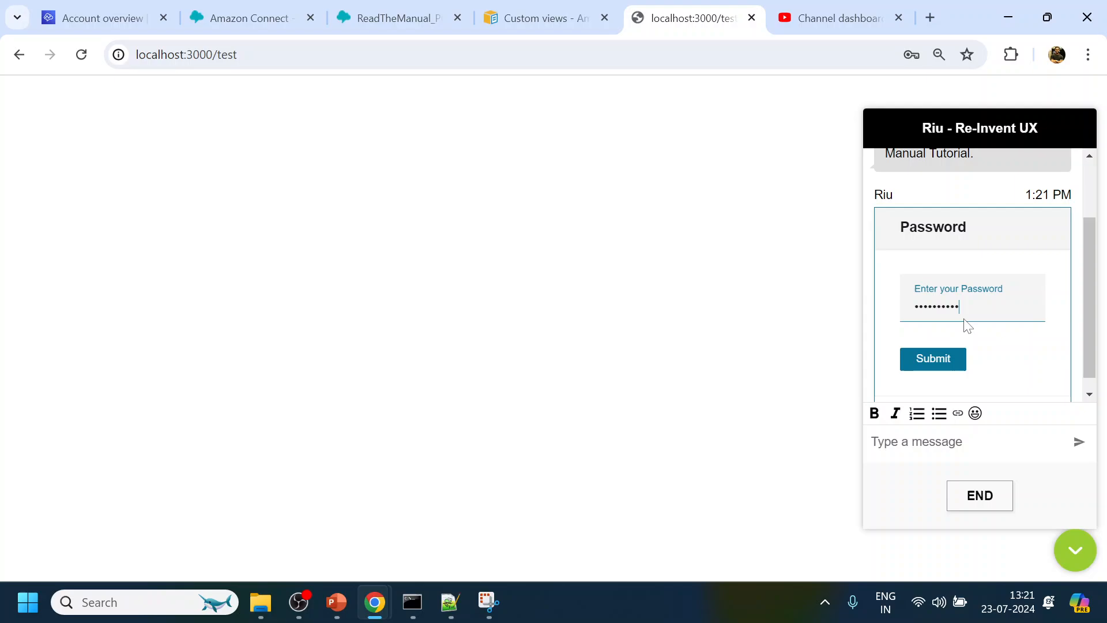
pyautogui.click(931, 358)
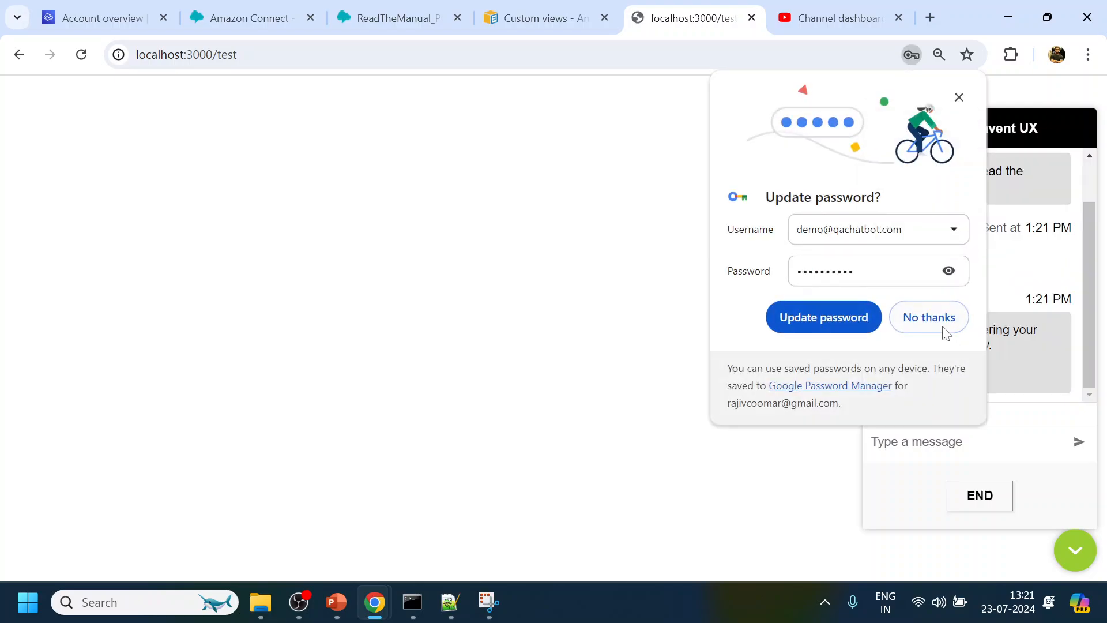
pyautogui.click(929, 317)
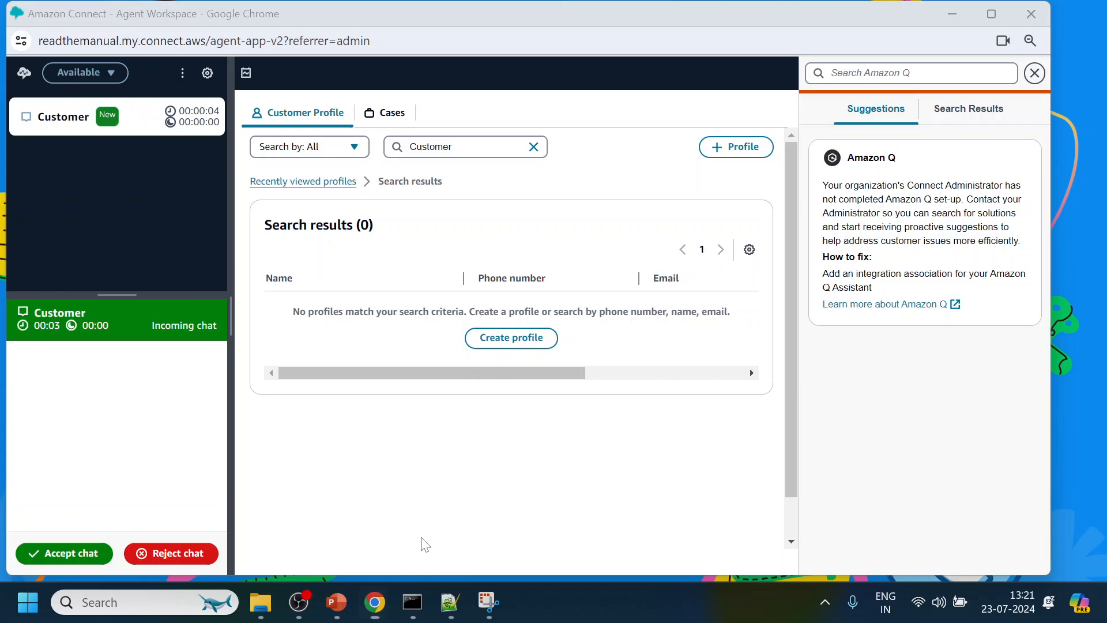
# - Accept the new chat, confirm the reply reads back the entered password value, and end the chat
pyautogui.click(64, 552)
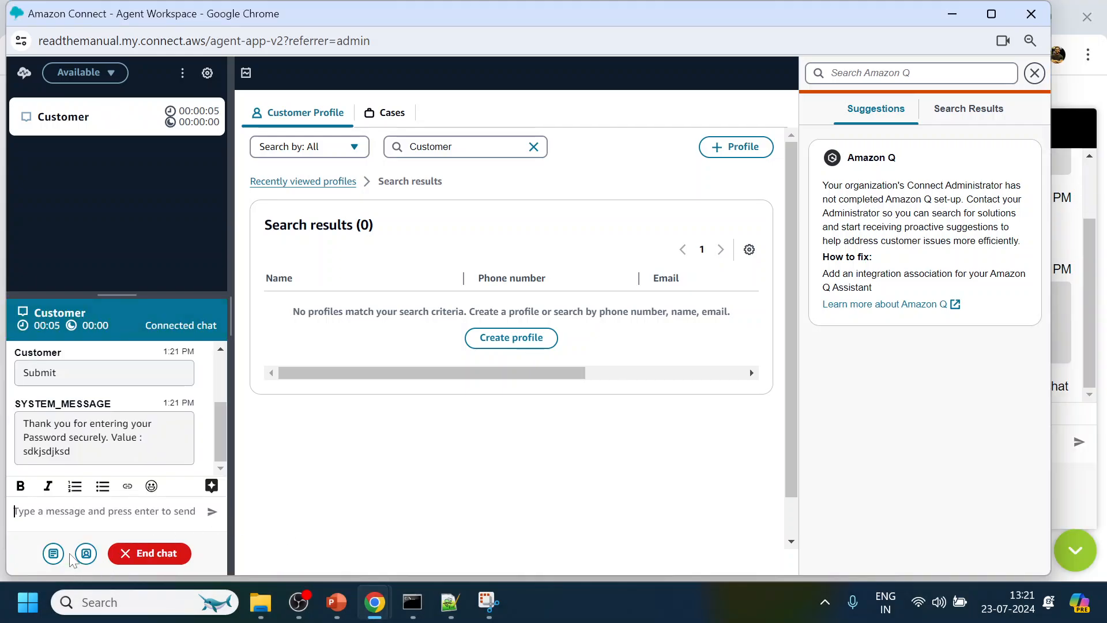
pyautogui.moveTo(149, 552)
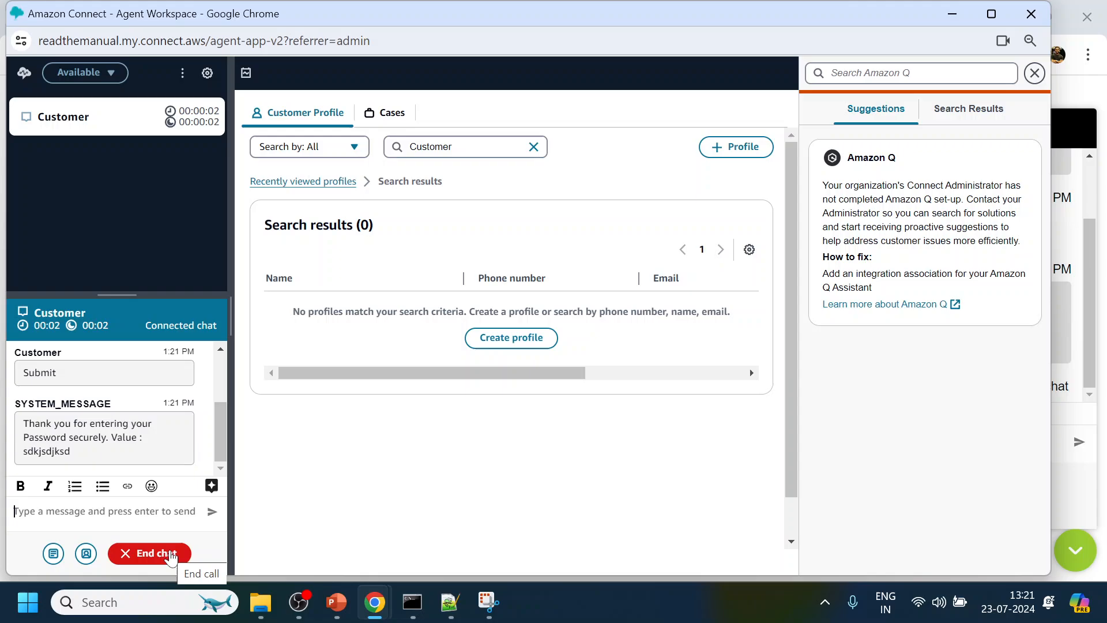
pyautogui.click(148, 553)
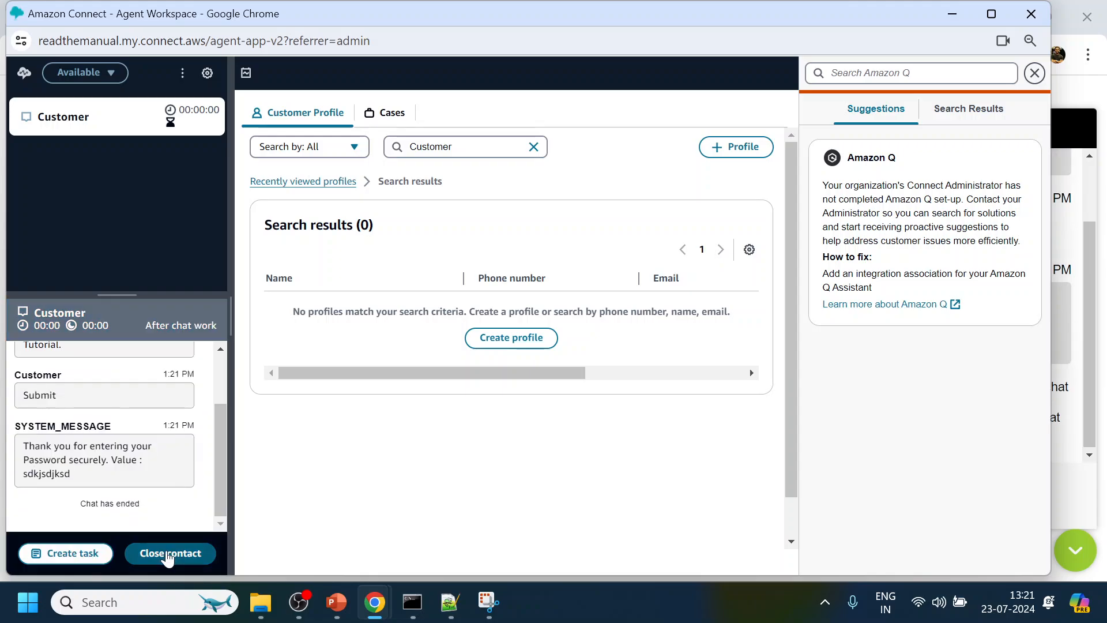